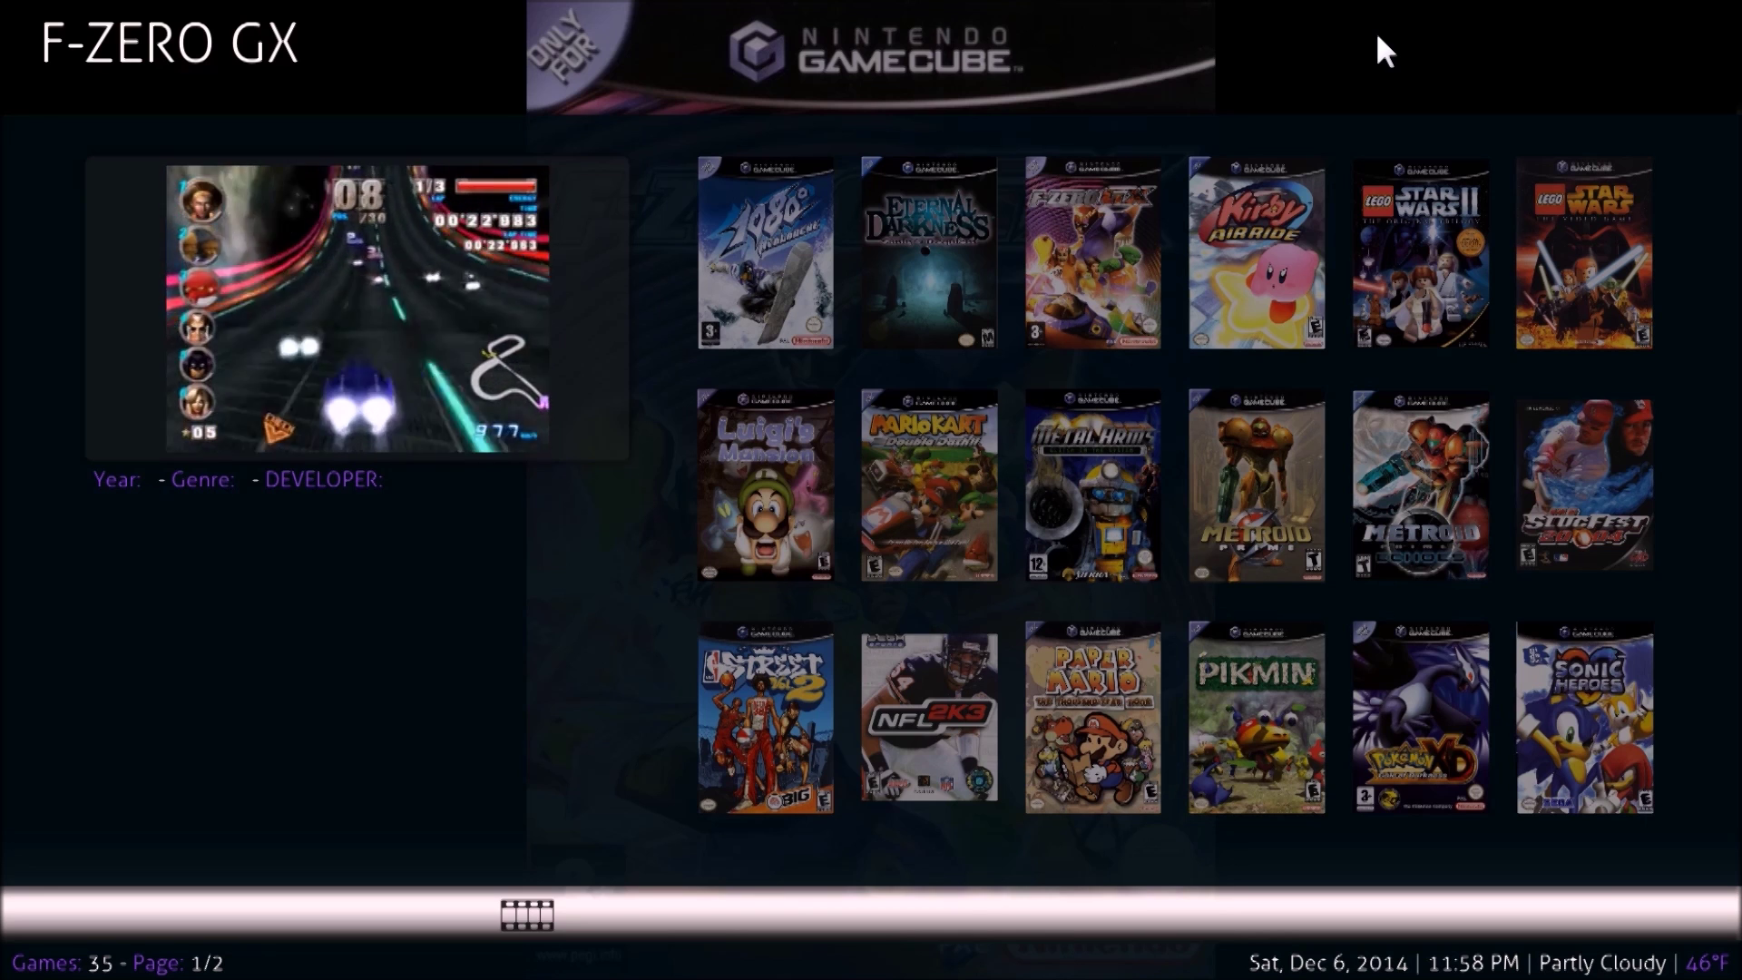
Select F-Zero GX in the GameCube grid, then exit to the XBMC home menu.
click(1091, 250)
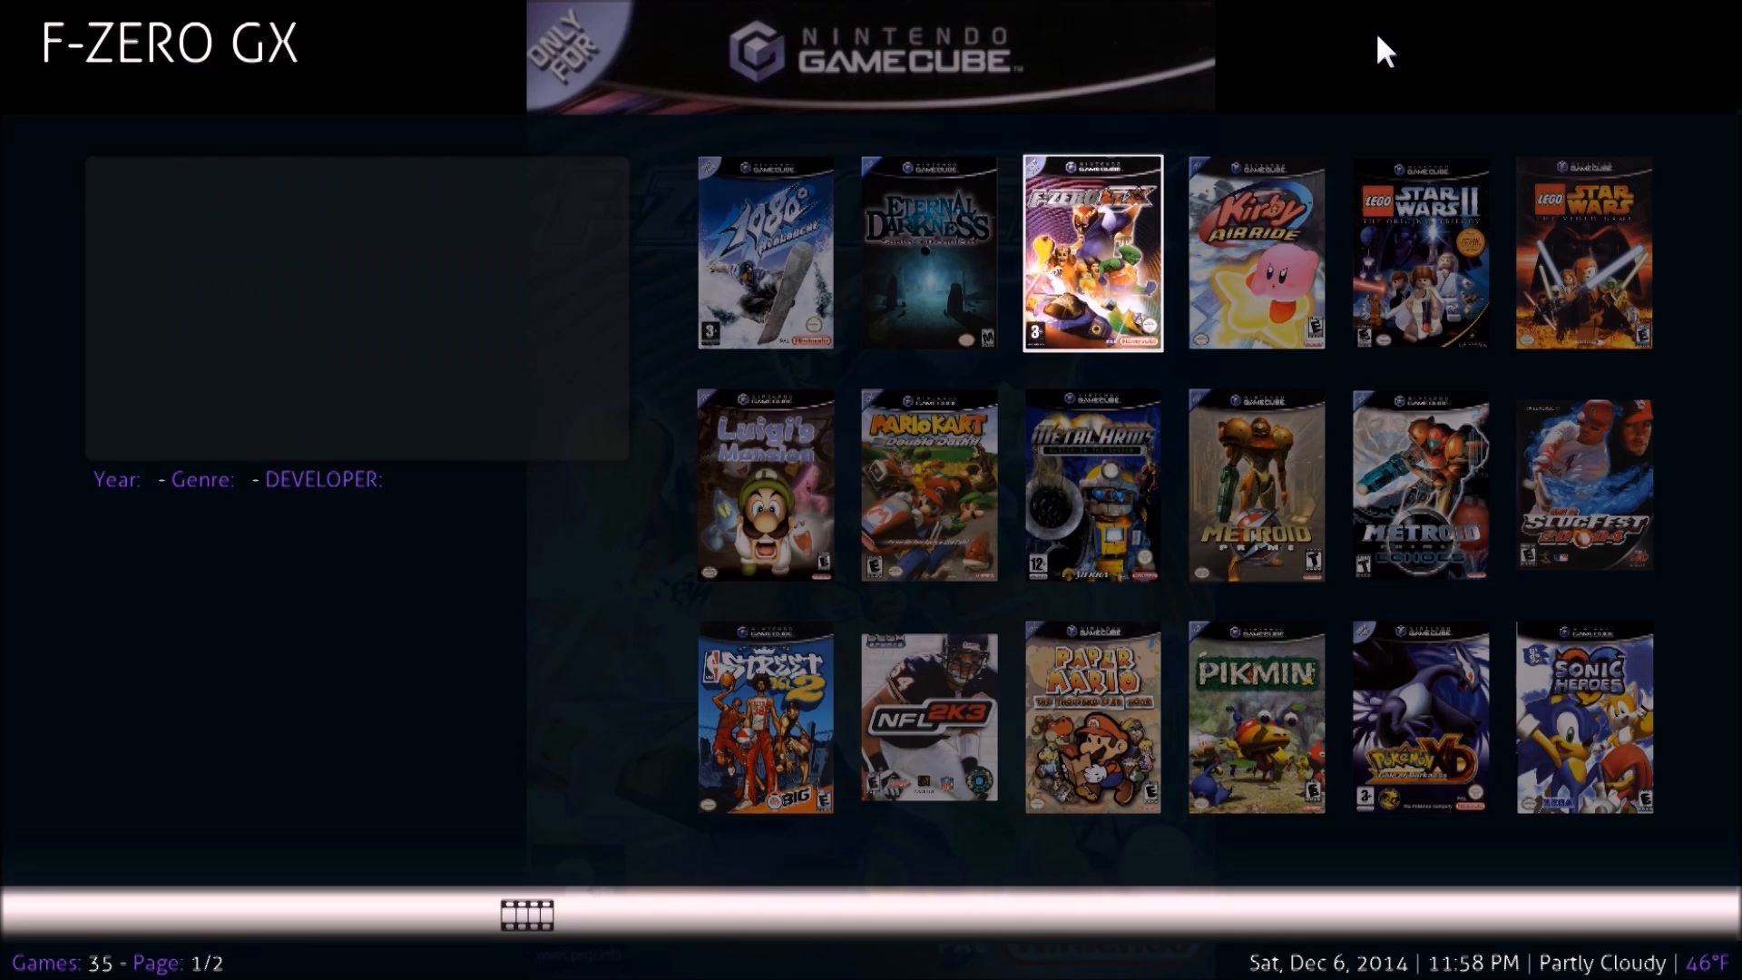
click(520, 17)
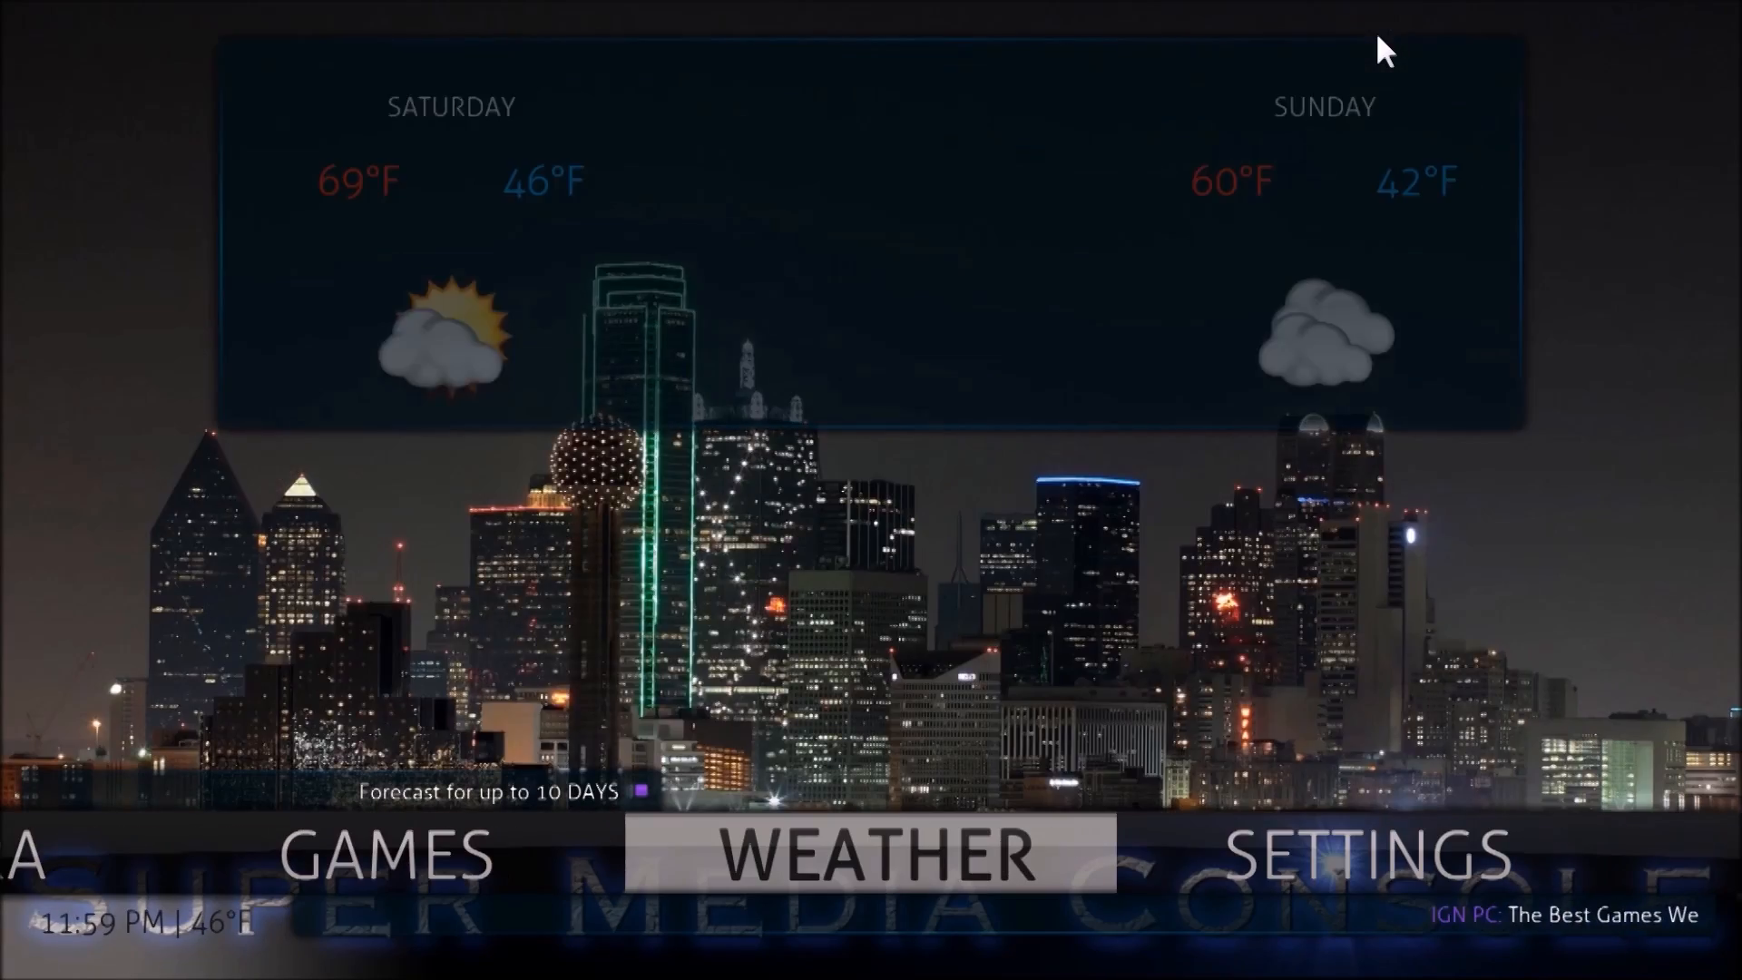
Browse Settings > Add-ons > Get Add-ons to check that ROM Collection Browser is enabled.
click(1366, 855)
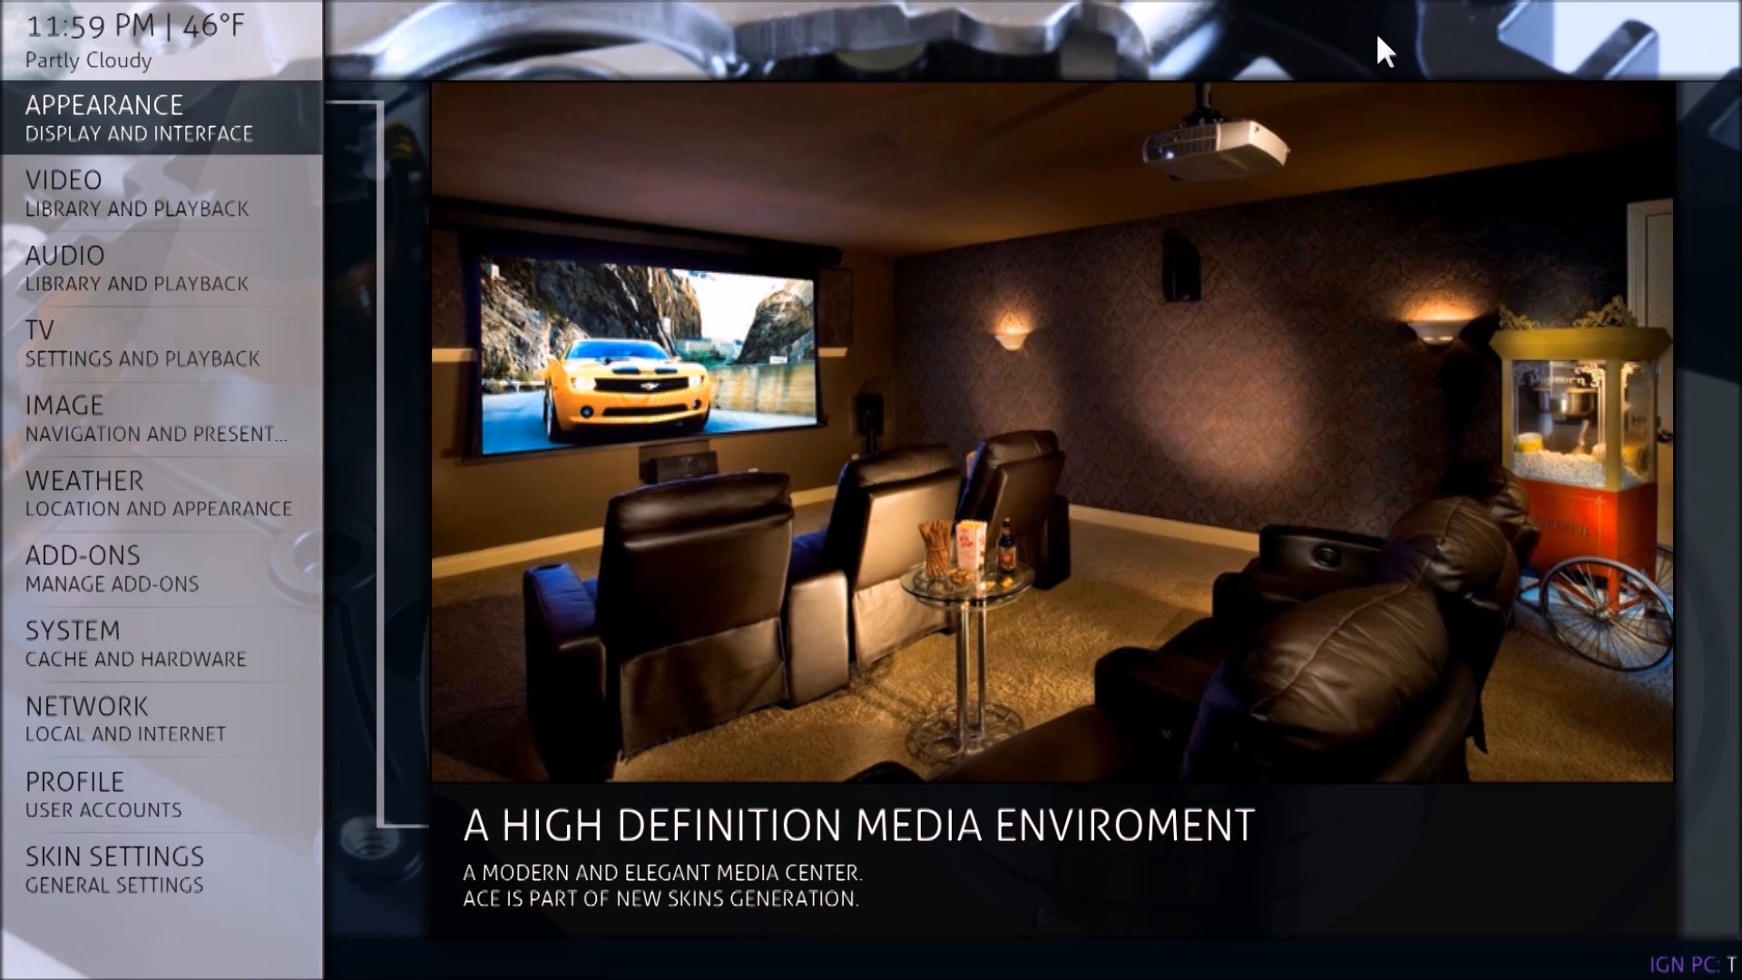
click(109, 569)
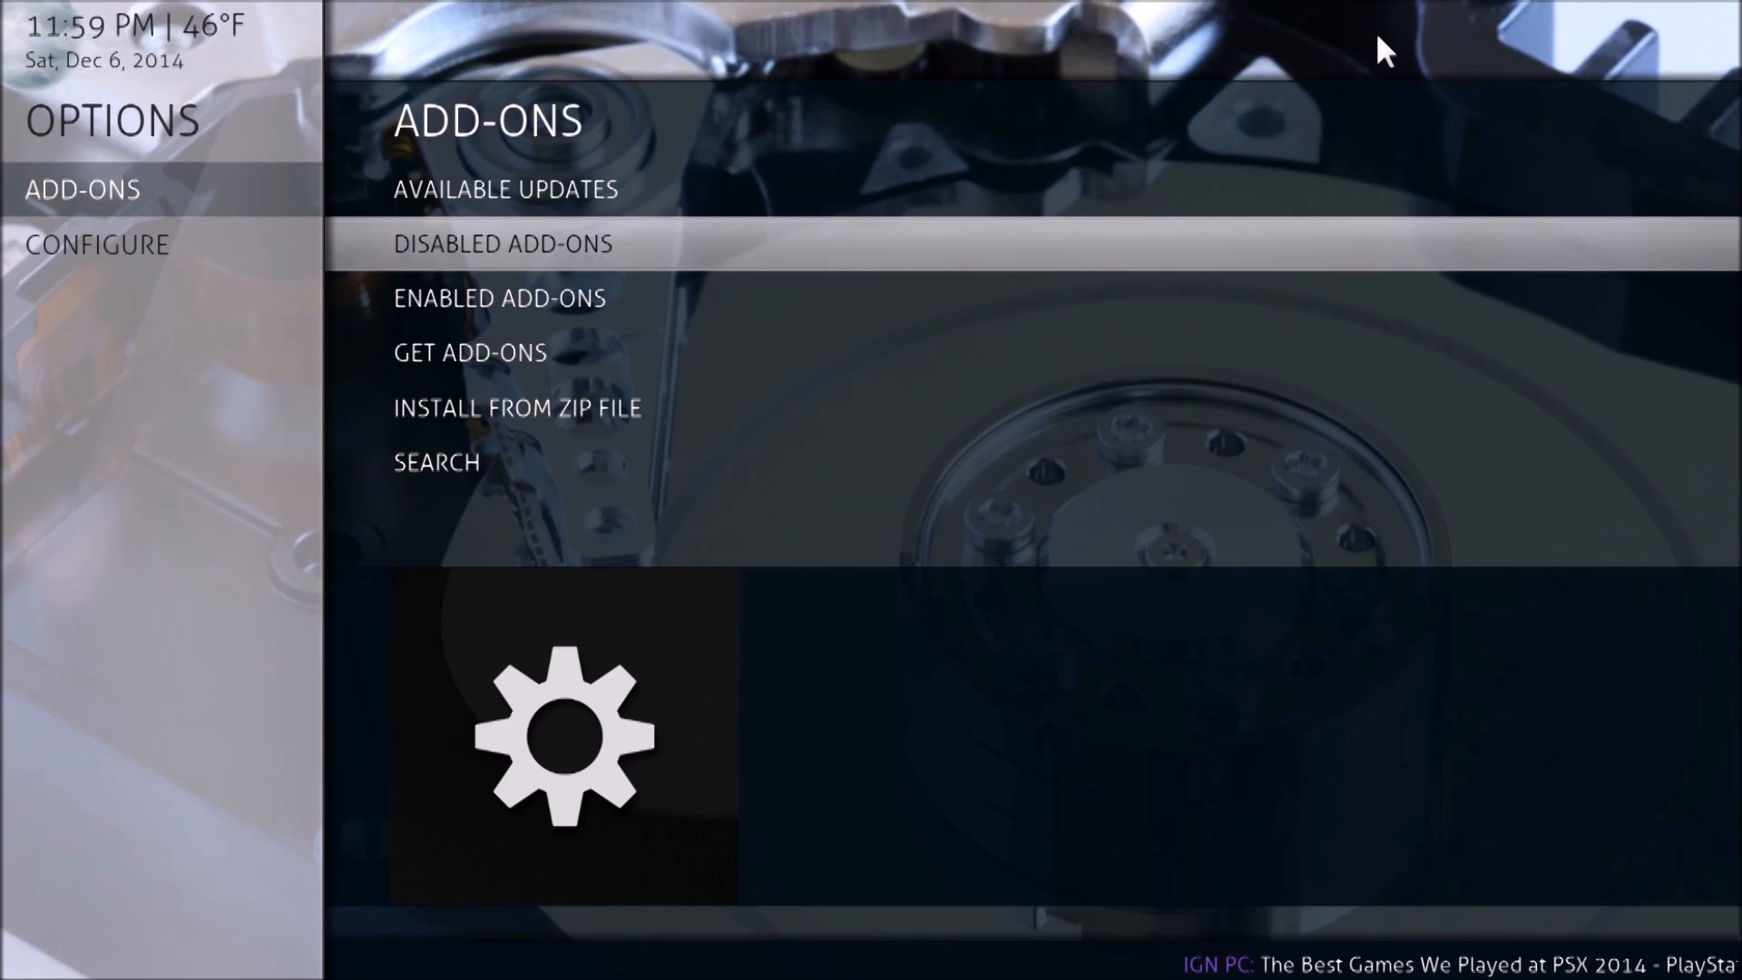
scroll(down, 3)
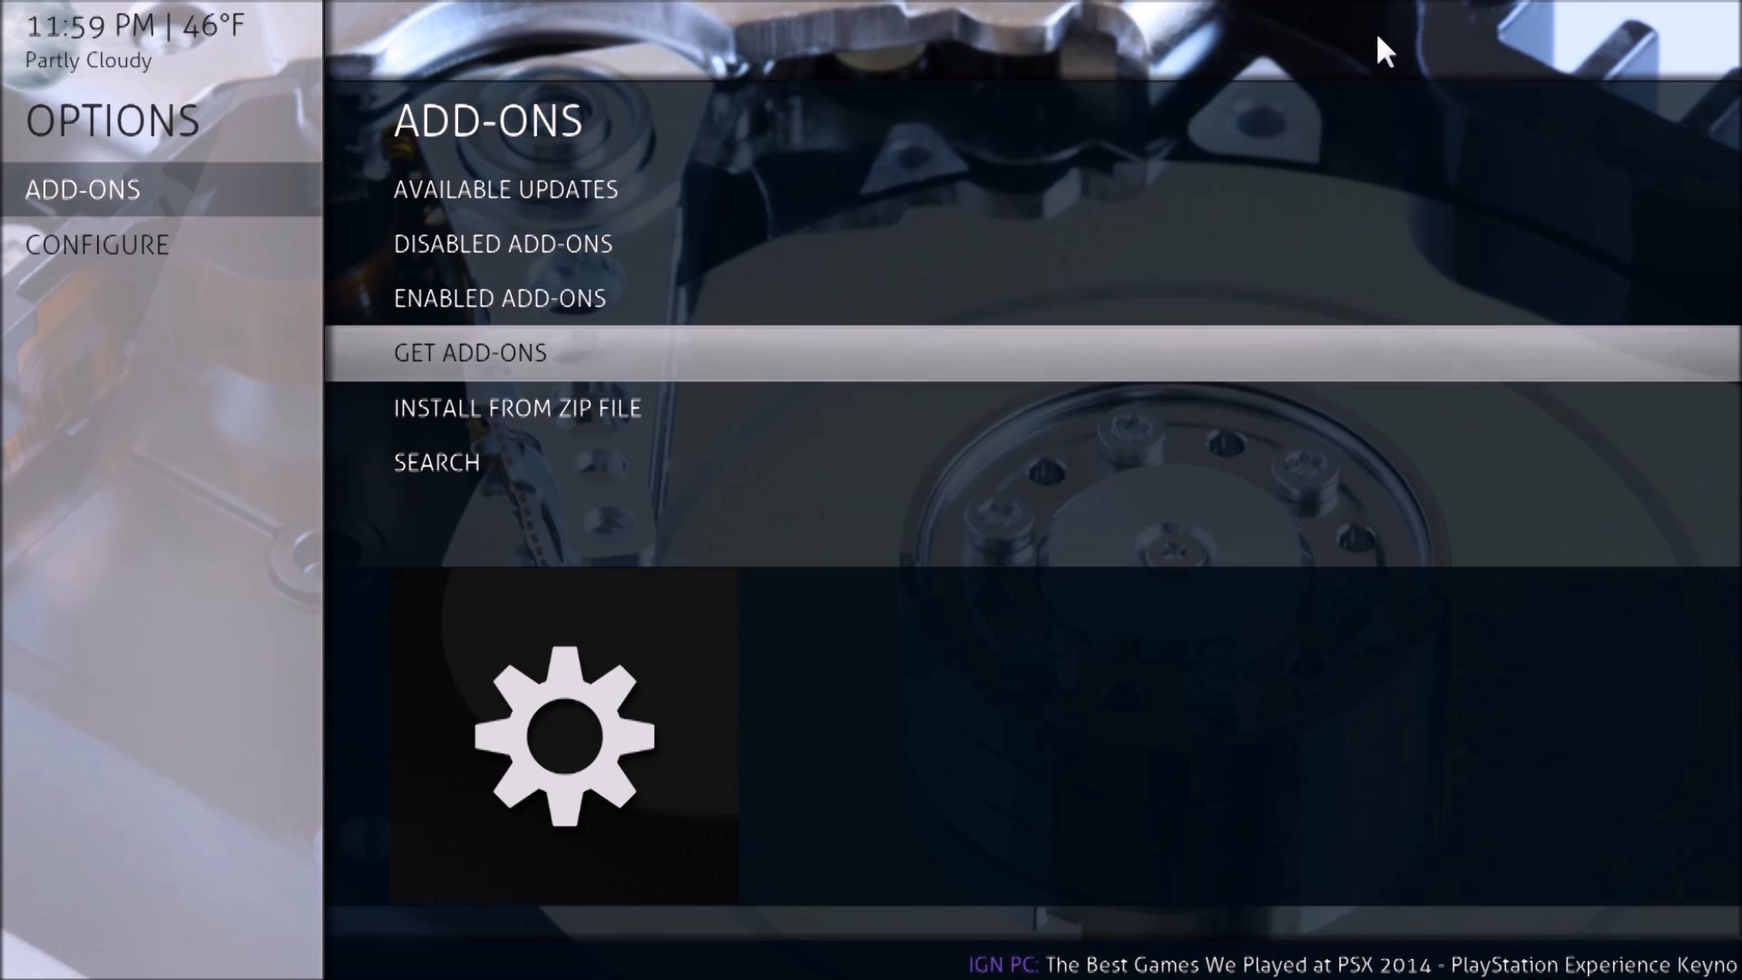
click(469, 353)
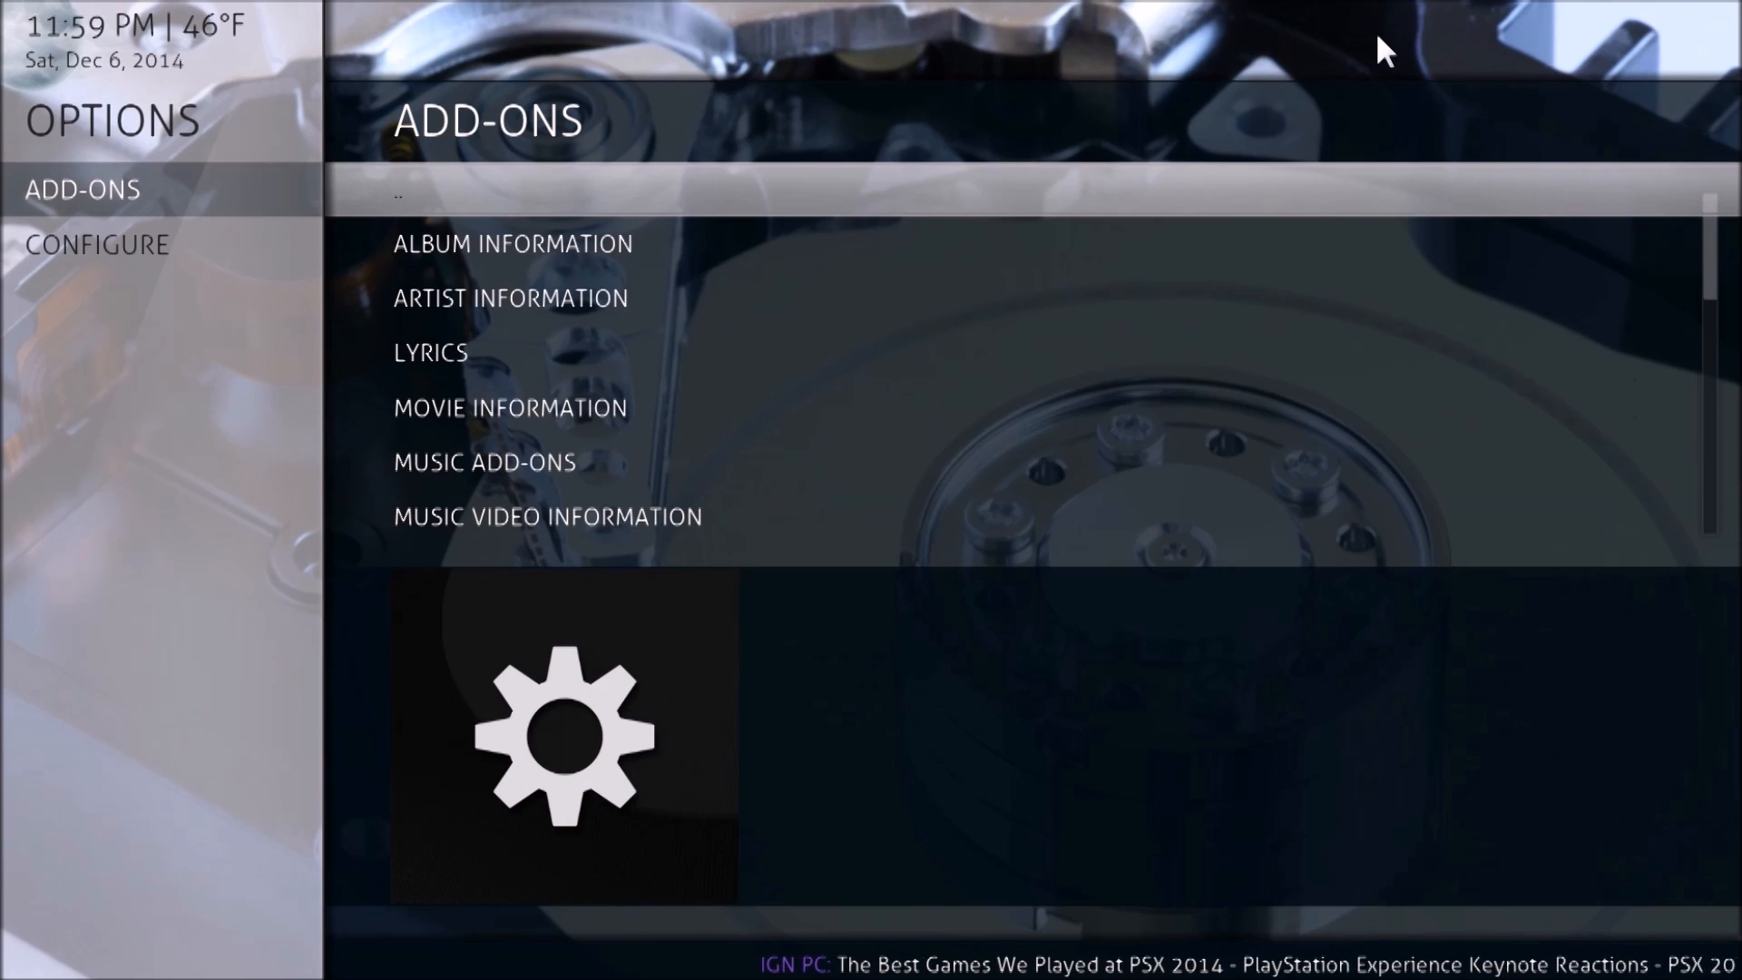
scroll(down, 3)
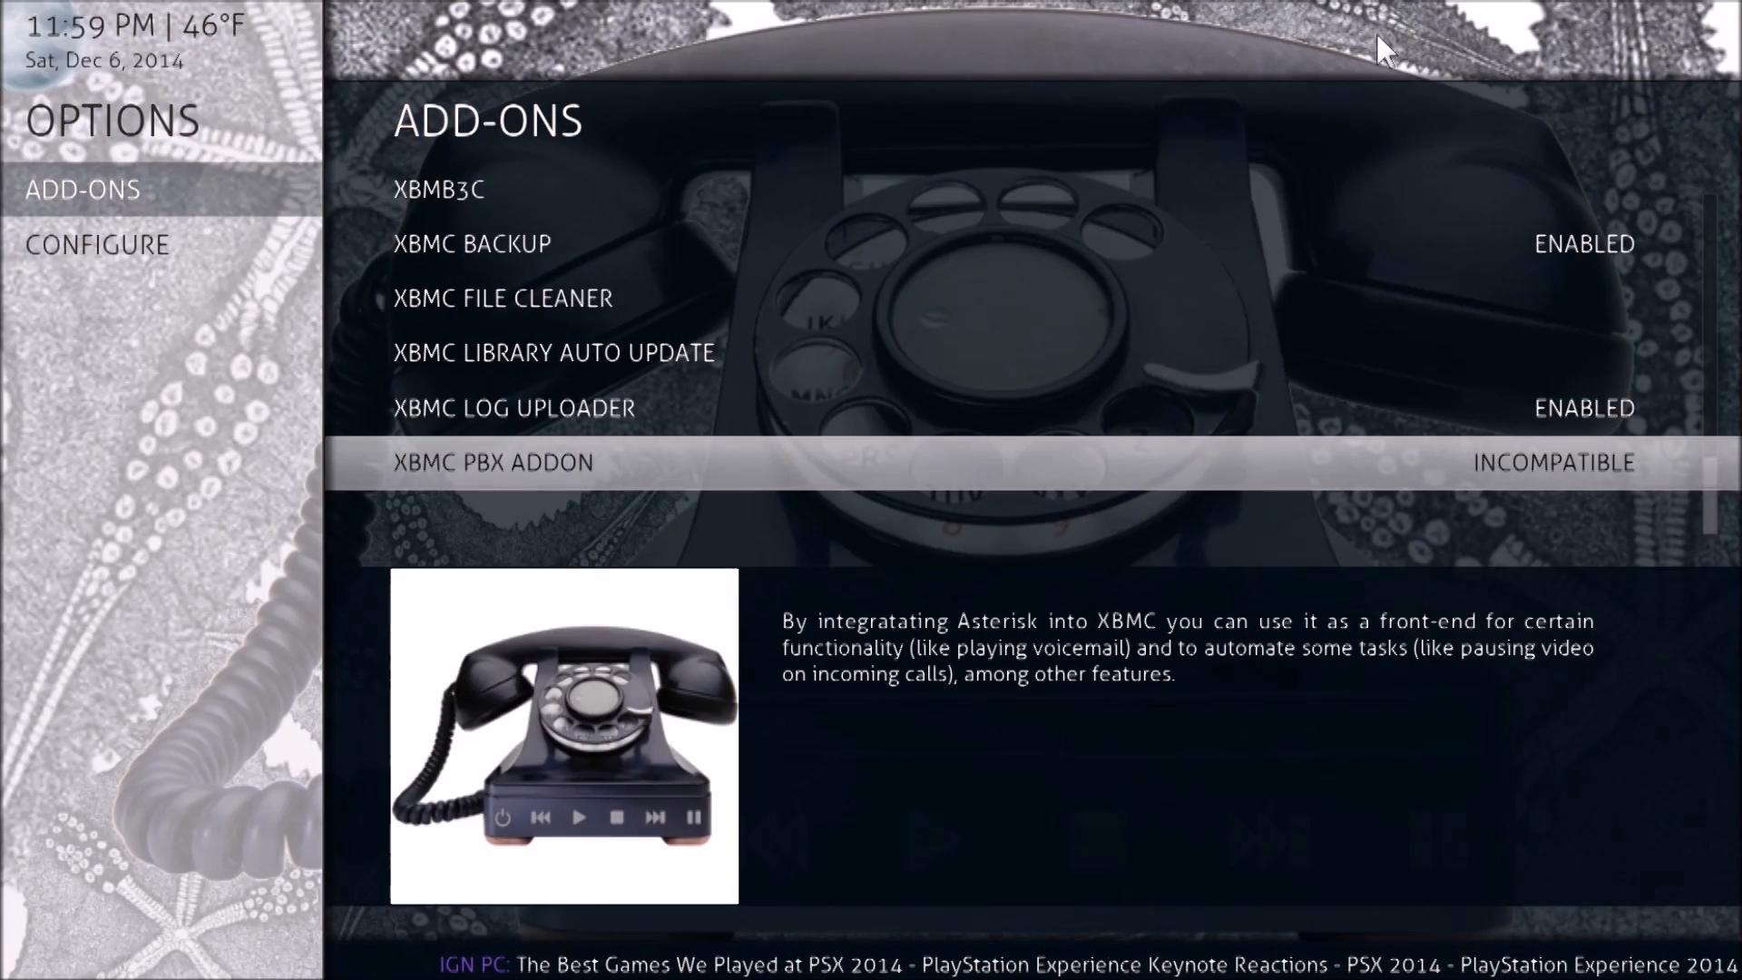
scroll(up, 3)
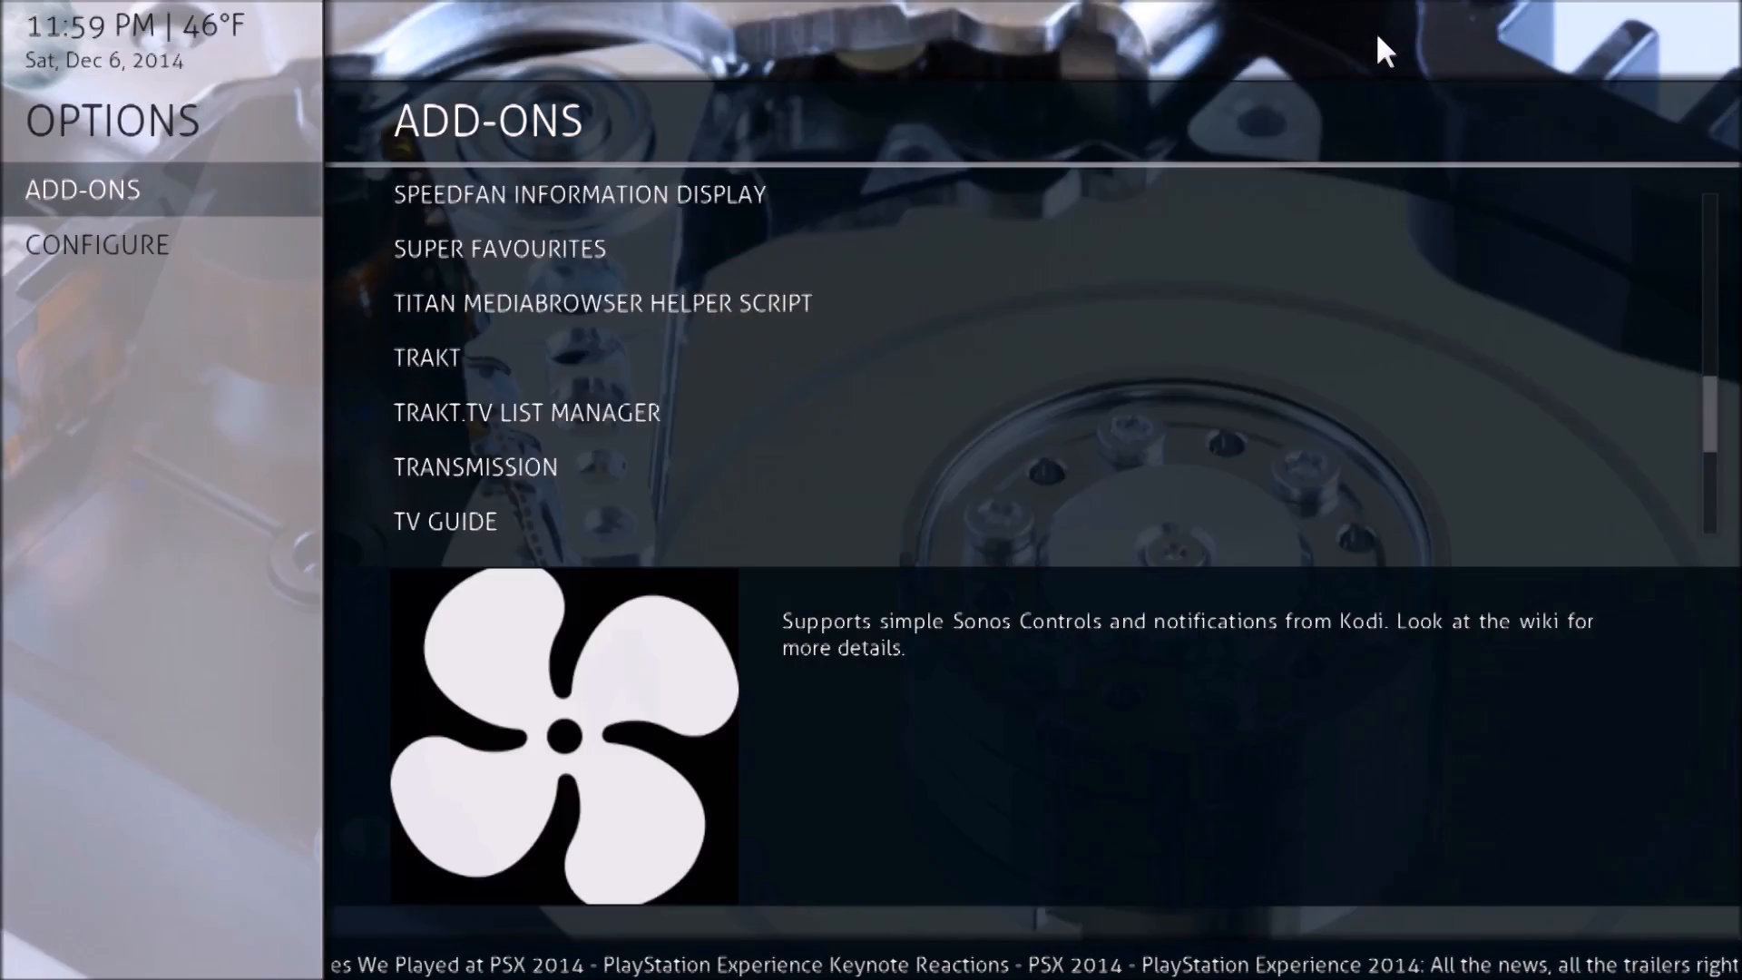
scroll(up, 3)
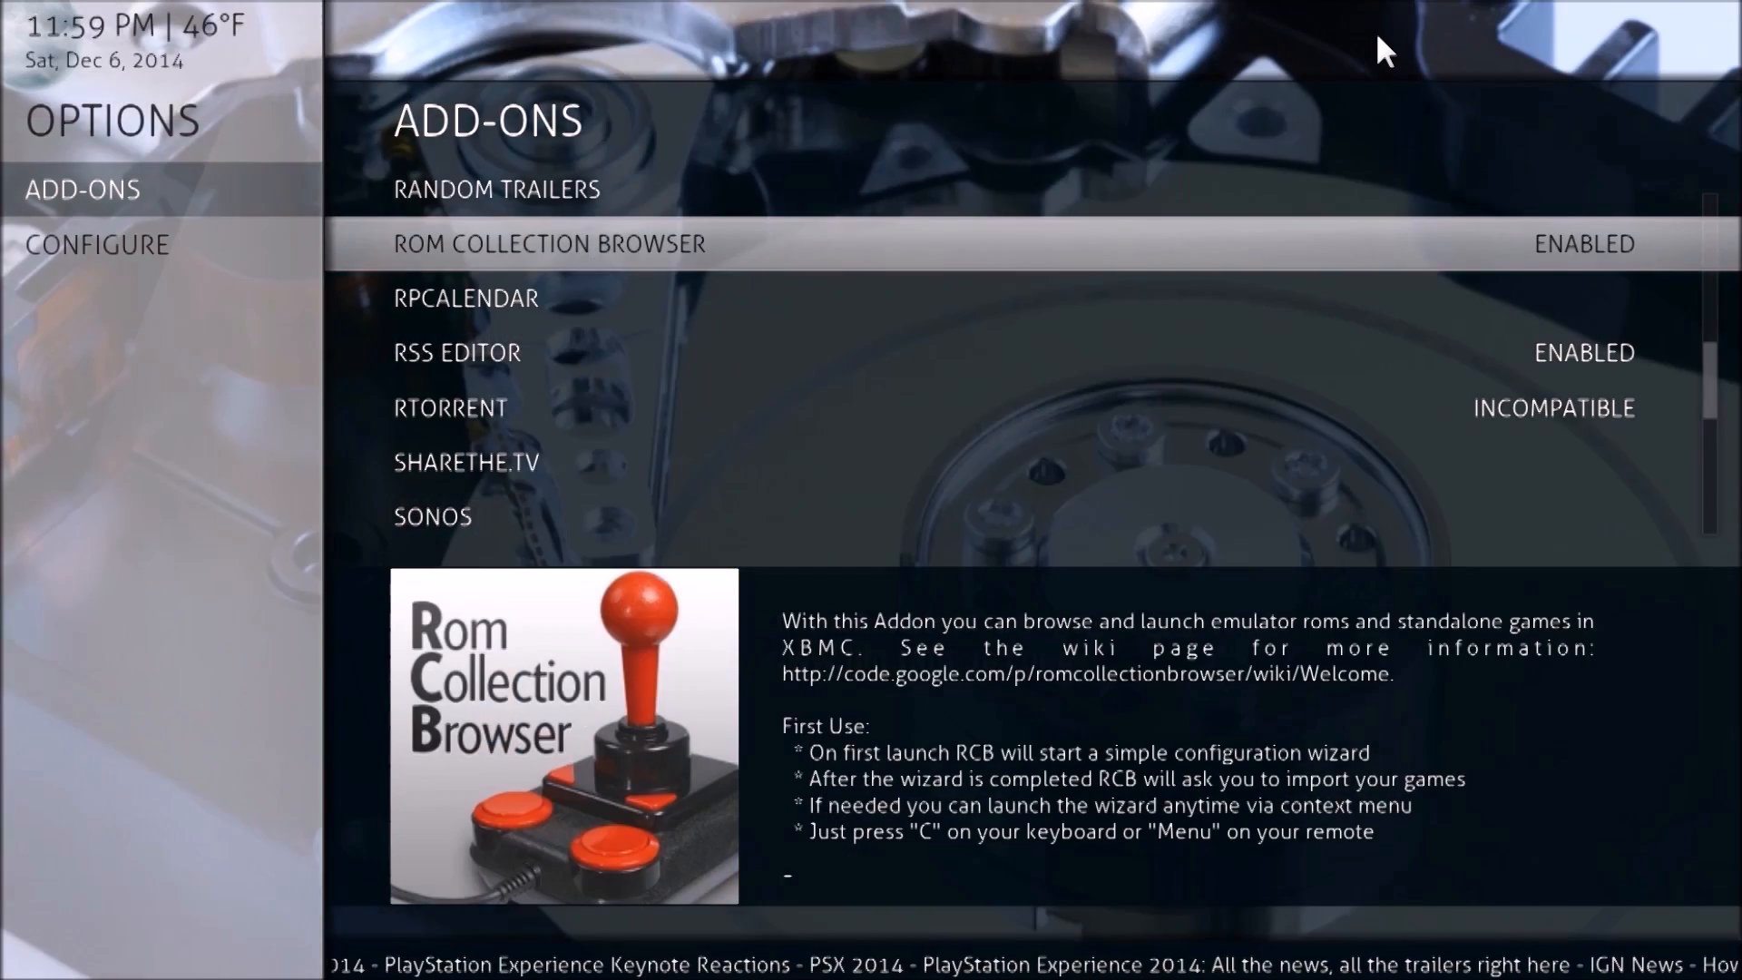
click(549, 243)
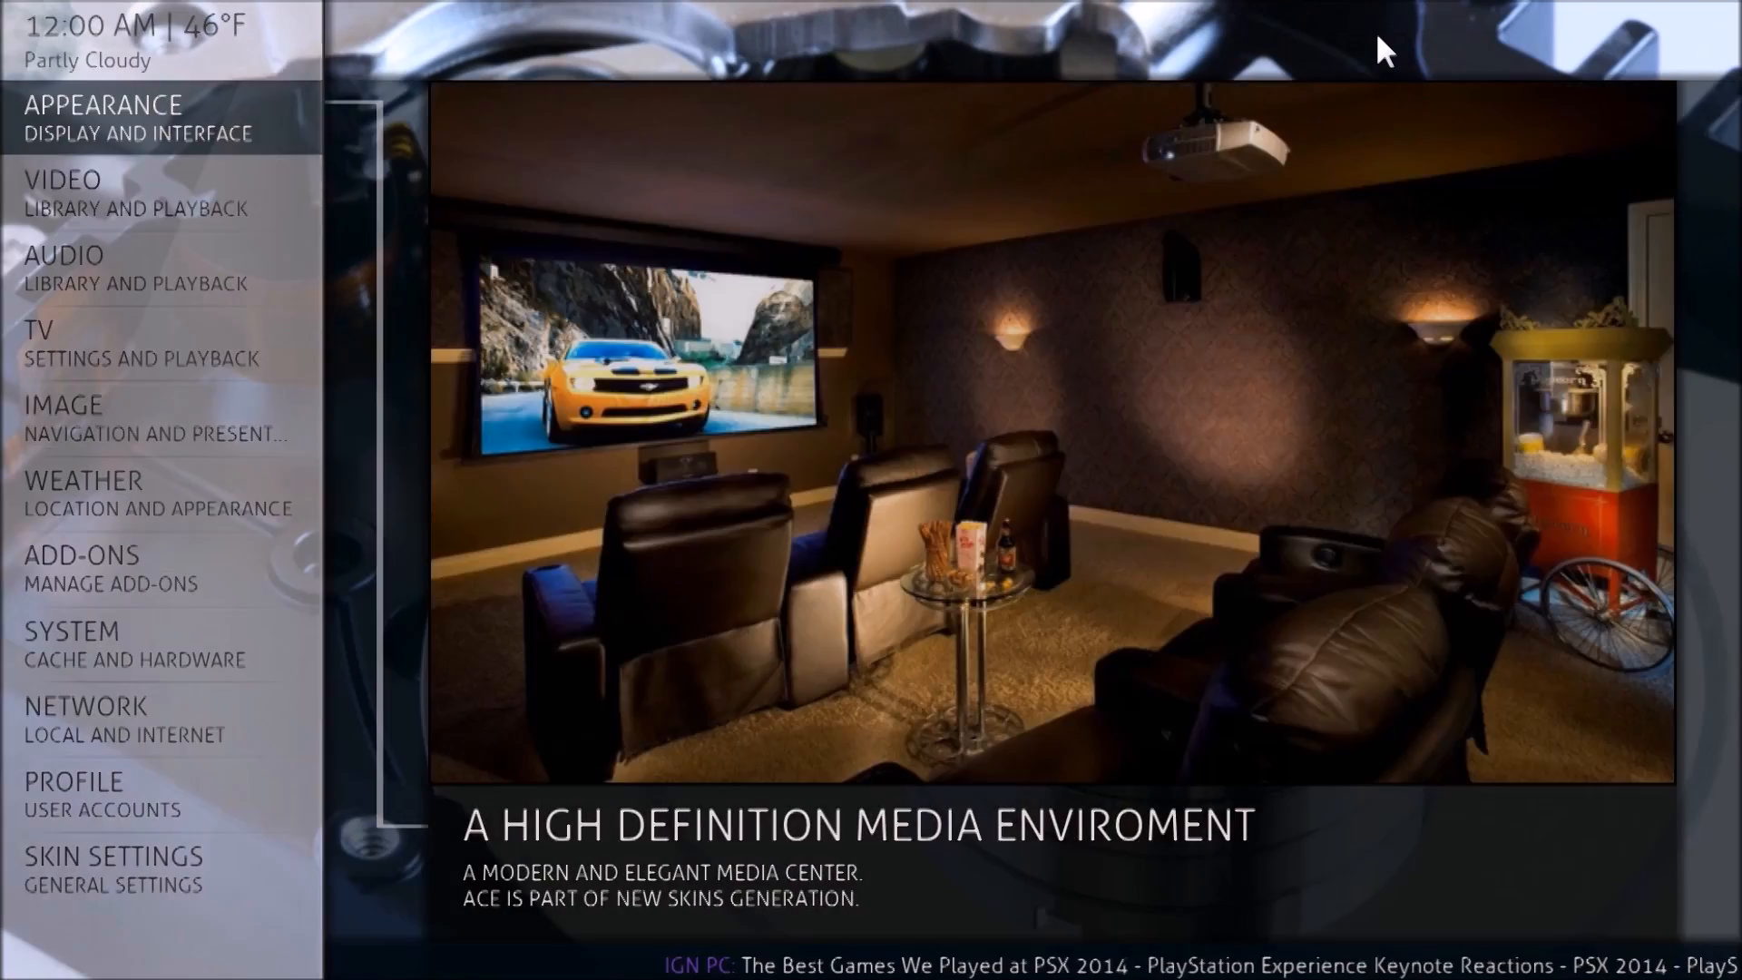
Return home and start ROM Collection Browser from Games to show its collection context menu.
click(103, 119)
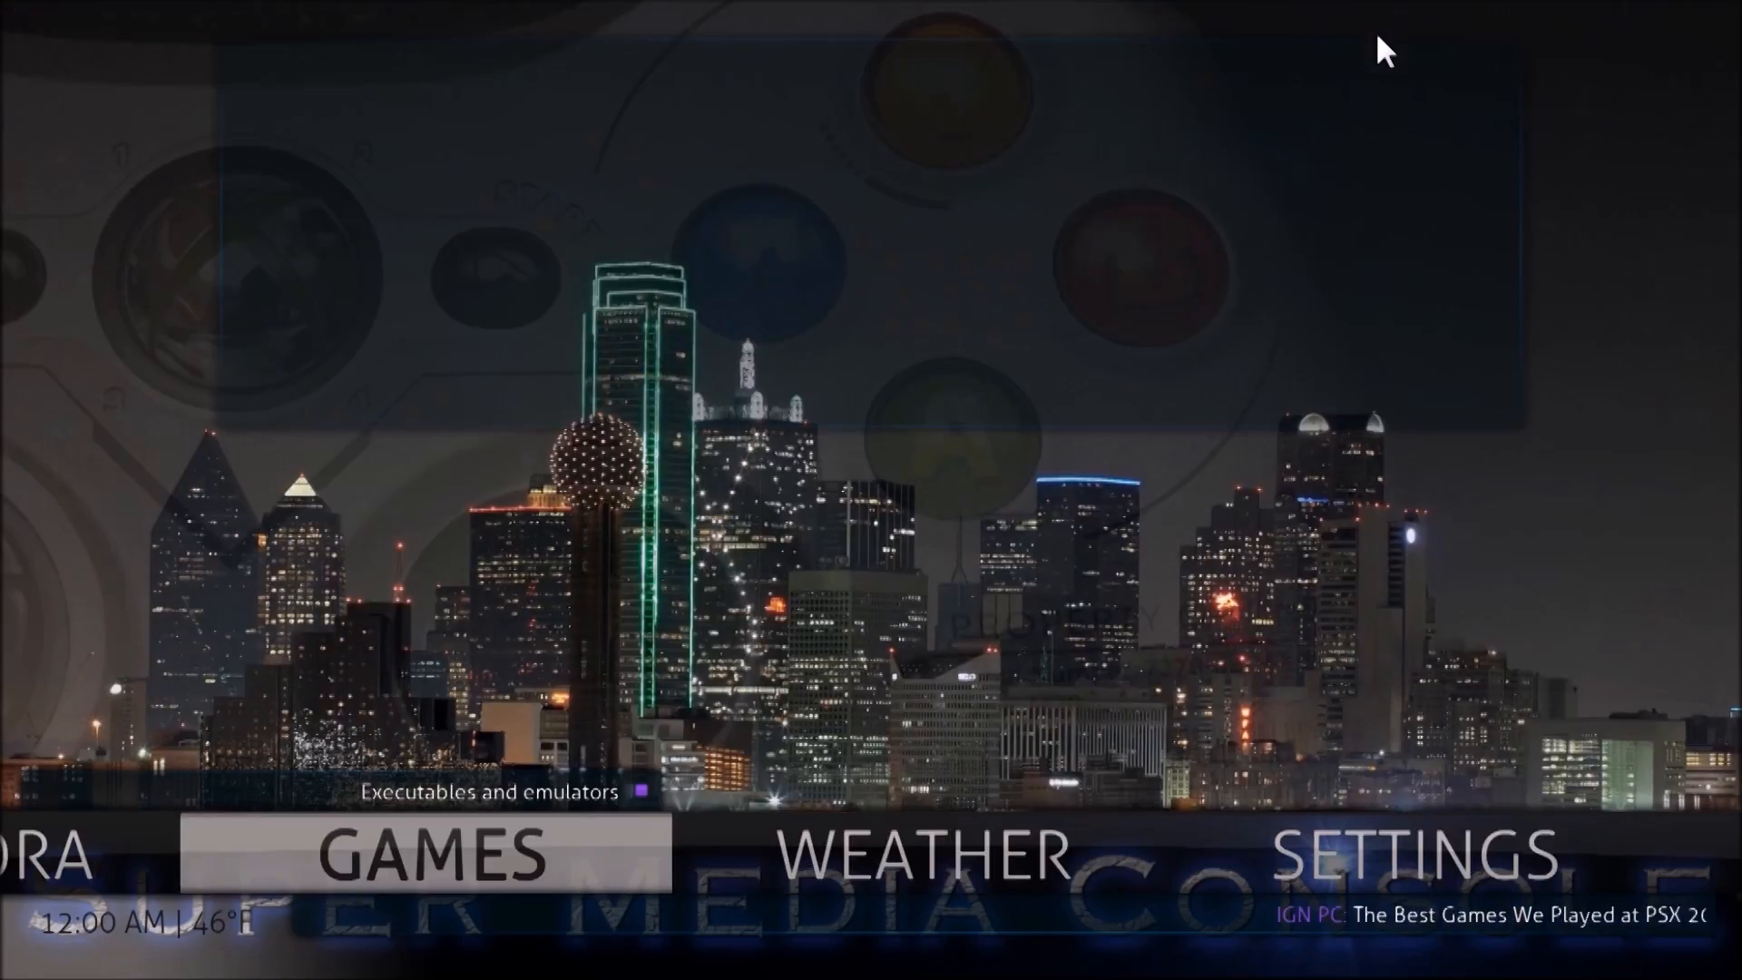
click(414, 856)
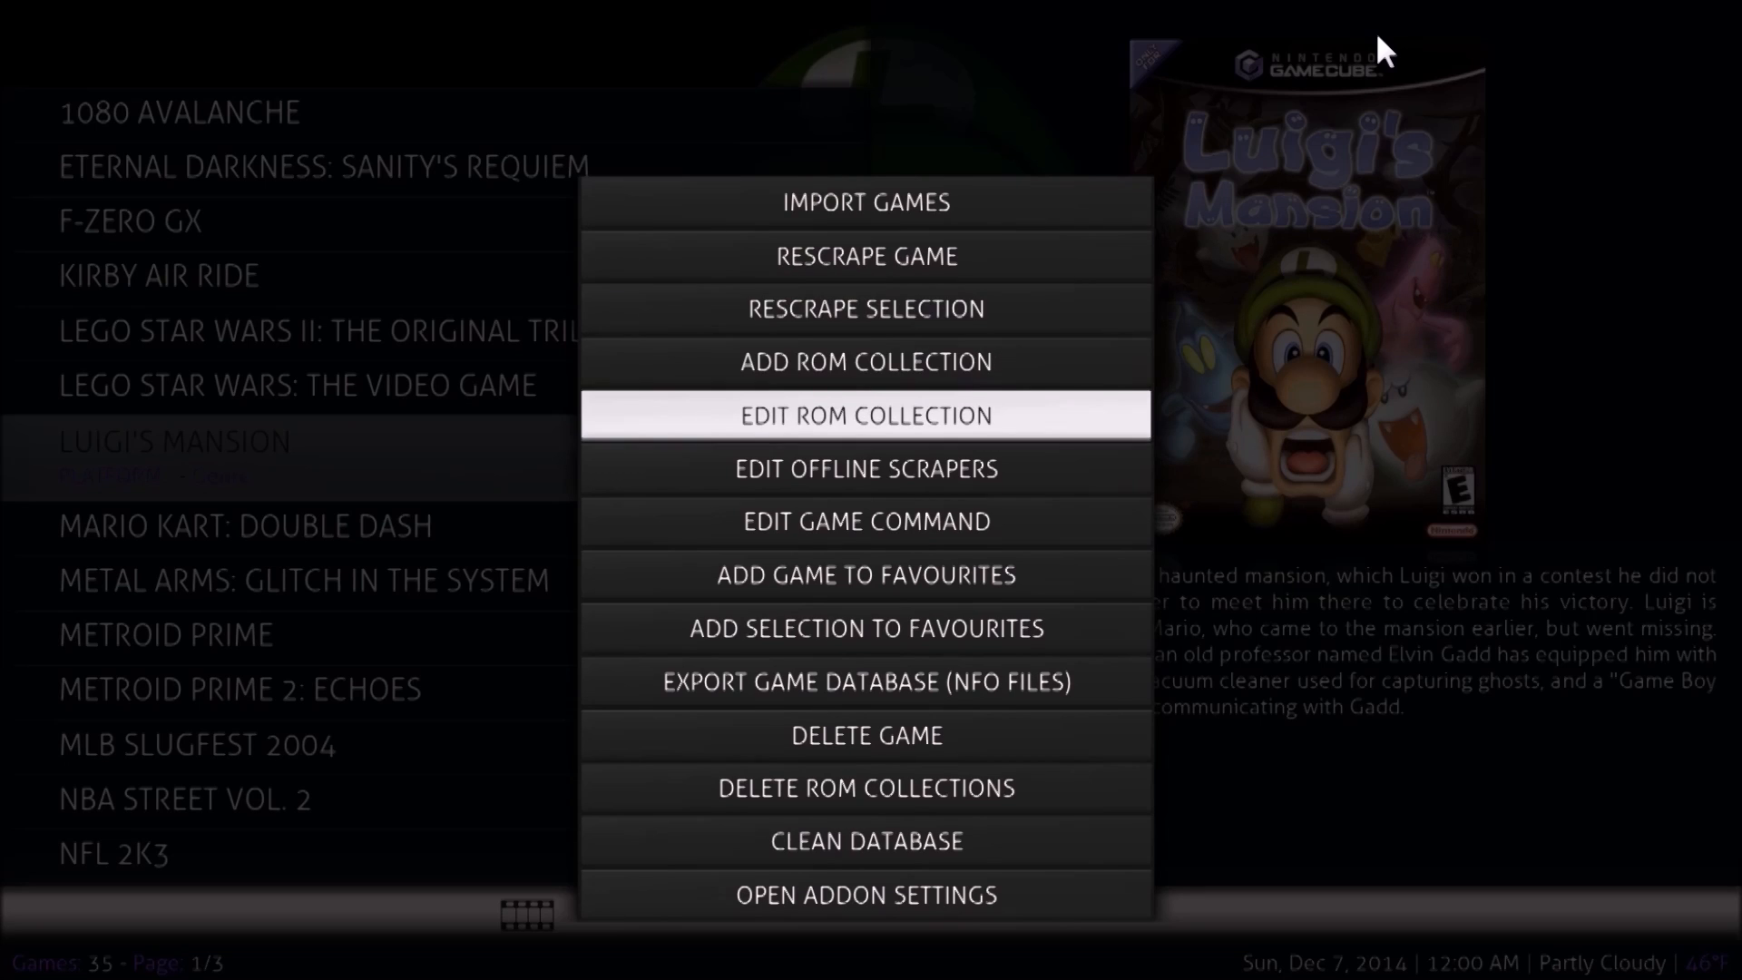
Choose Edit ROM Collection and step the collection from Game Boy Advance to GameCube.
click(865, 414)
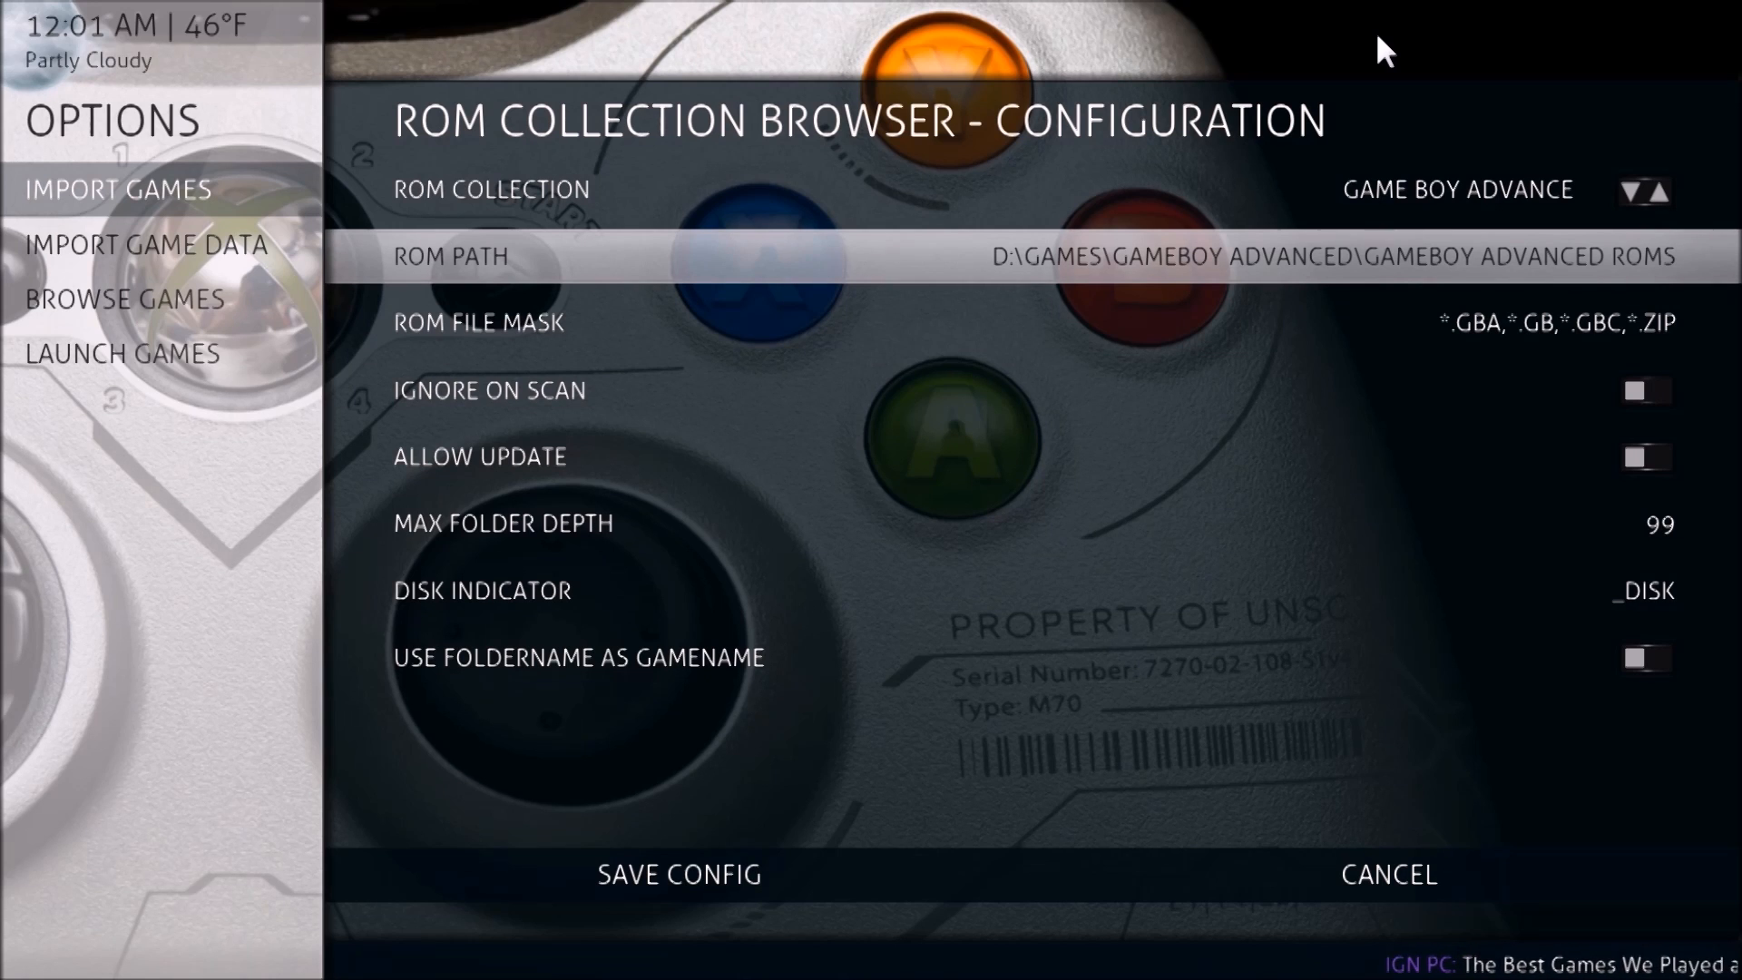
click(1632, 190)
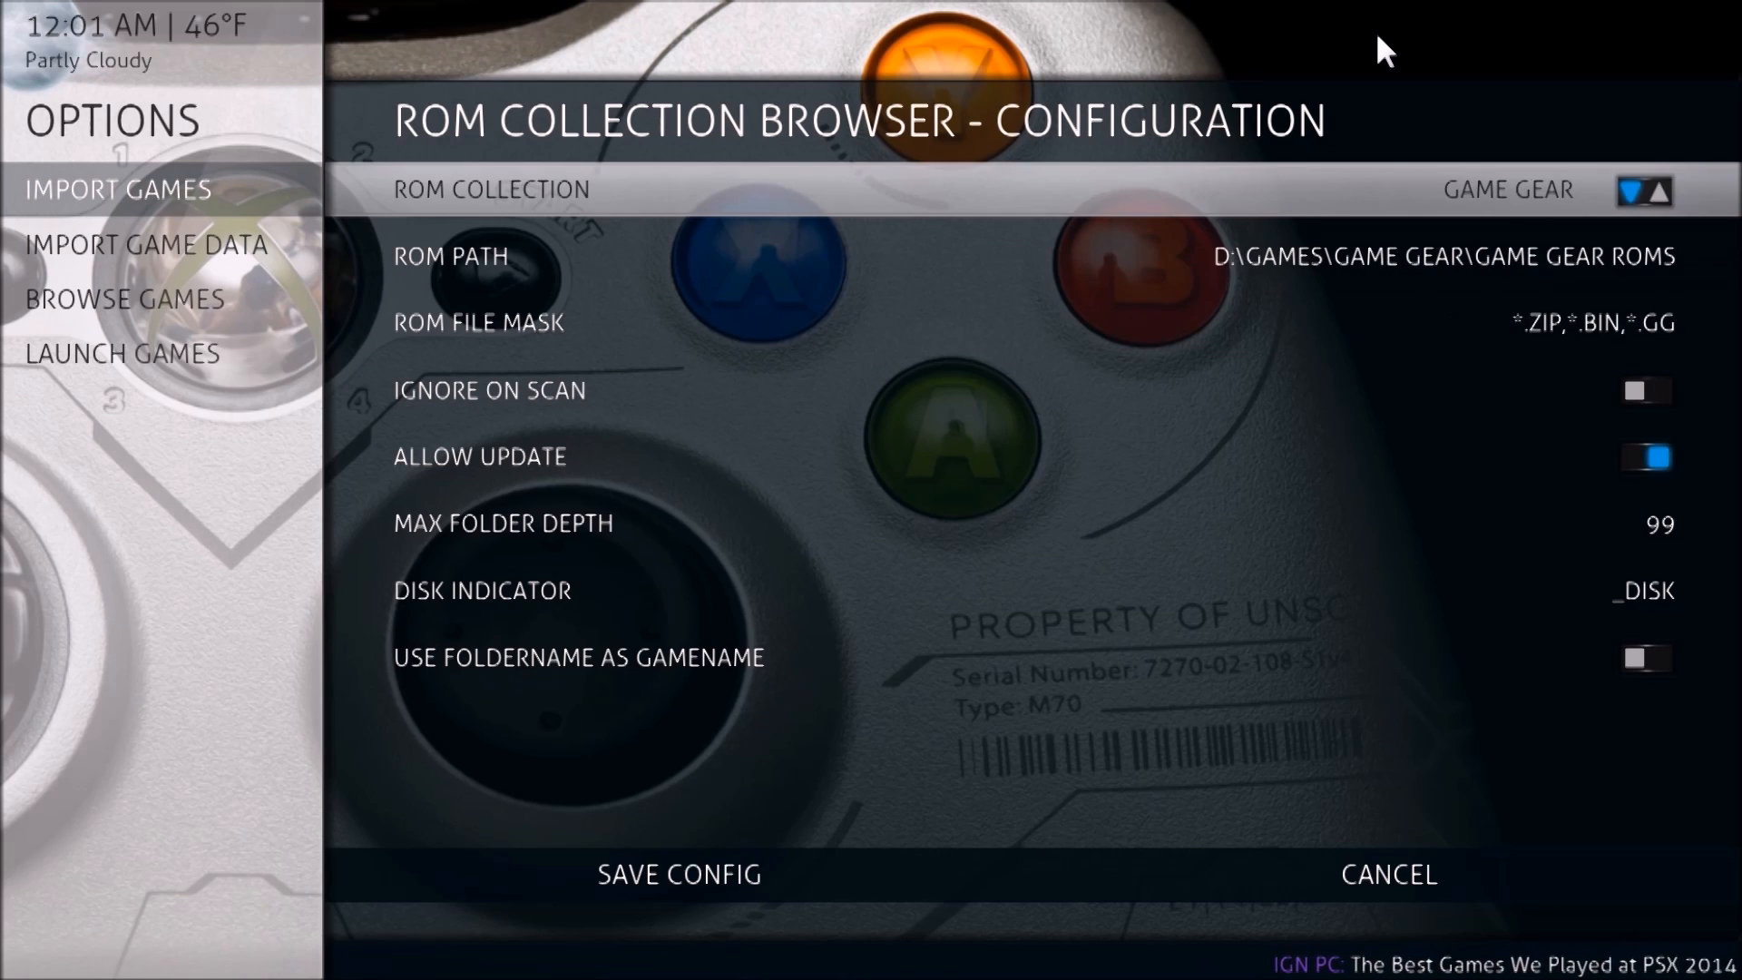
click(1659, 188)
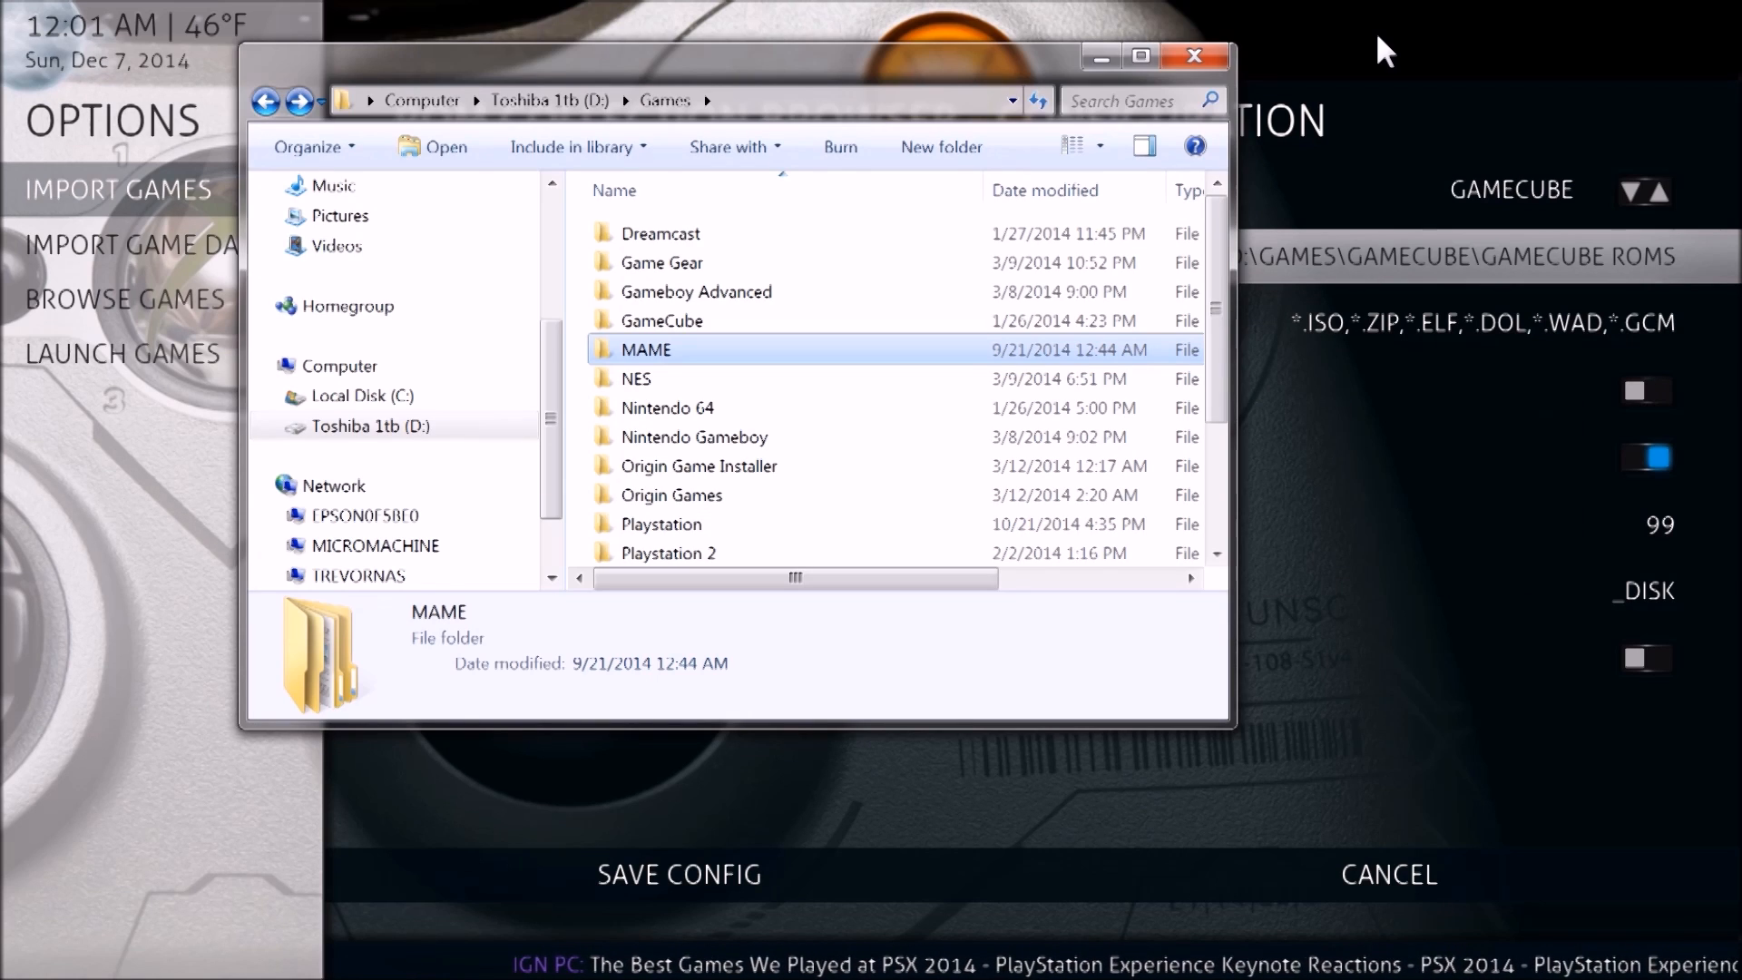
mouse_move(306, 87)
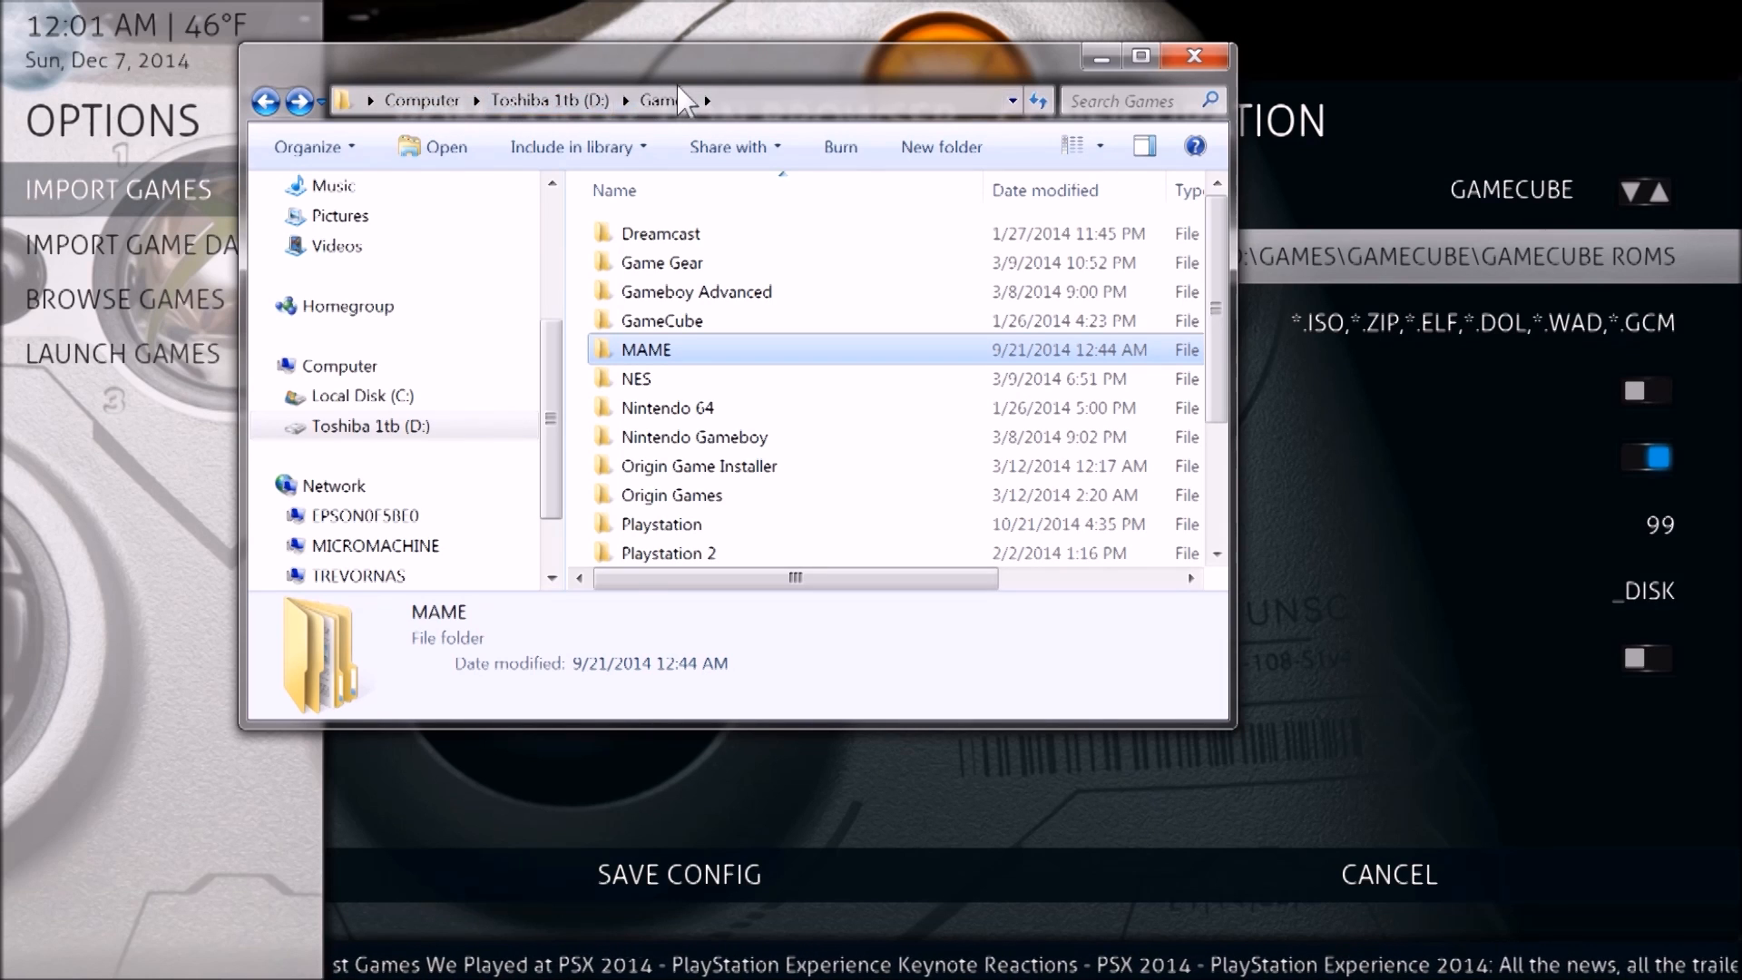
mouse_move(699, 263)
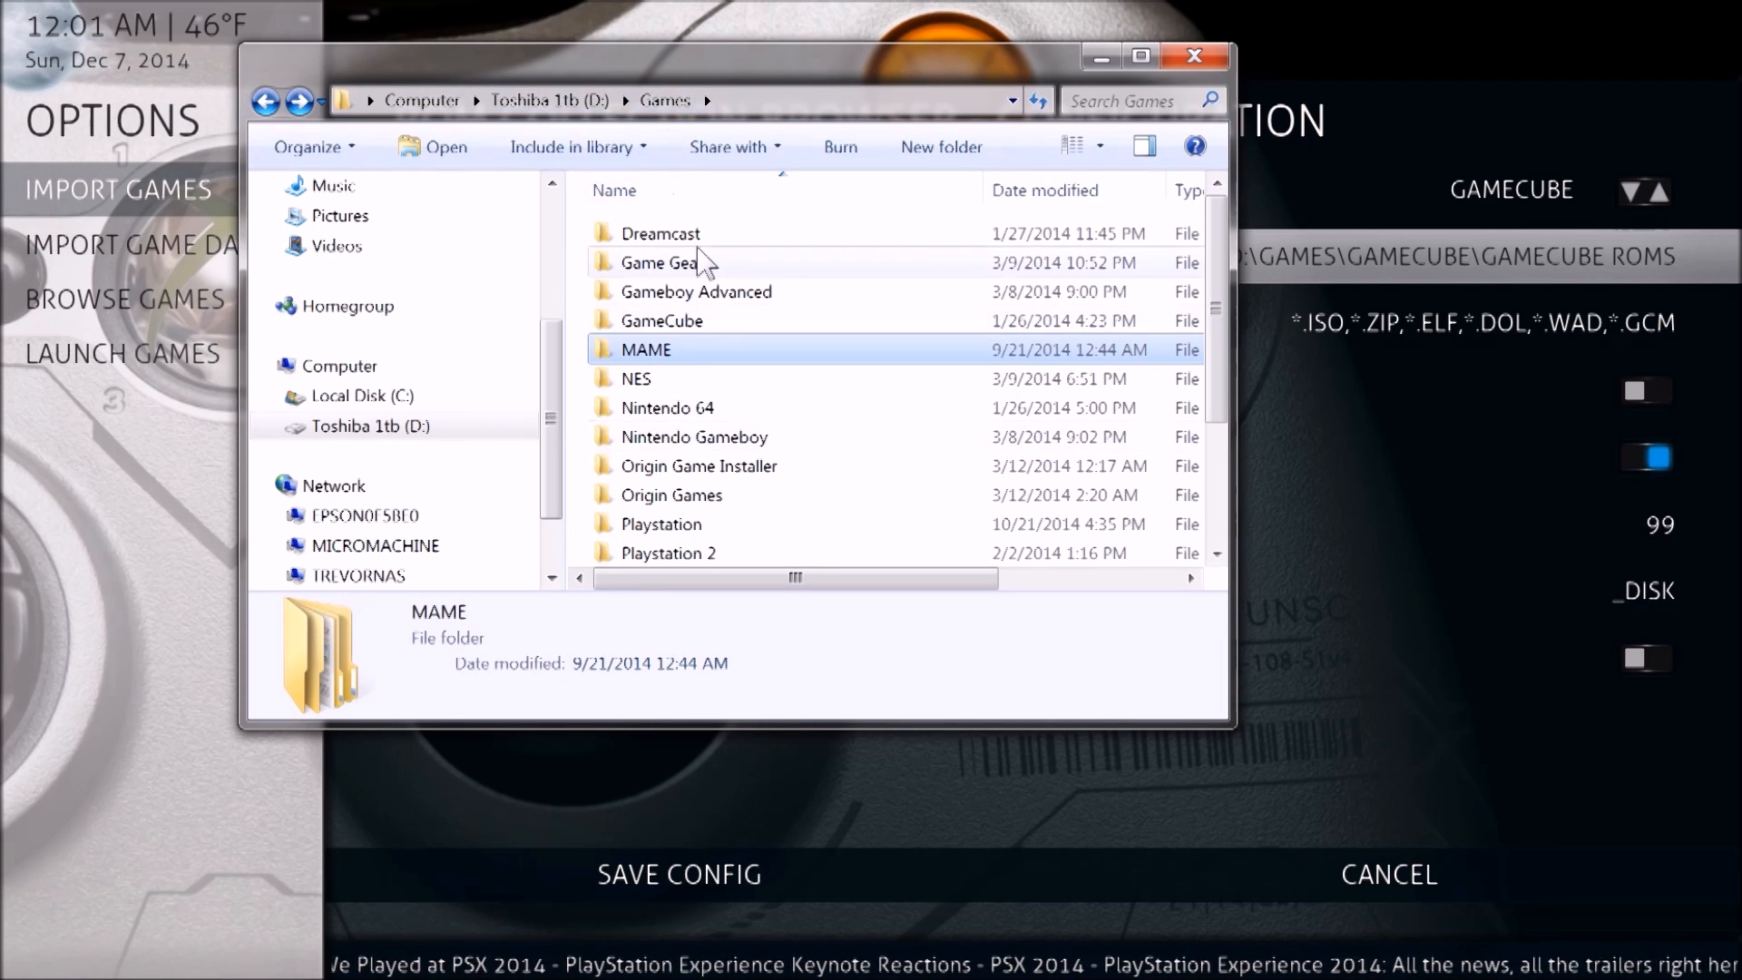
Open MAME, look into MAME Artwork, then scroll mameuifx32_0145's roms, snap and titles folders.
scroll(down, 3)
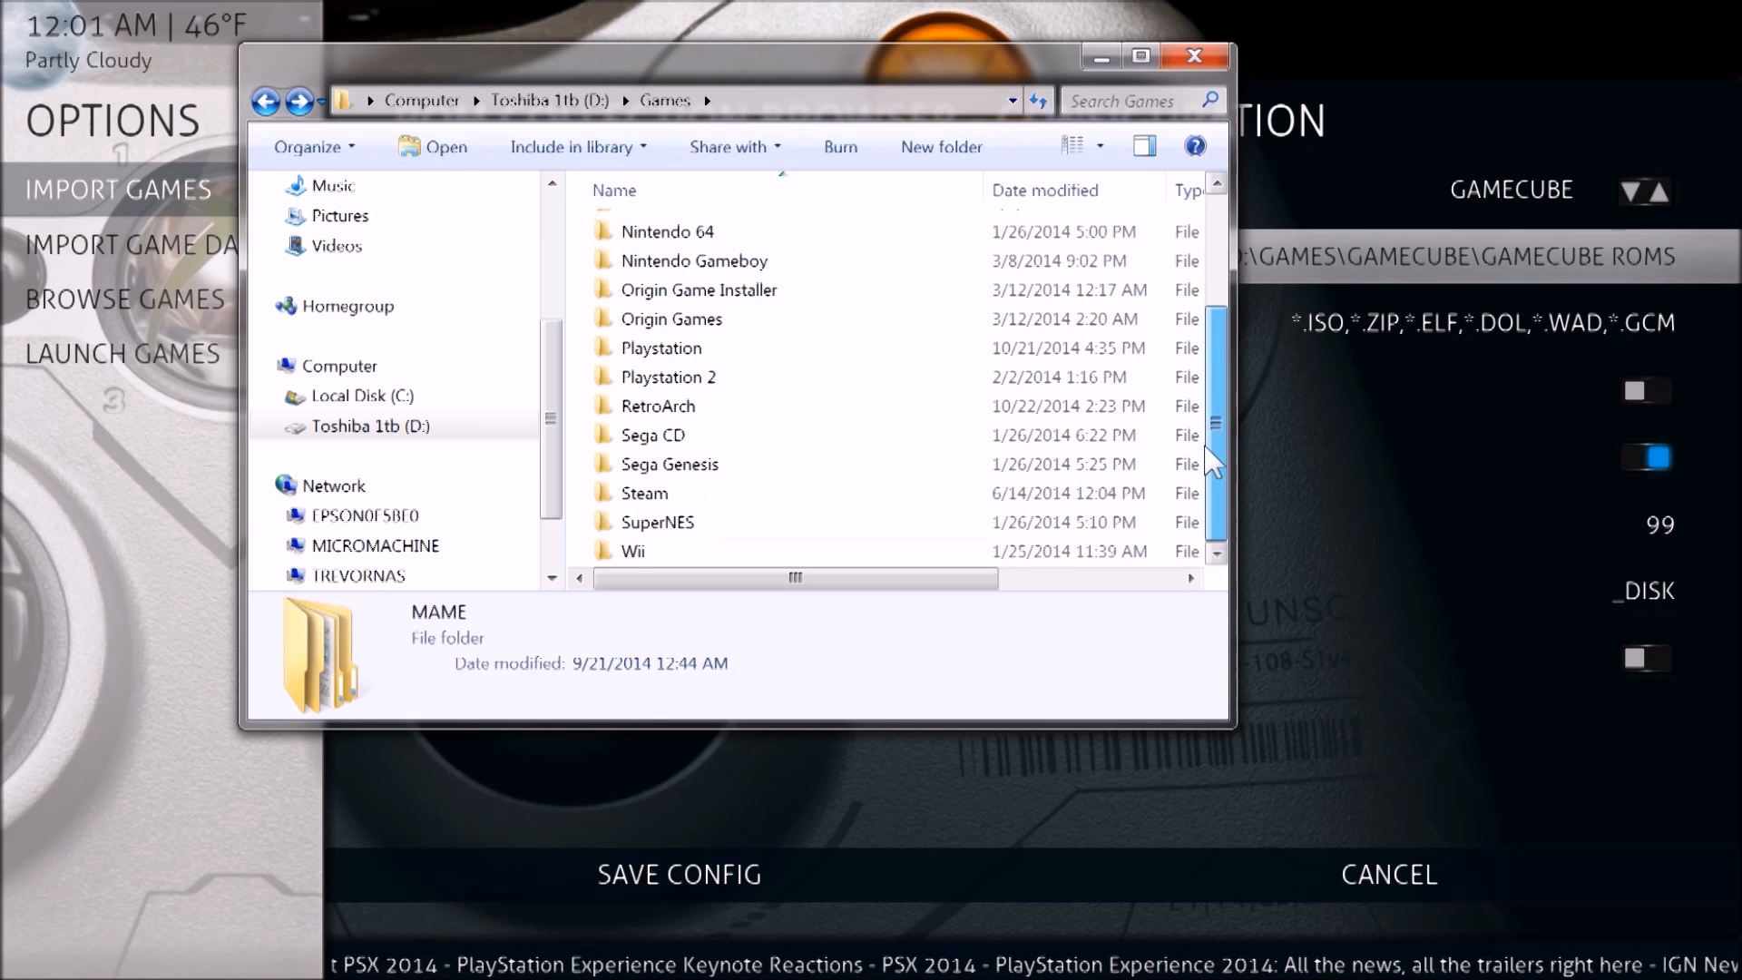
scroll(up, 3)
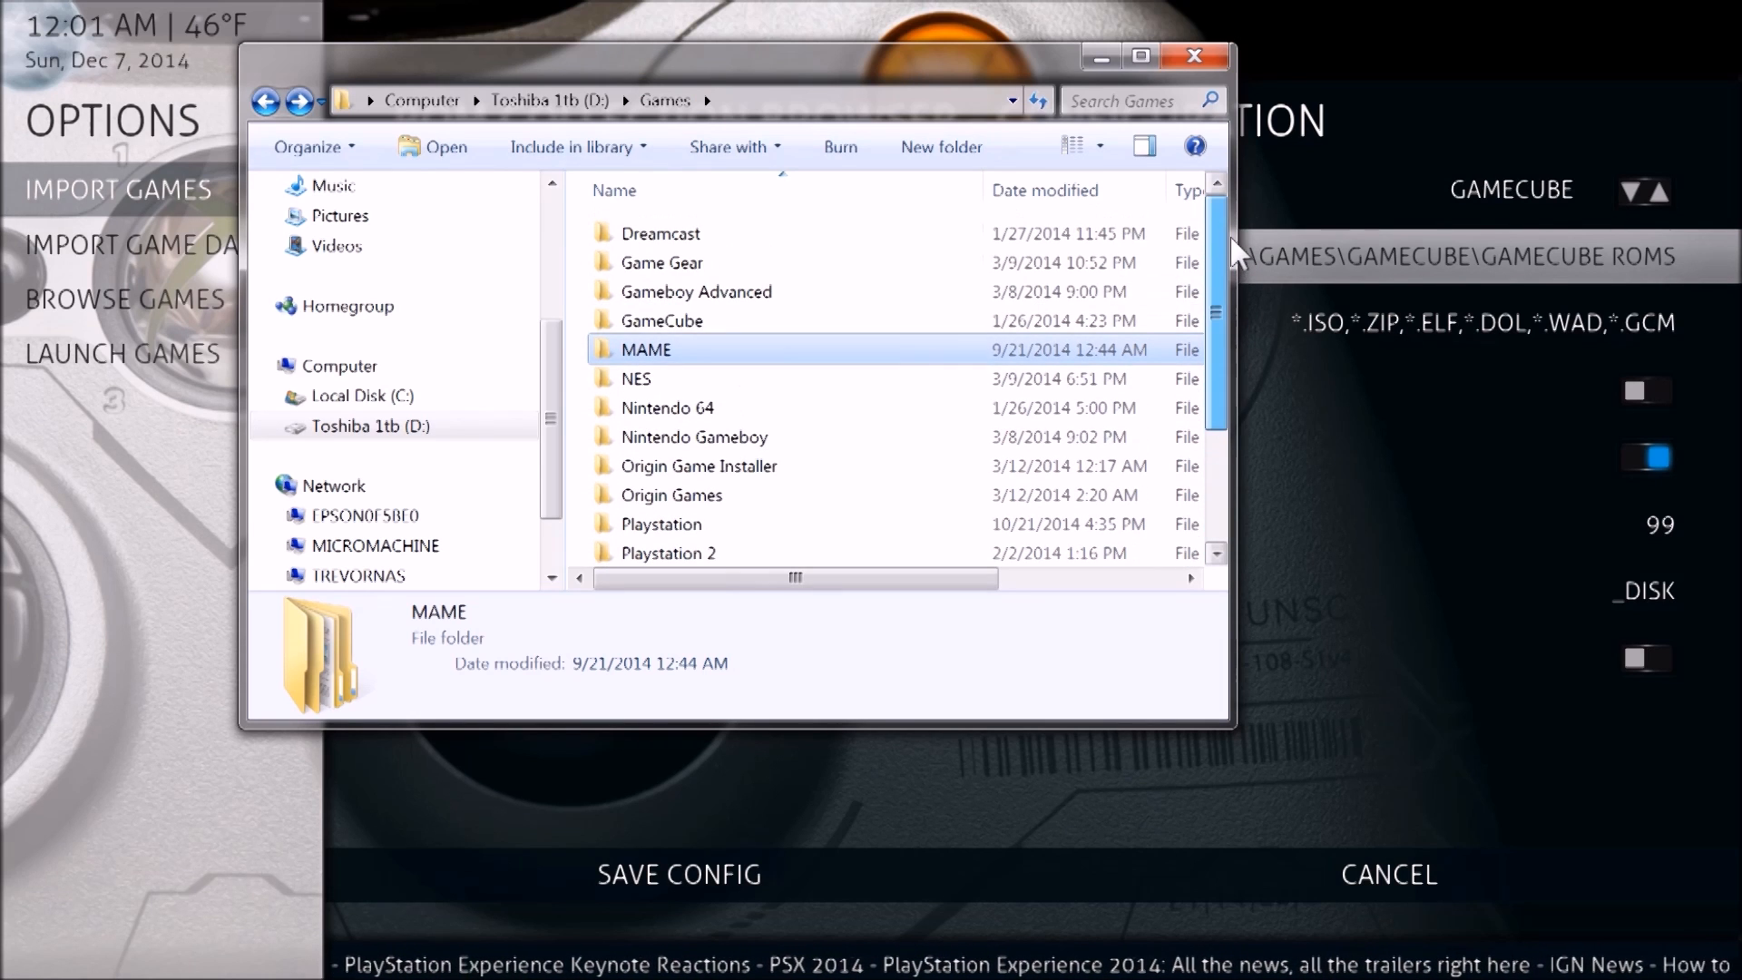
mouse_move(778, 370)
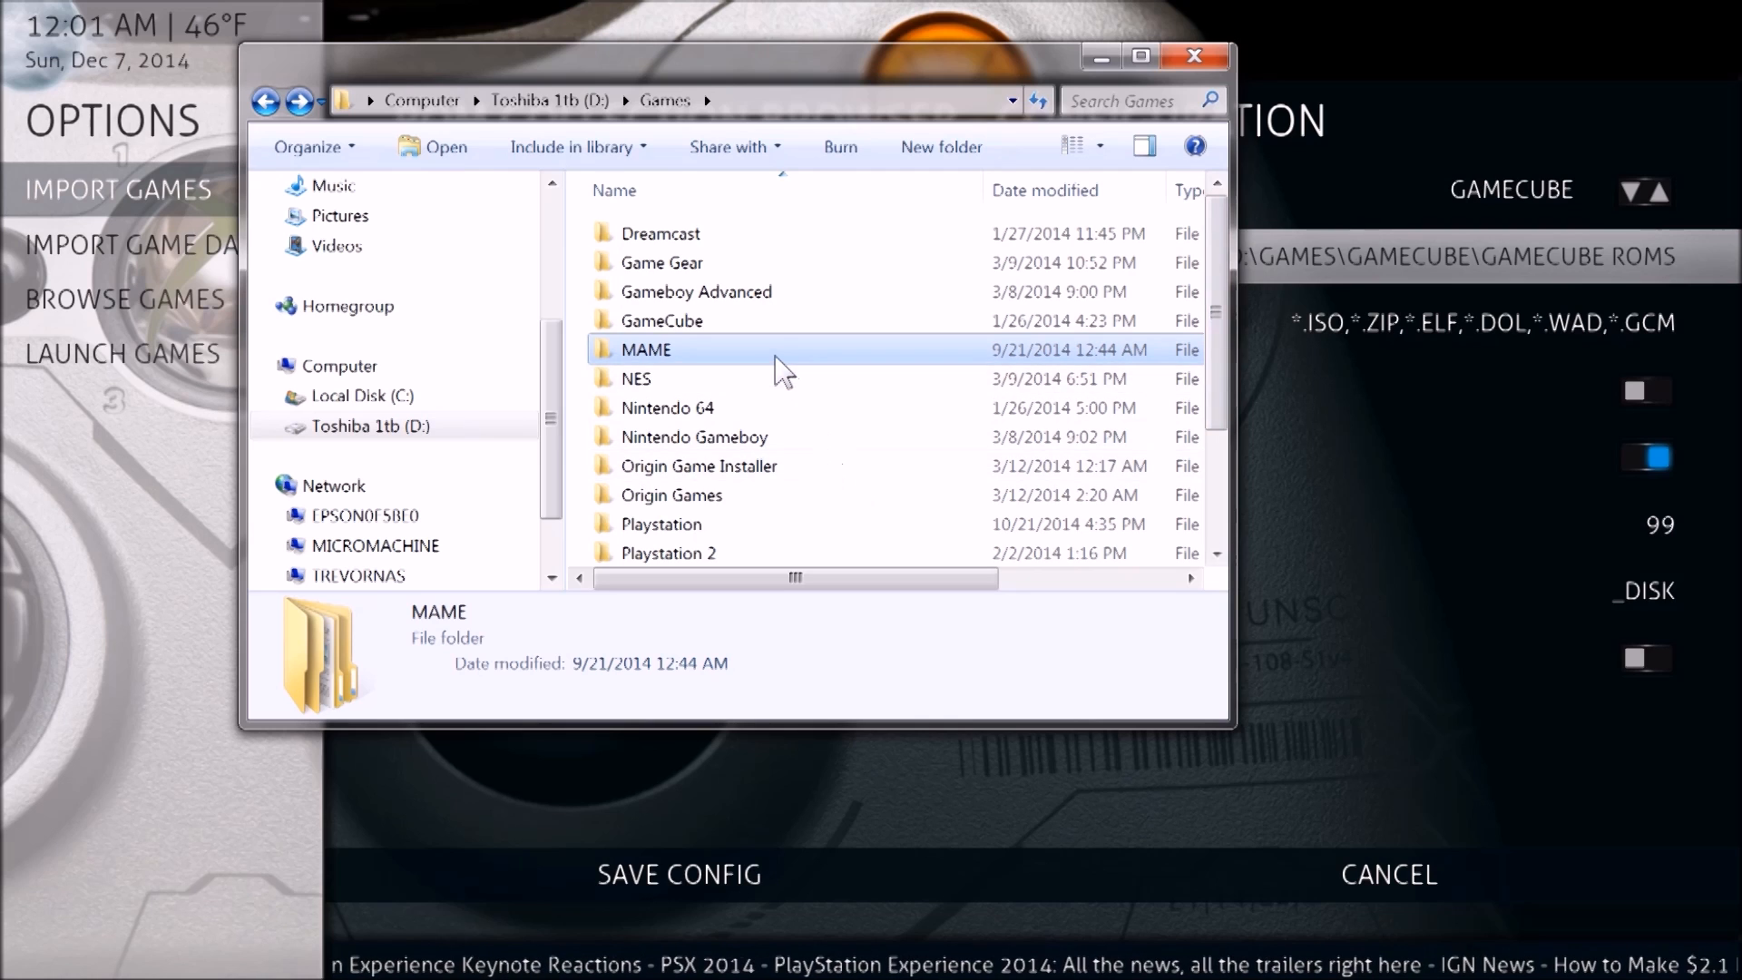
double_click(645, 348)
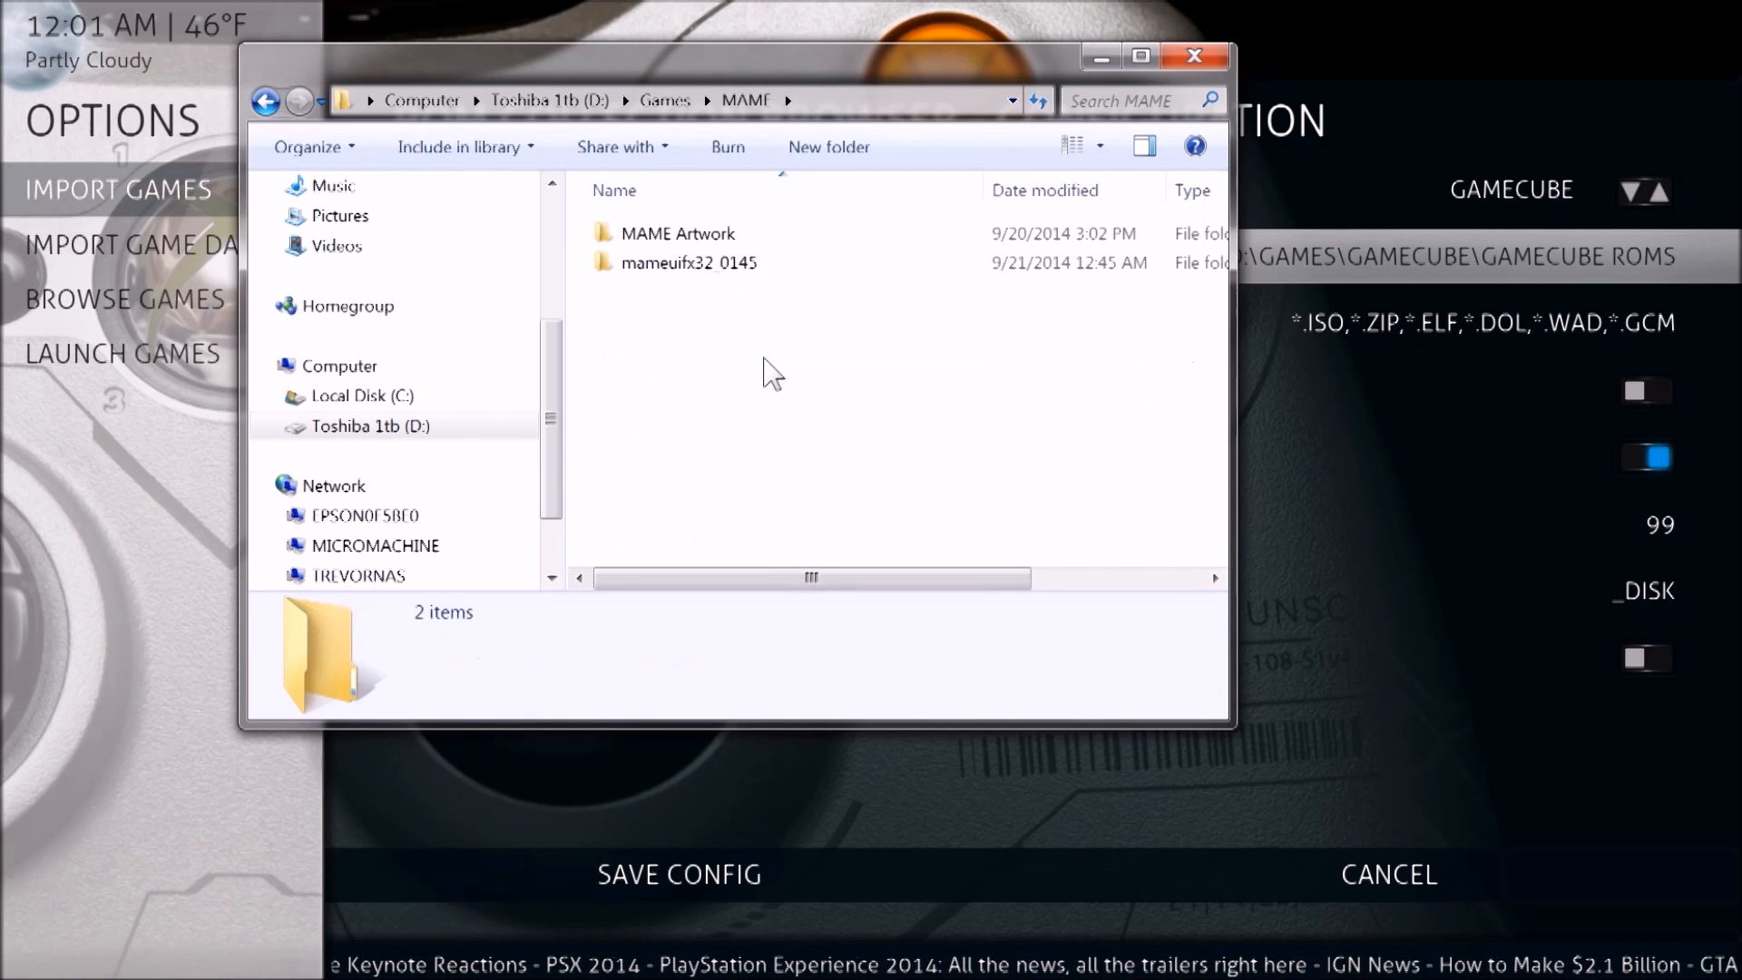
mouse_move(678, 233)
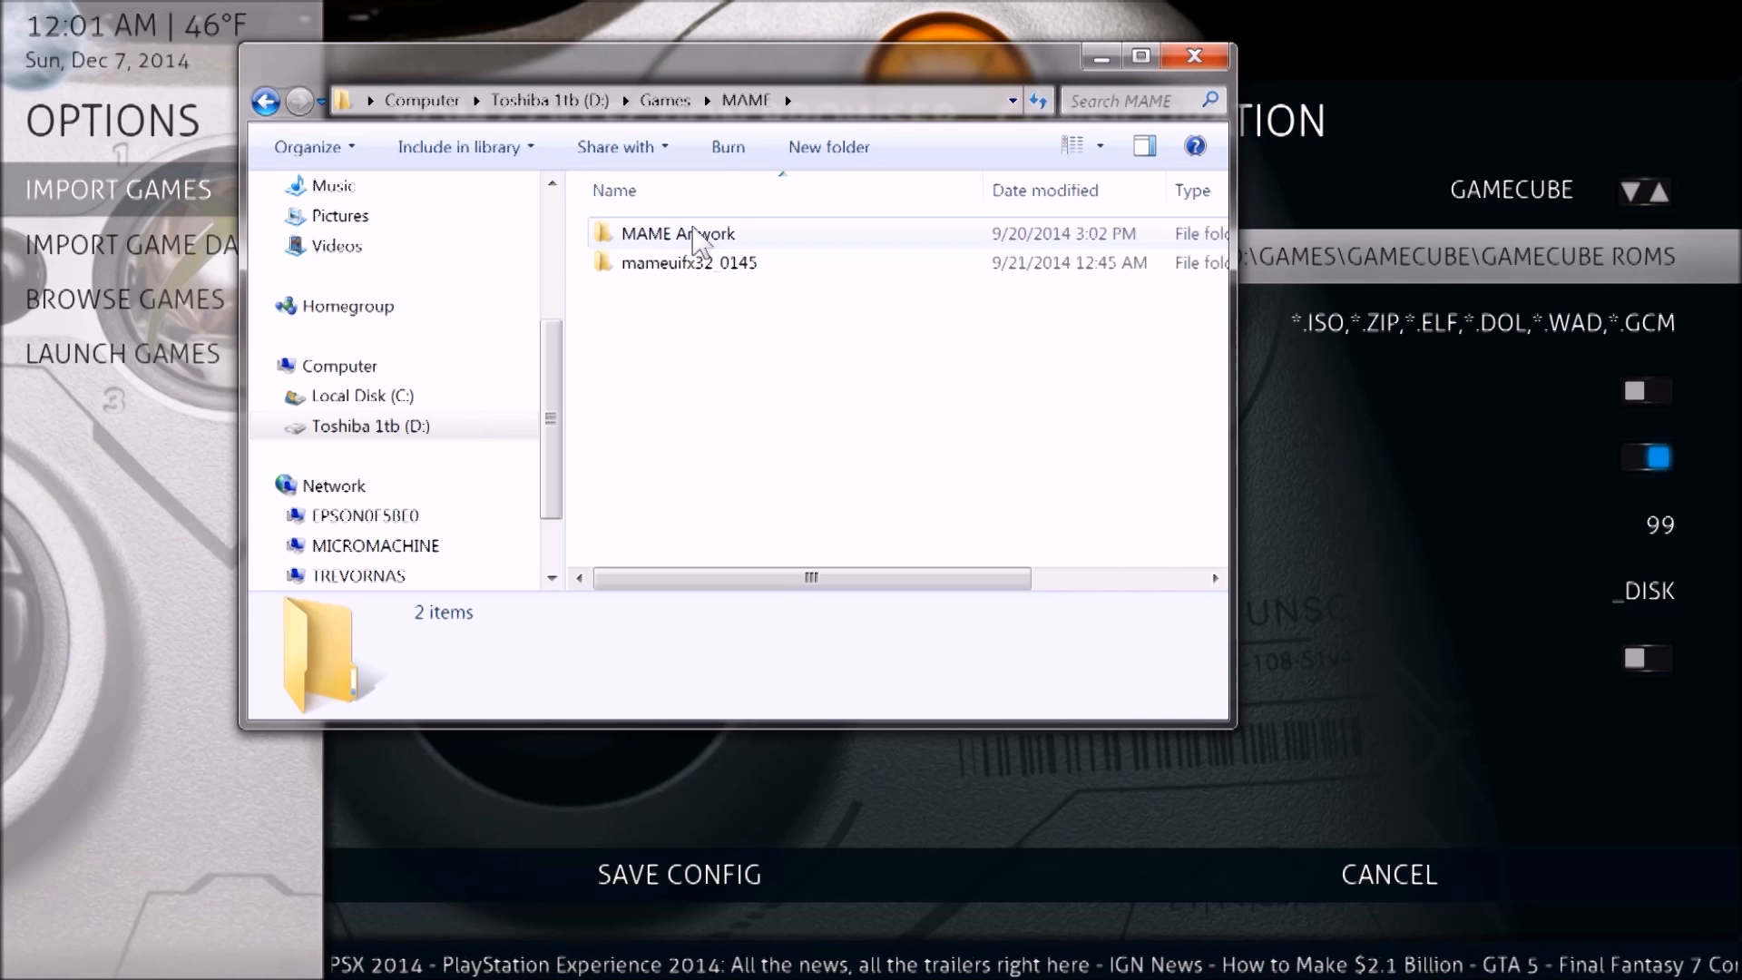
double_click(678, 233)
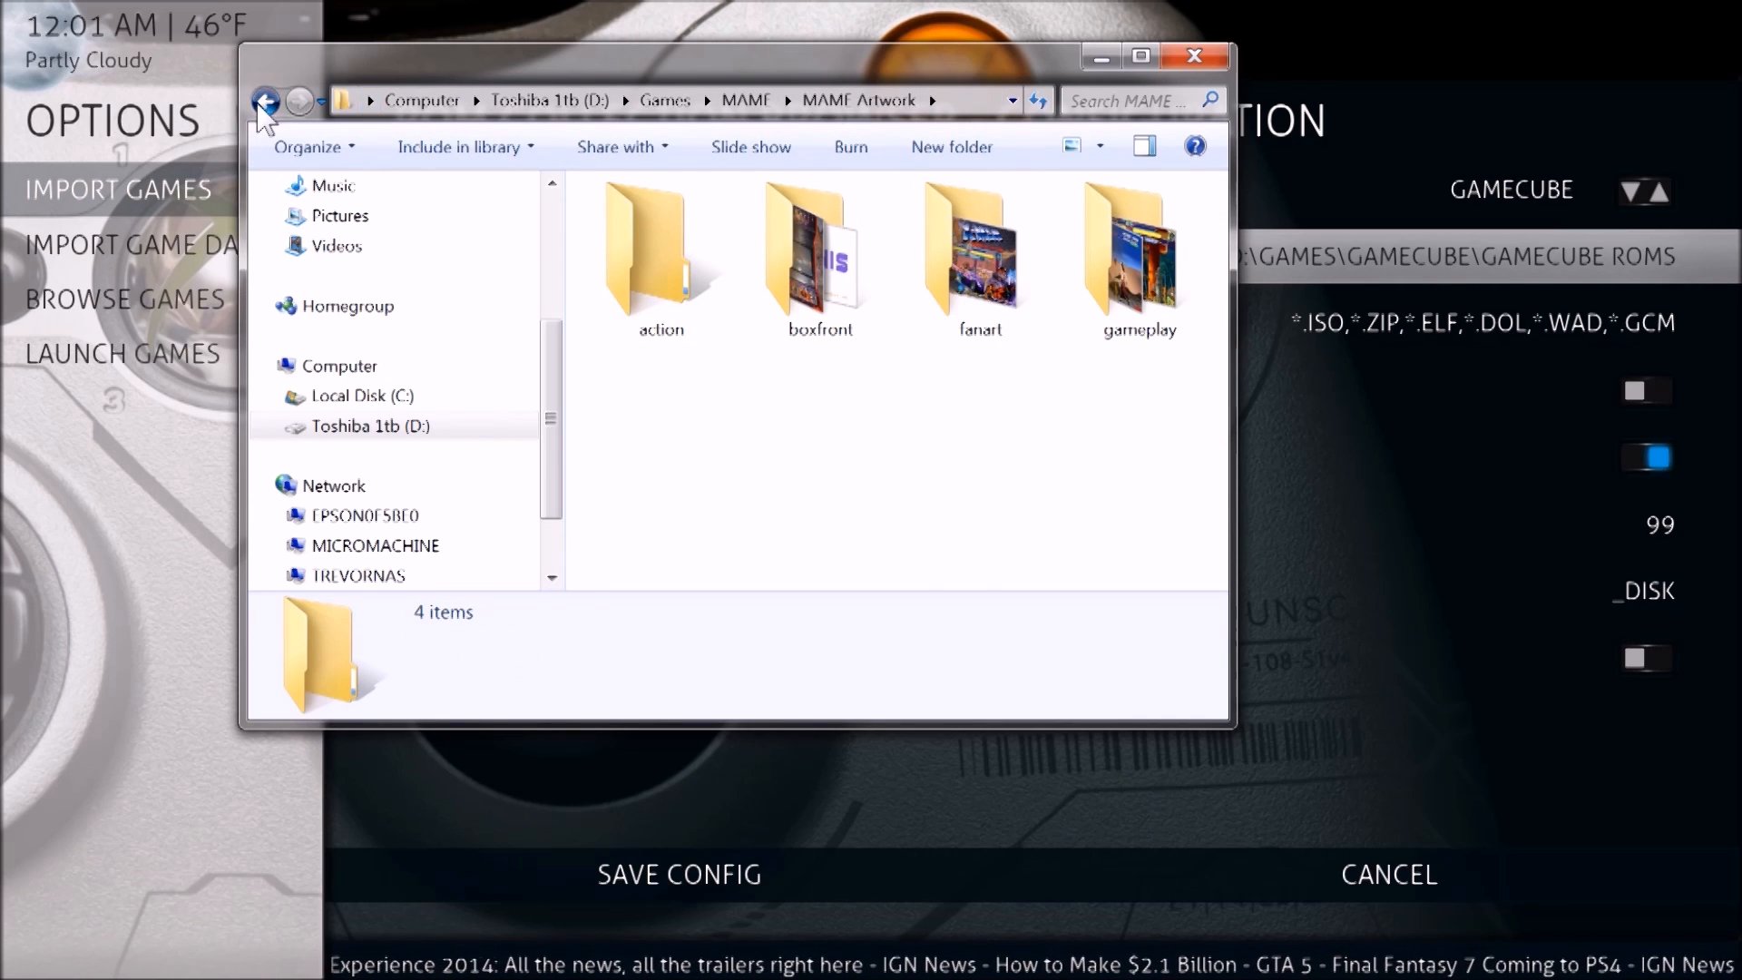
click(266, 101)
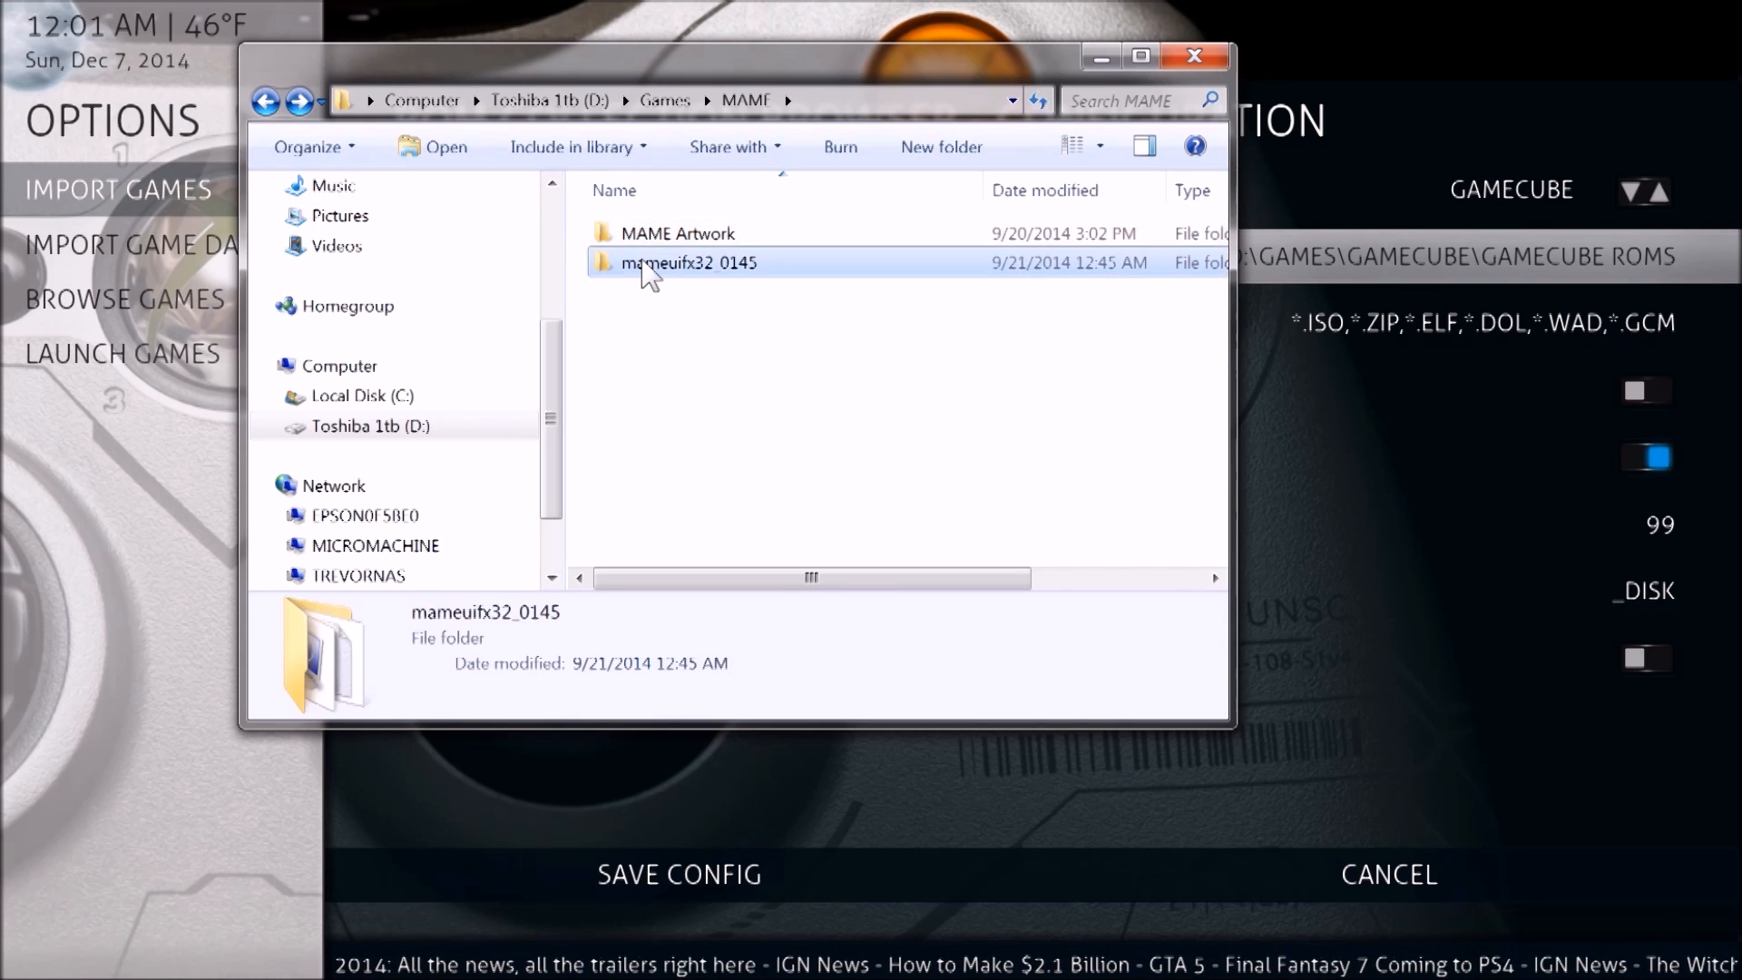
double_click(689, 262)
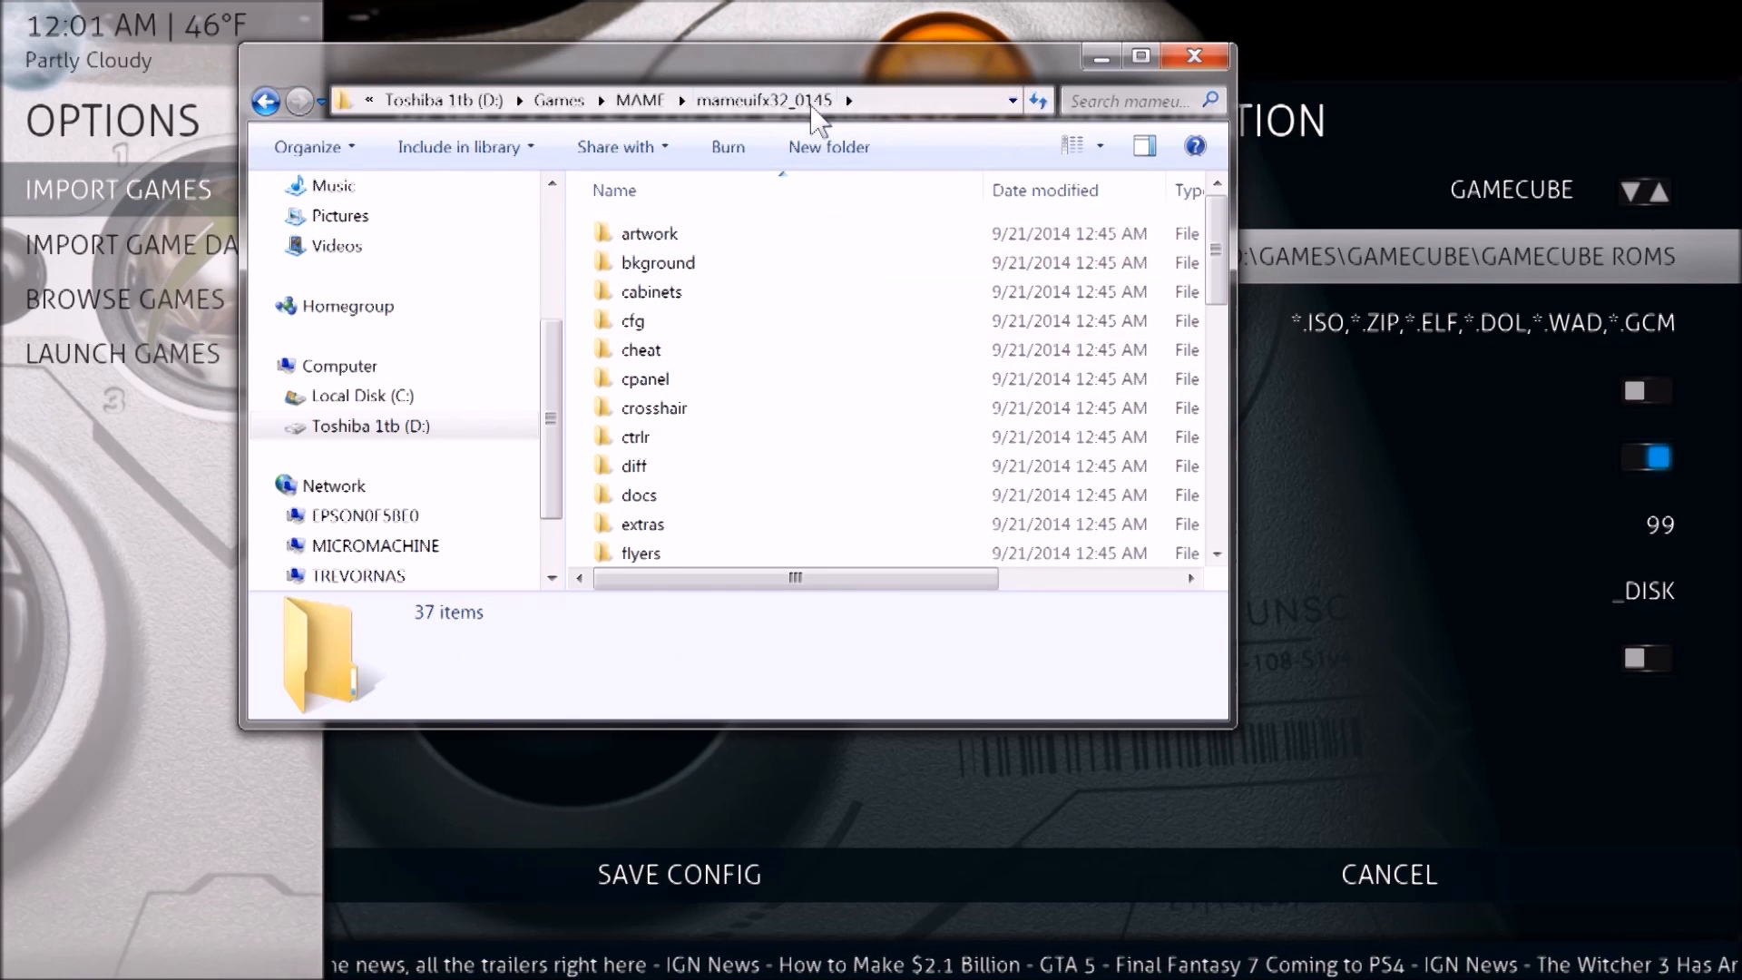
mouse_move(1322, 294)
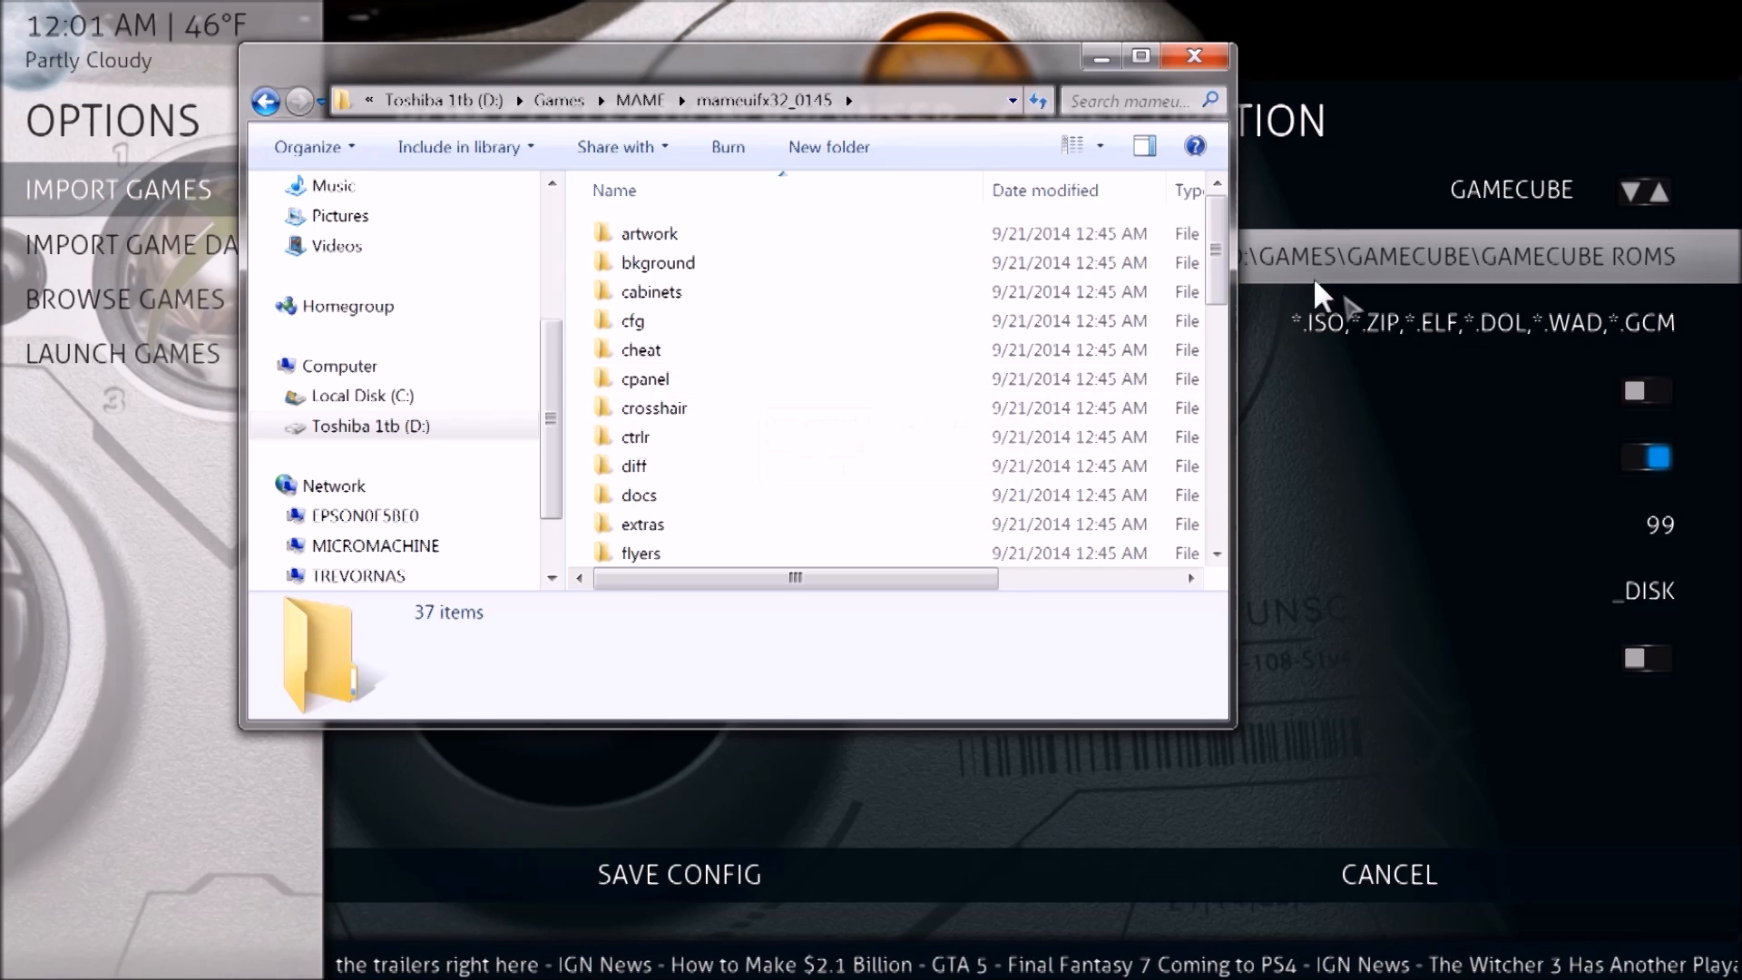
scroll(down, 3)
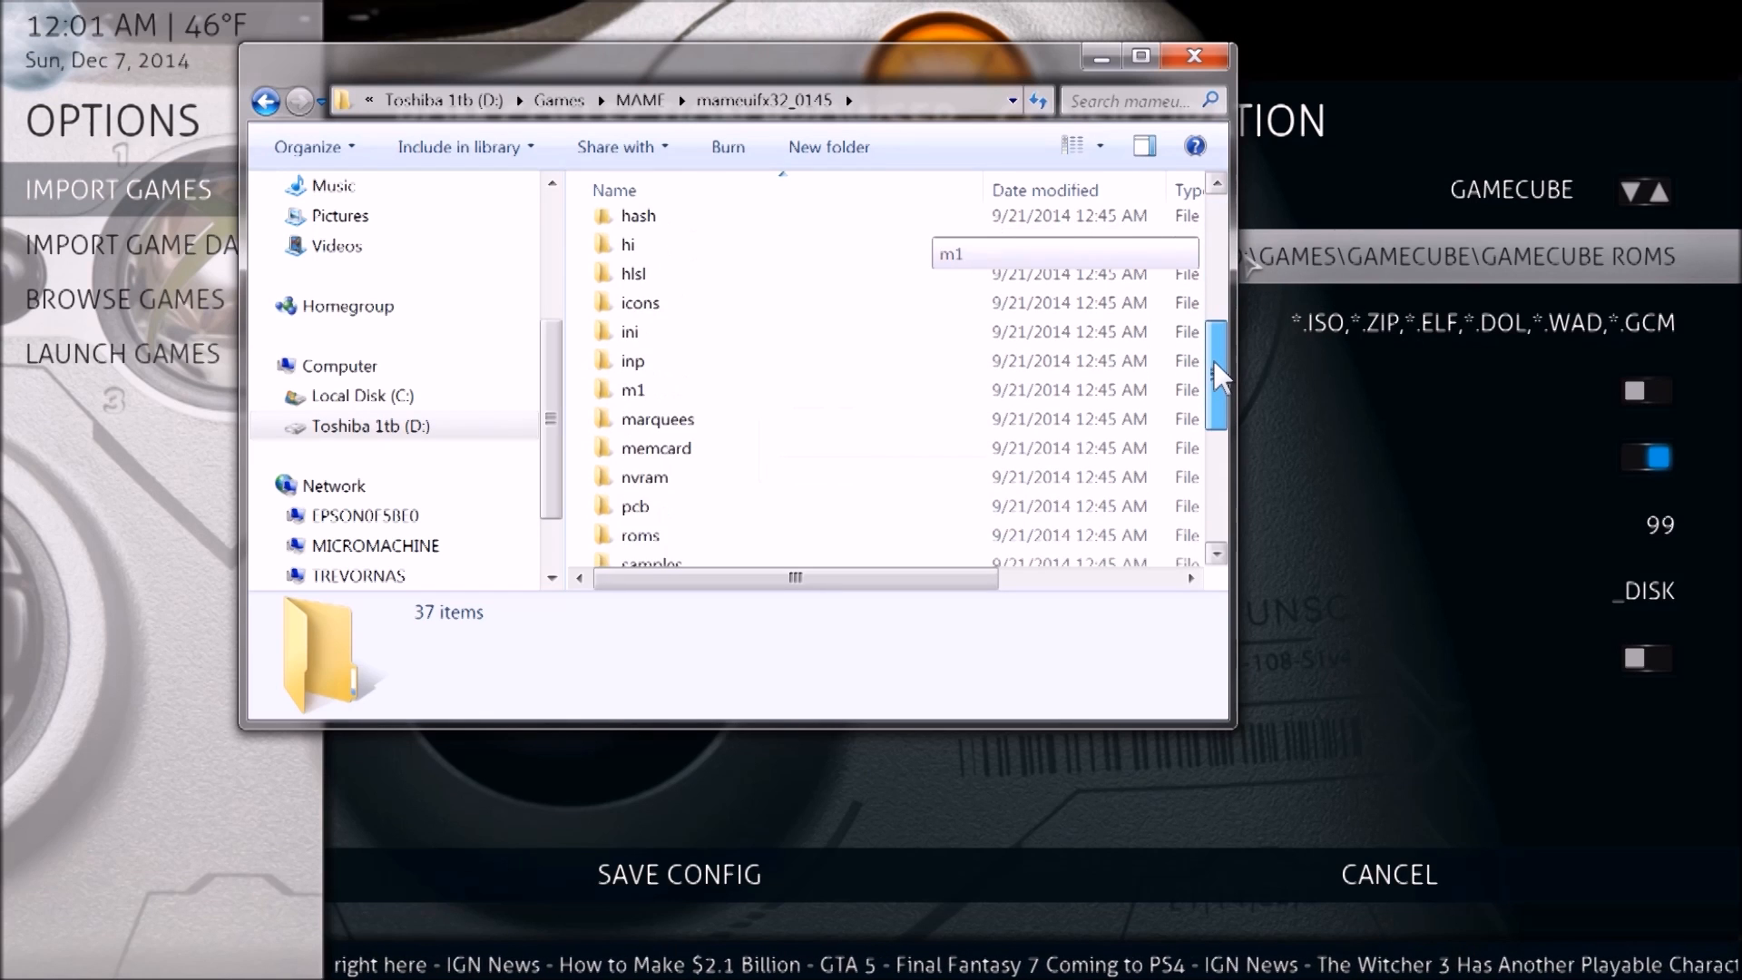
scroll(down, 3)
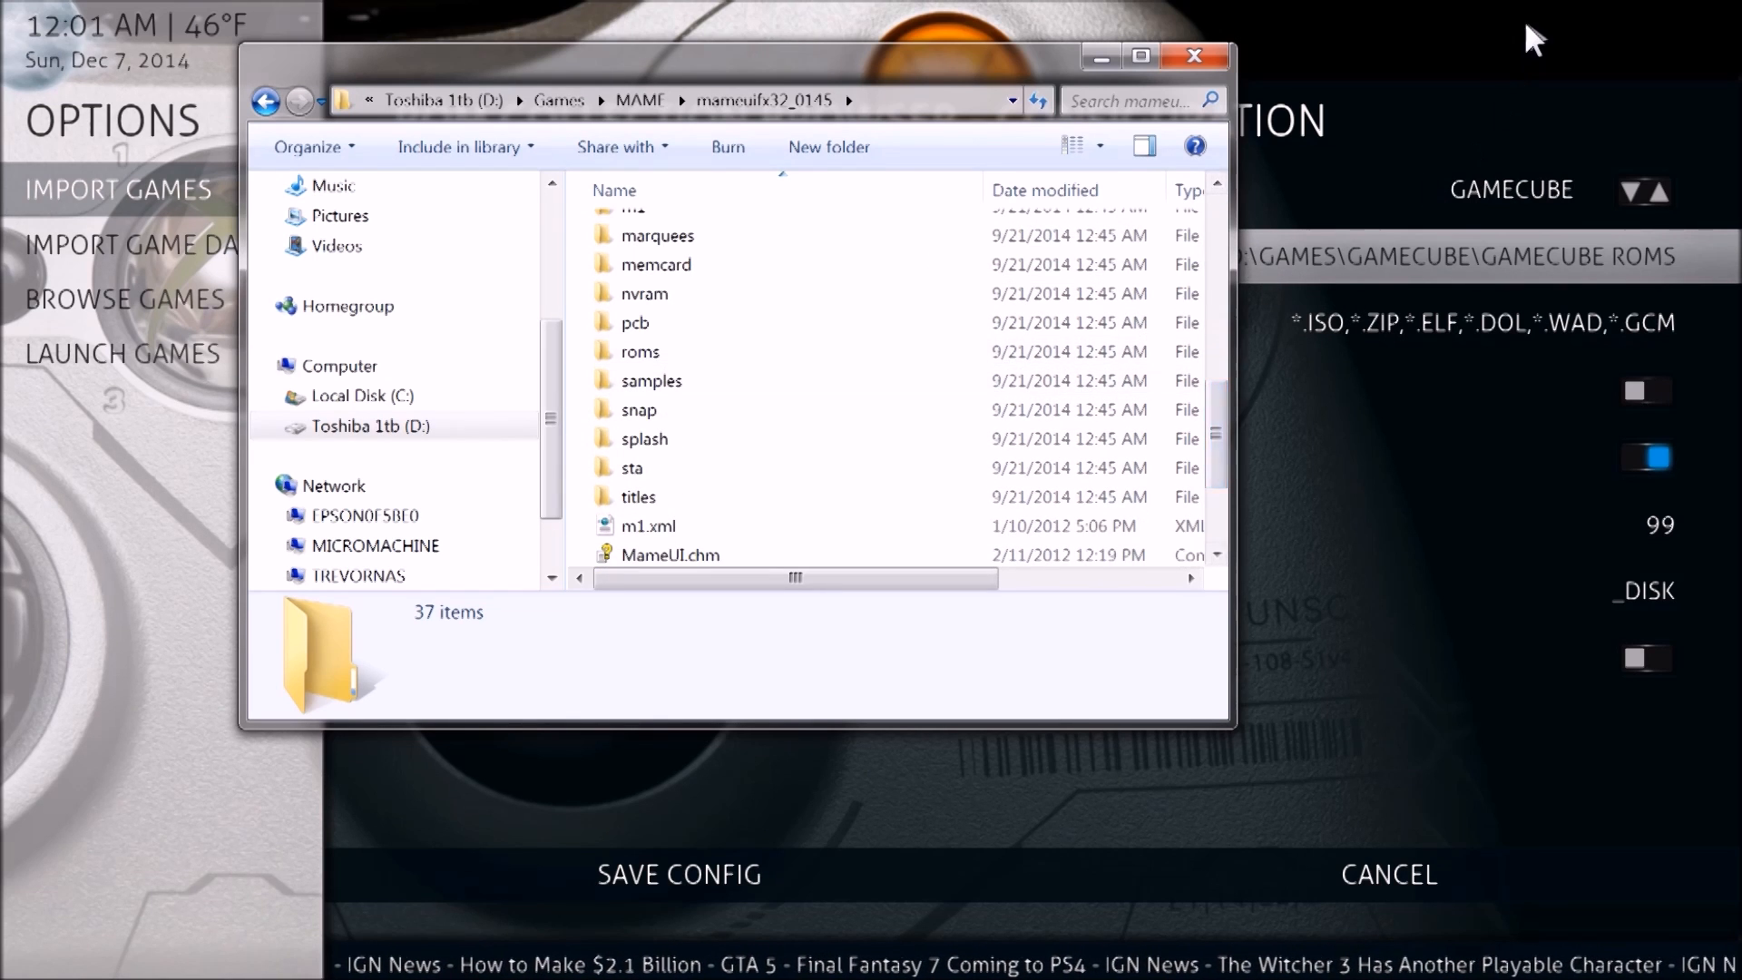
Leave Explorer to view GameCube's Import Game Data scrapers and BOXFRONT media path.
click(1196, 56)
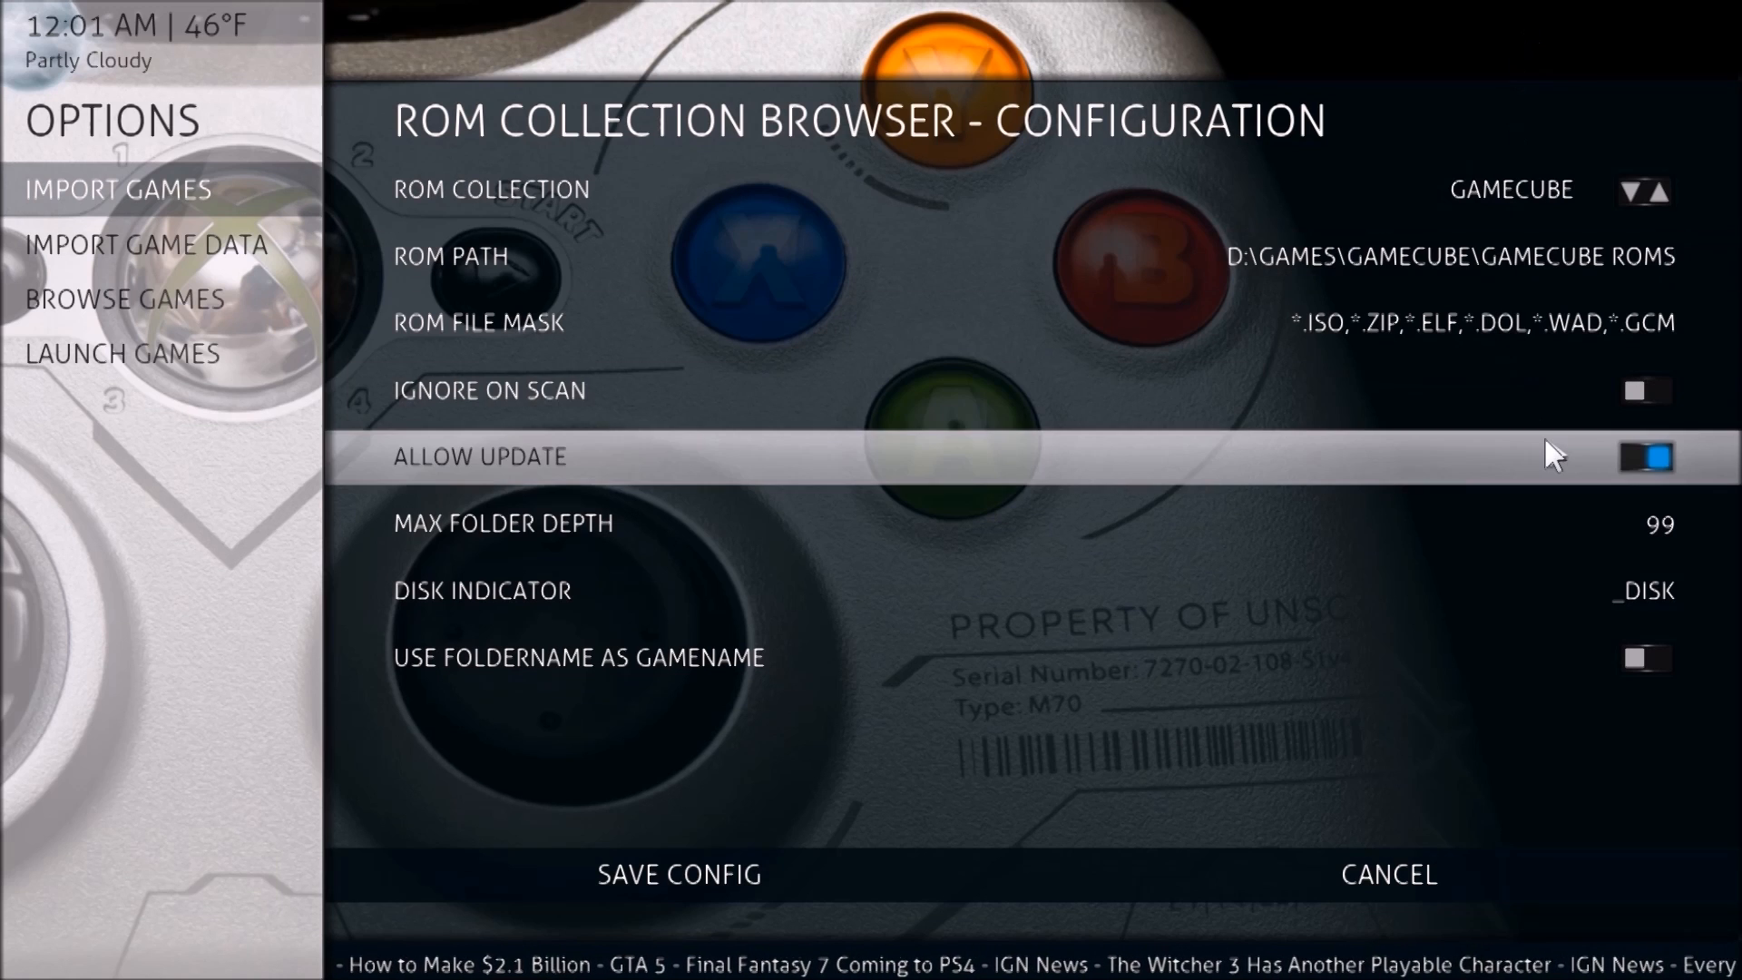
mouse_move(1303, 323)
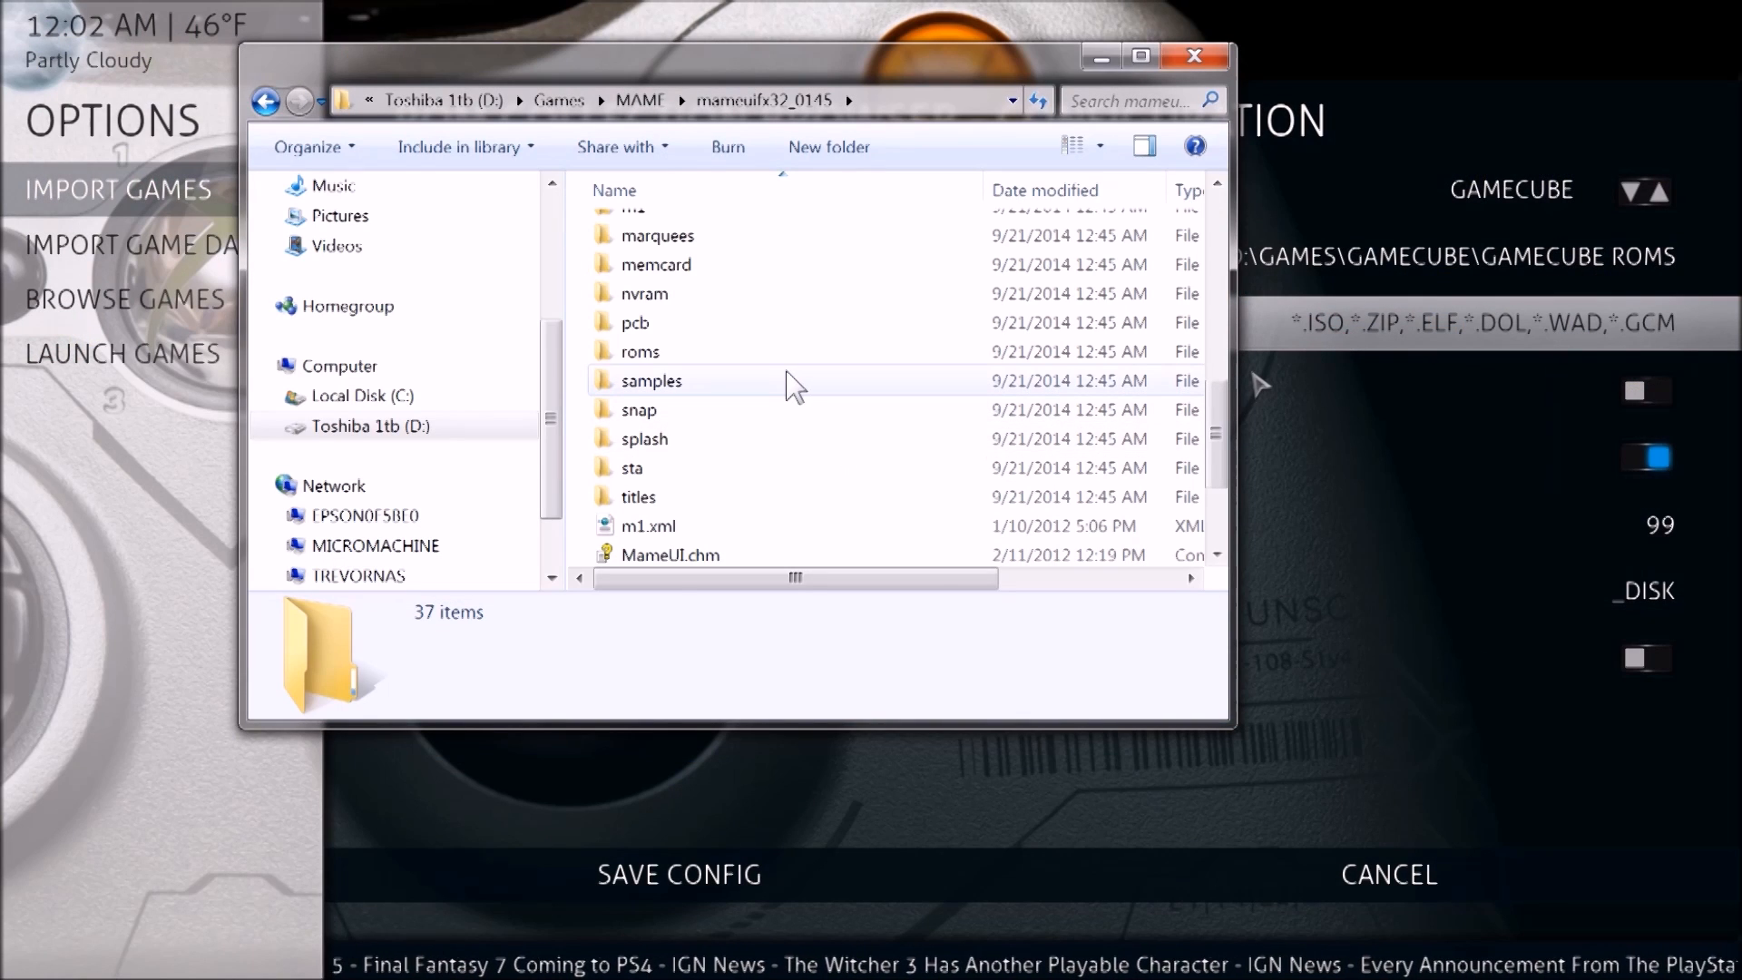
mouse_move(774, 351)
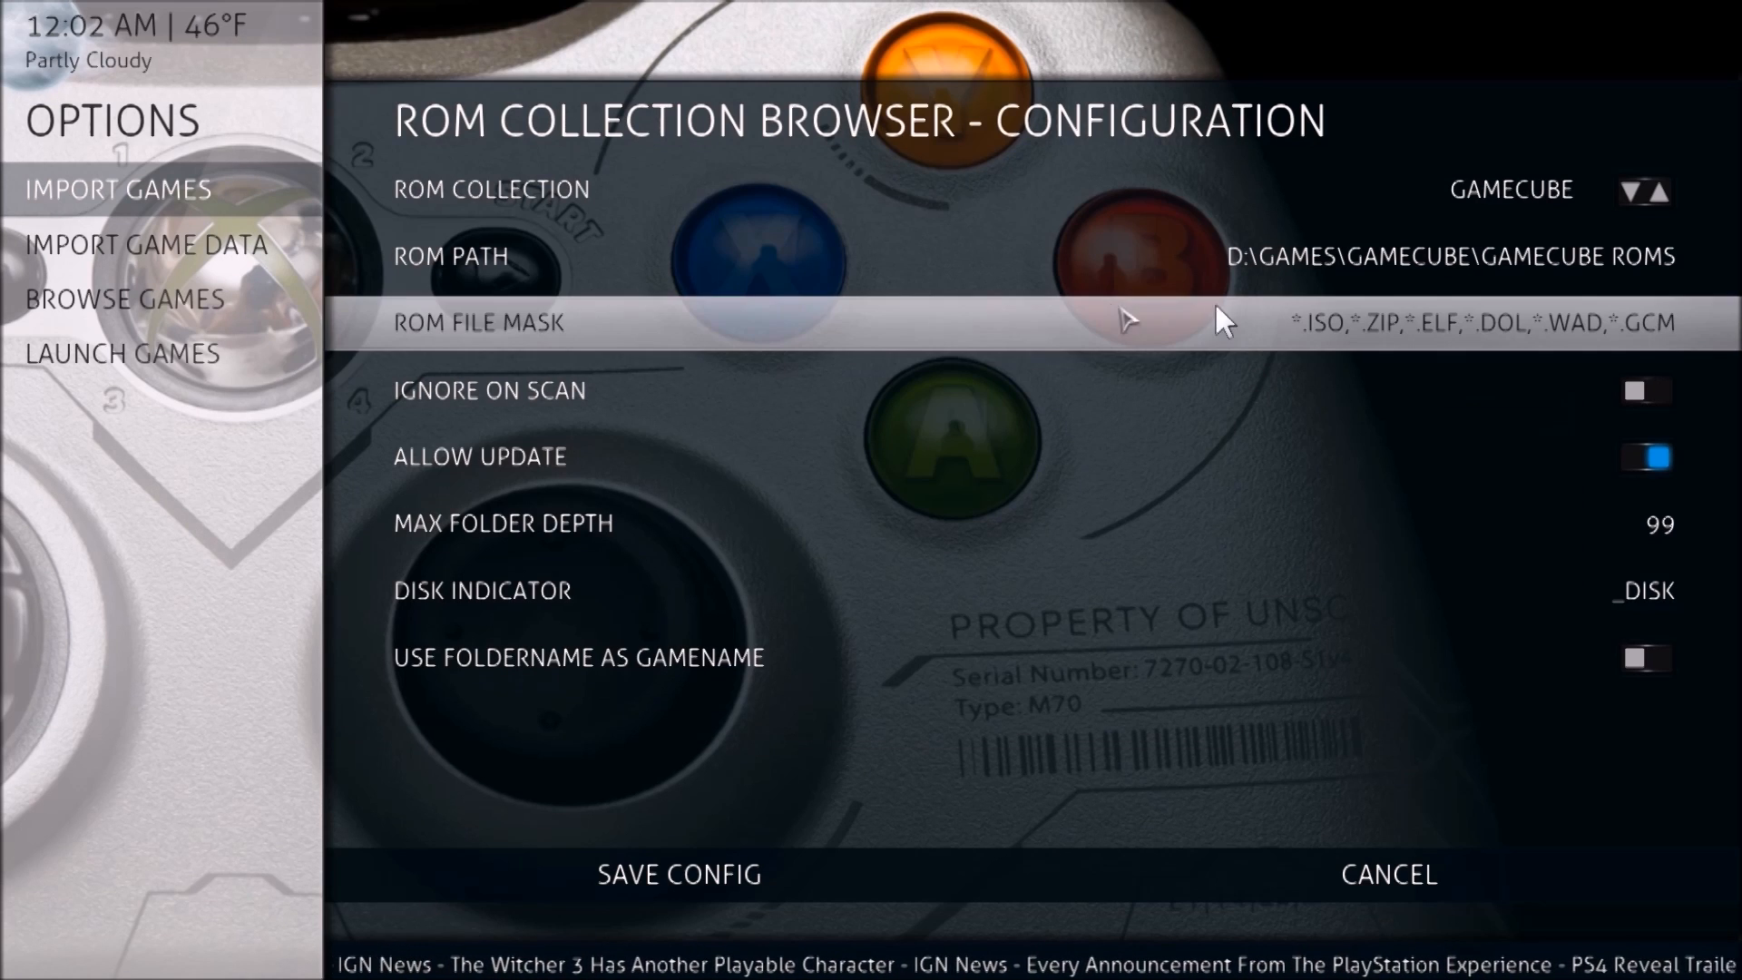
mouse_move(1353, 336)
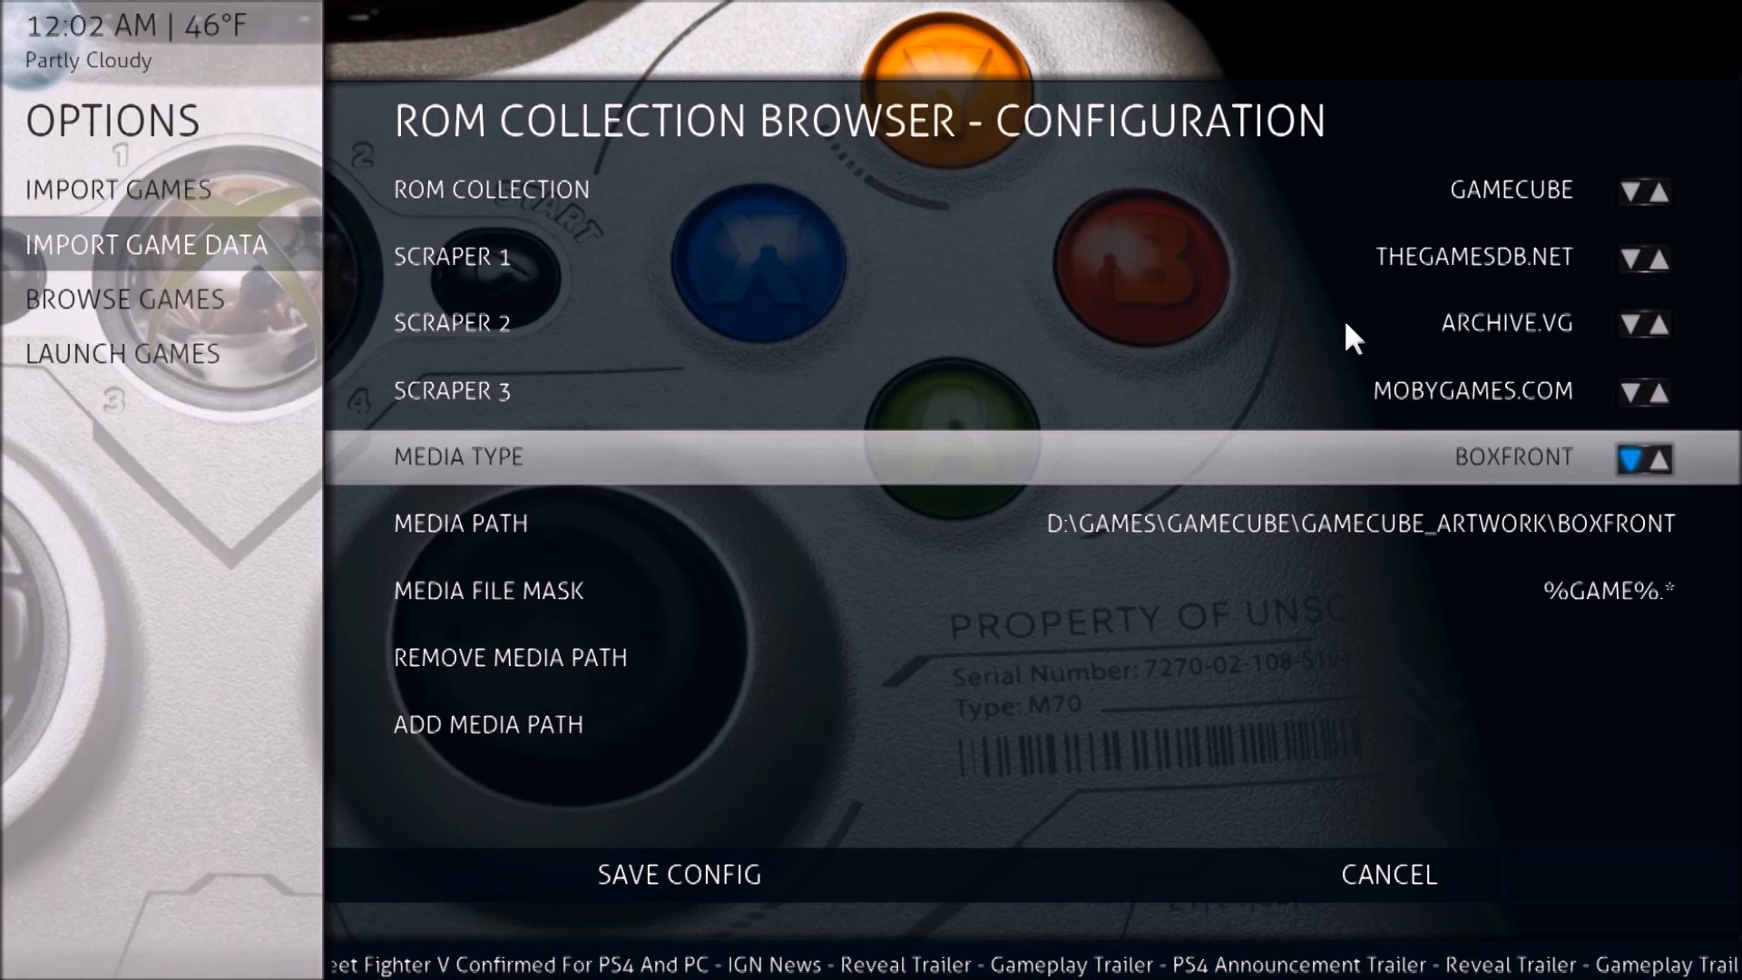
Open the MAME Artwork boxfront cover folder, then set XBMC's media type to GAMEPLAY.
click(489, 723)
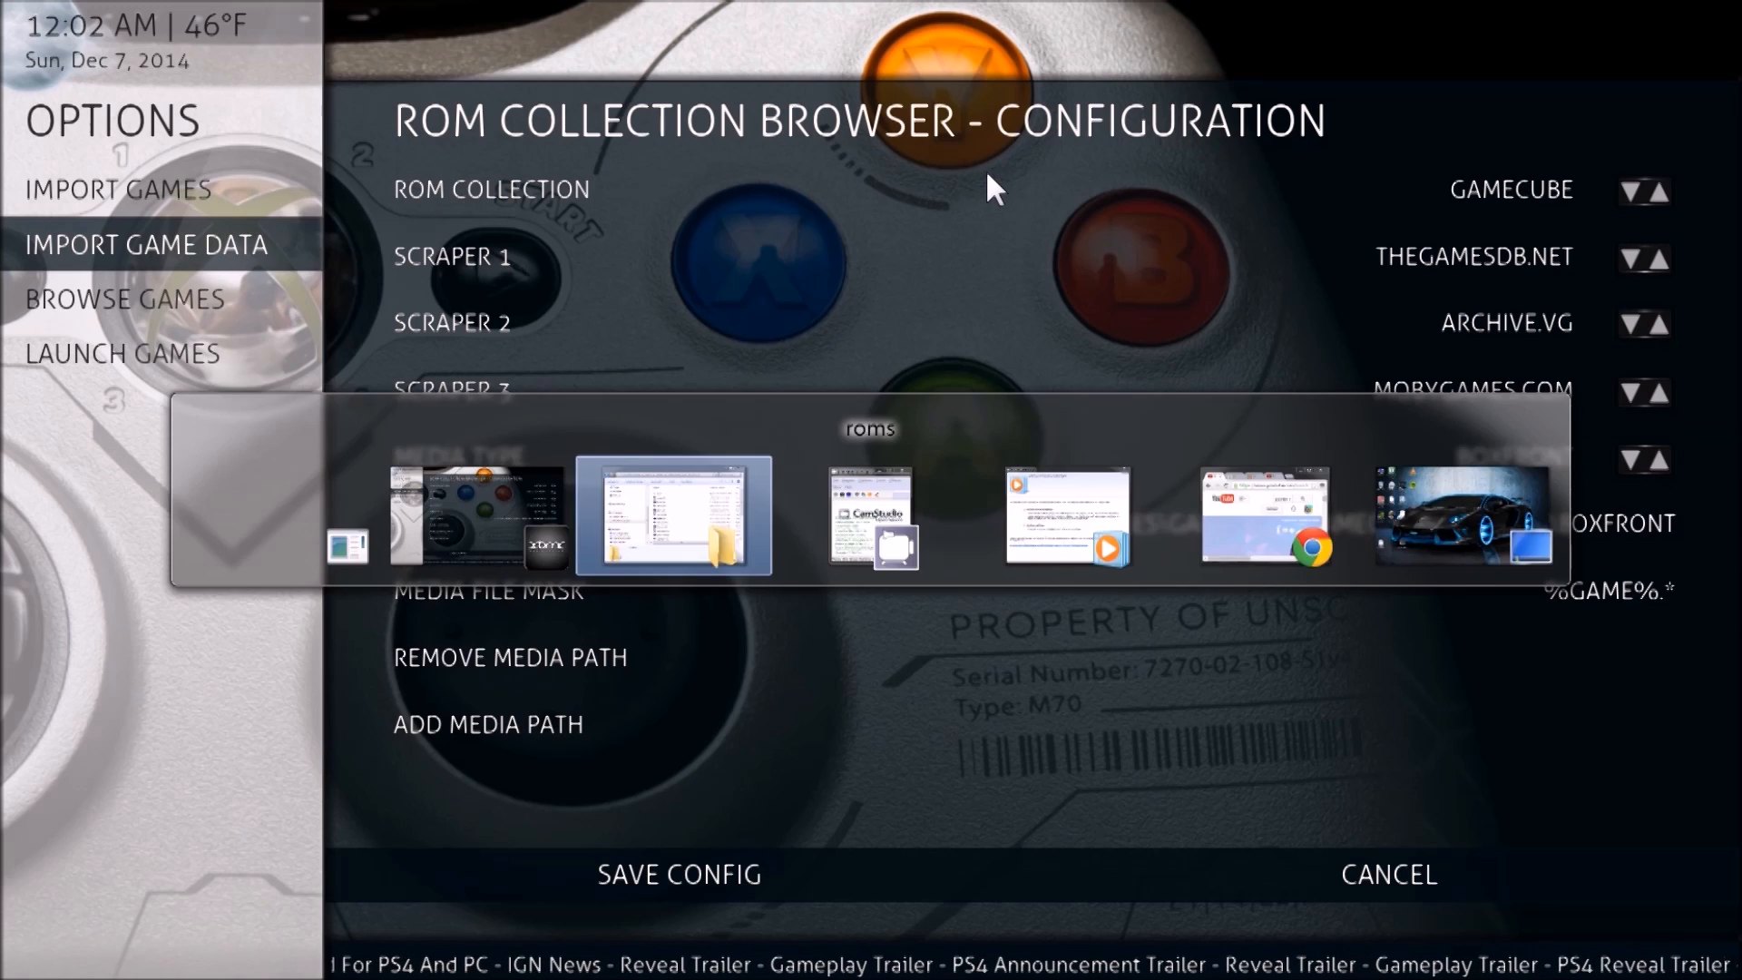
click(673, 514)
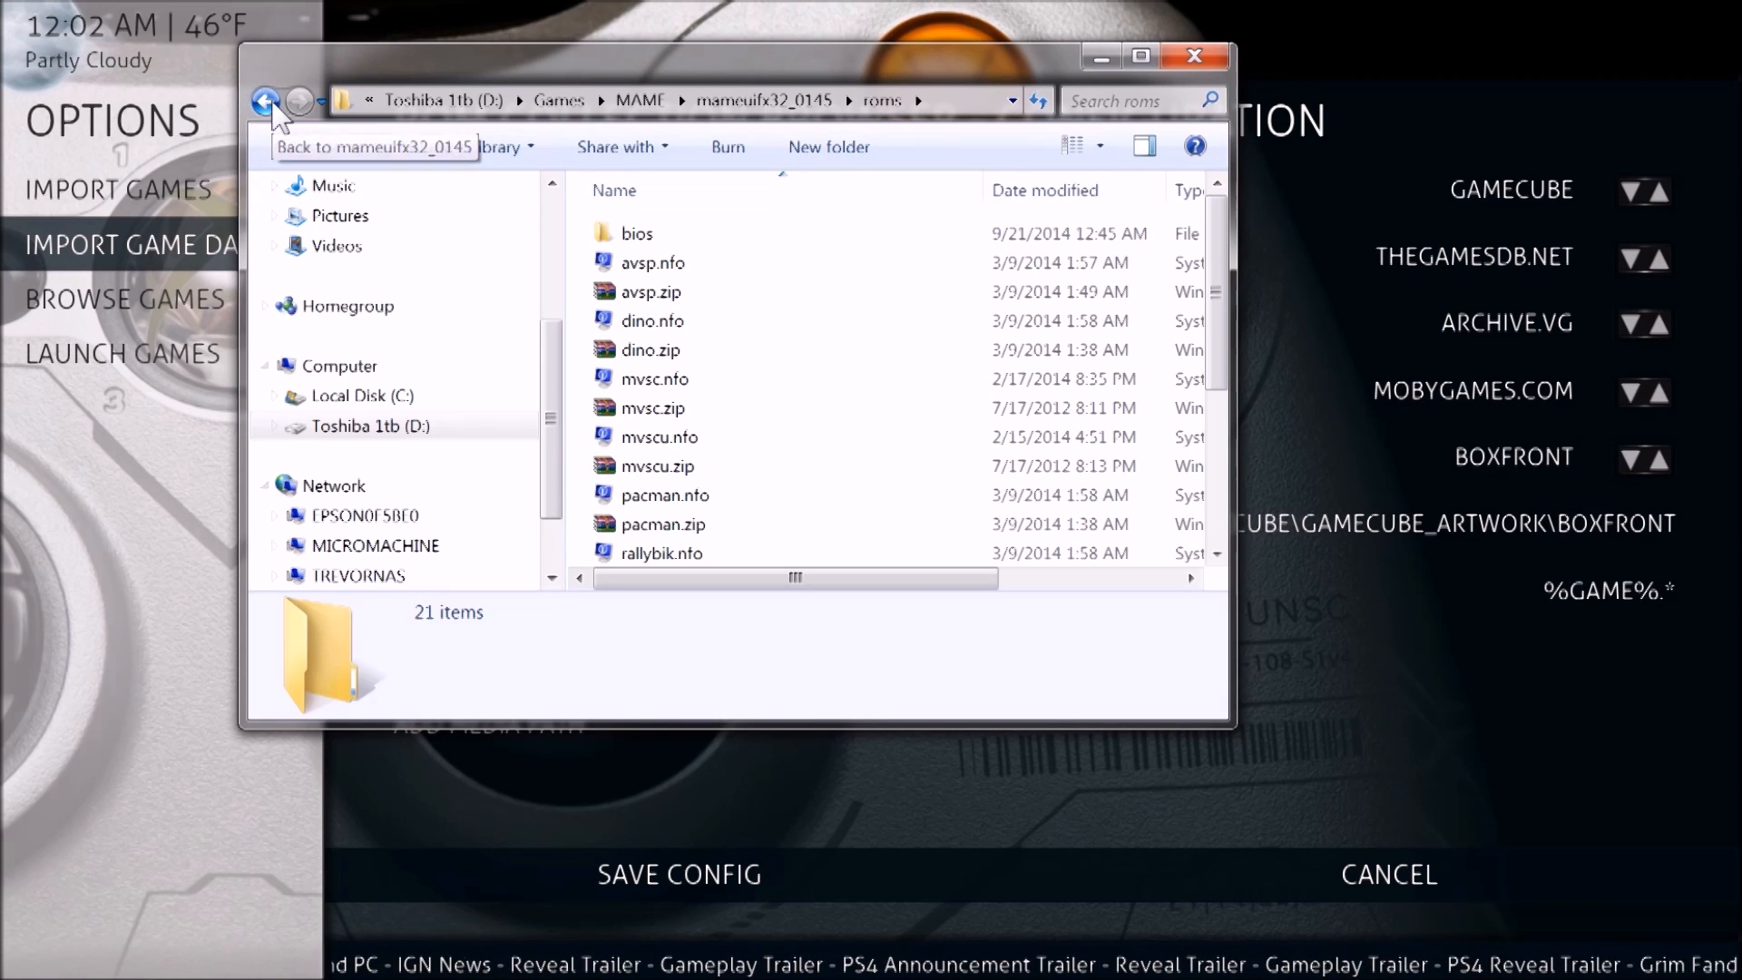
click(267, 100)
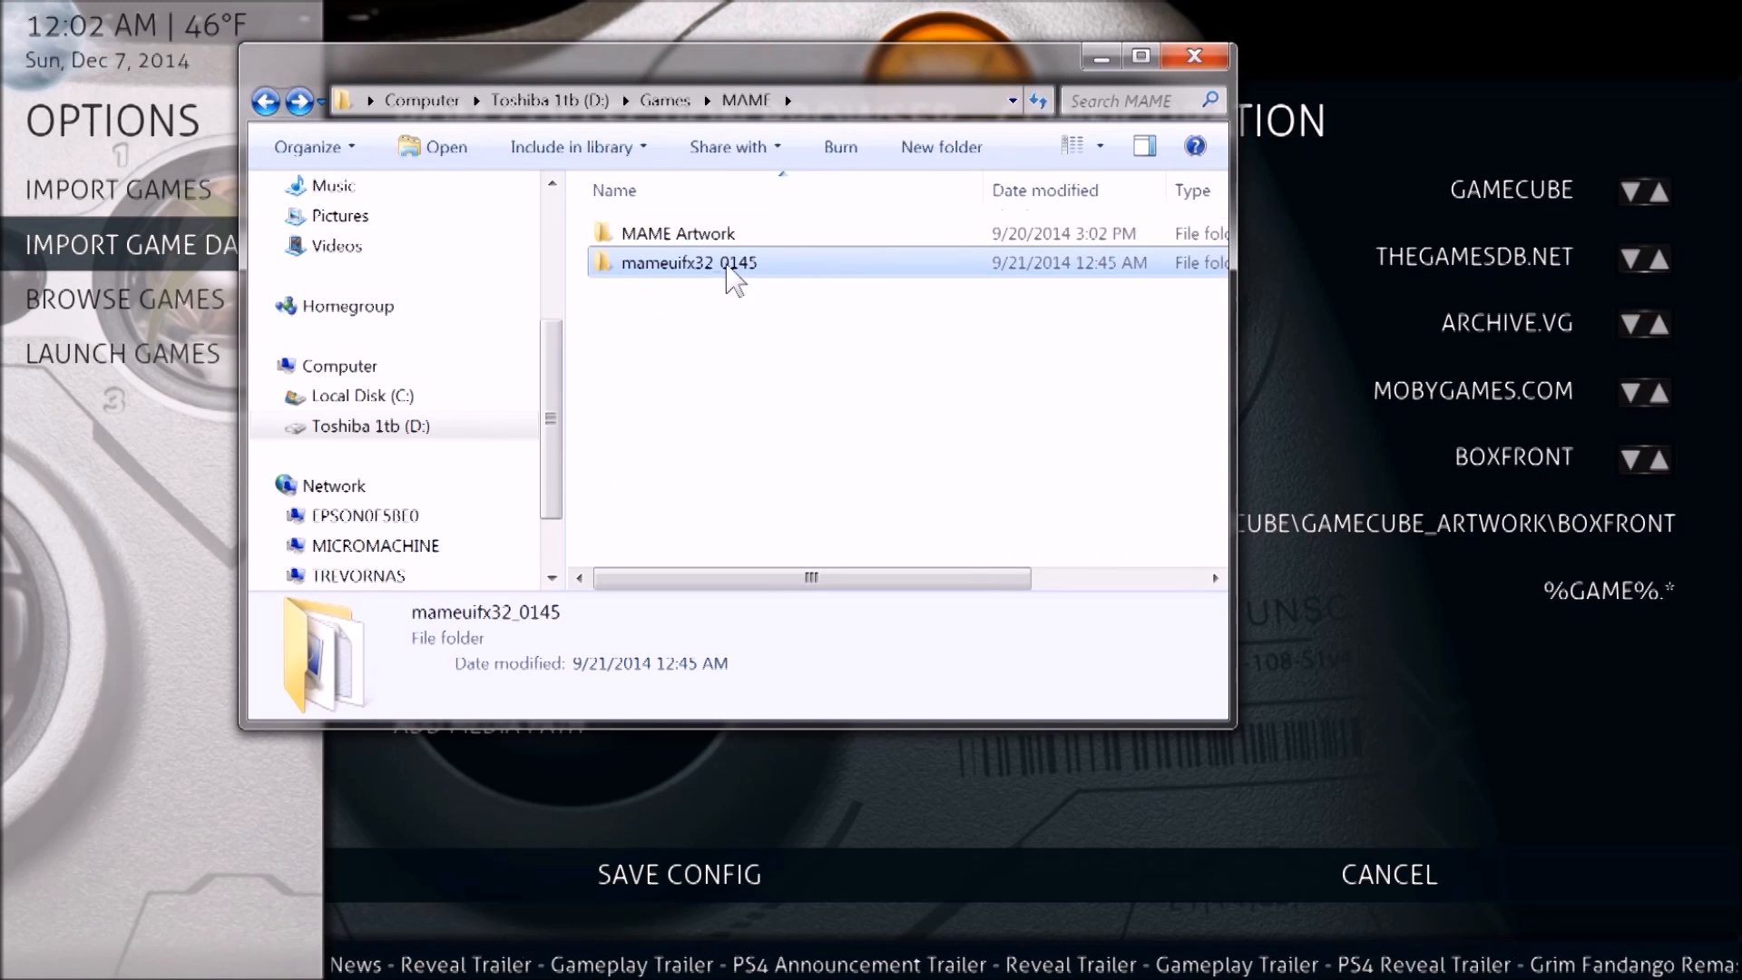
double_click(677, 233)
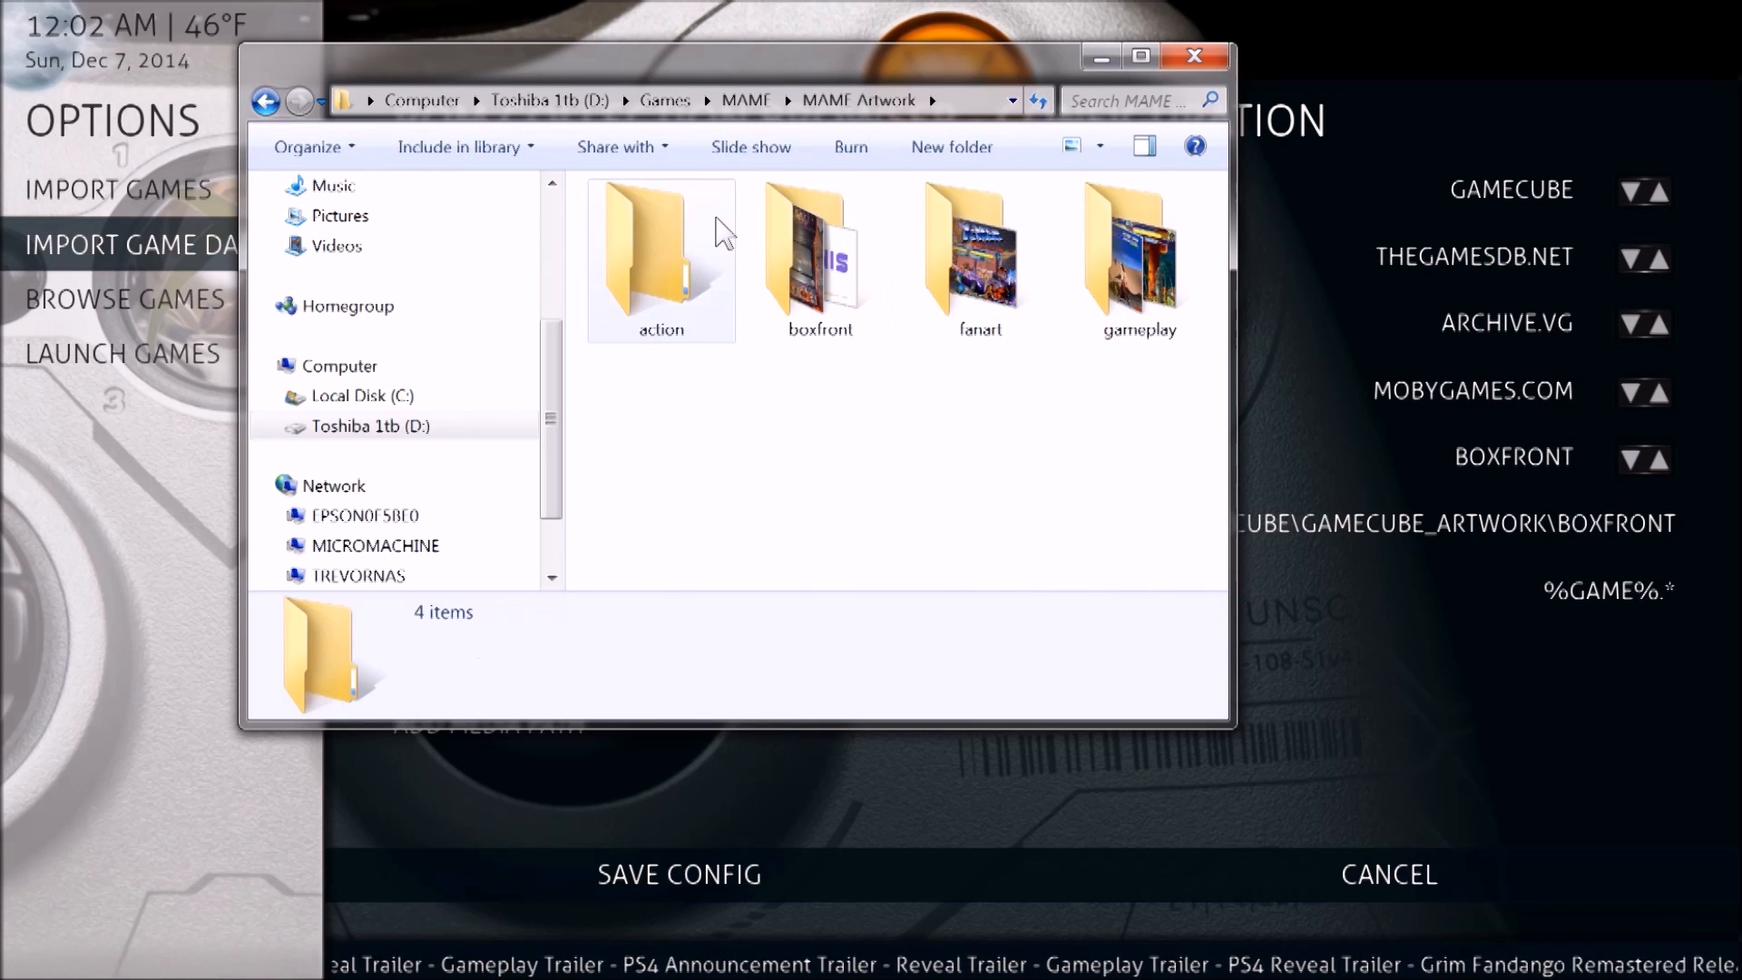
double_click(818, 250)
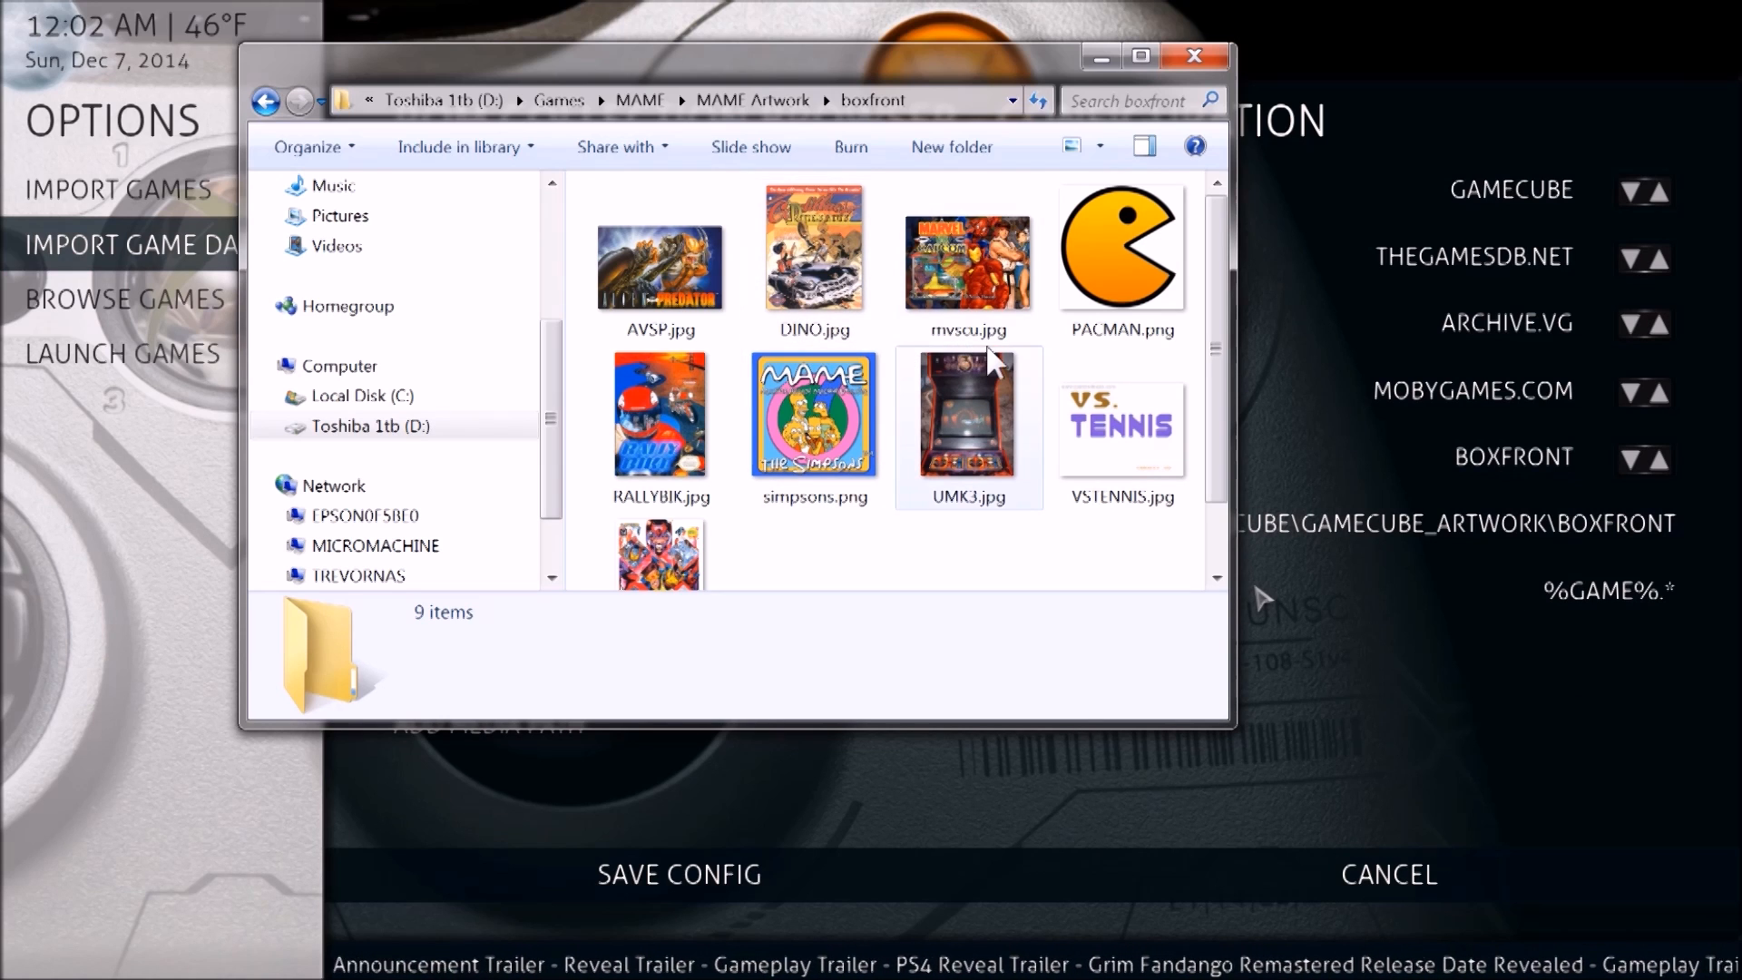
mouse_move(989, 333)
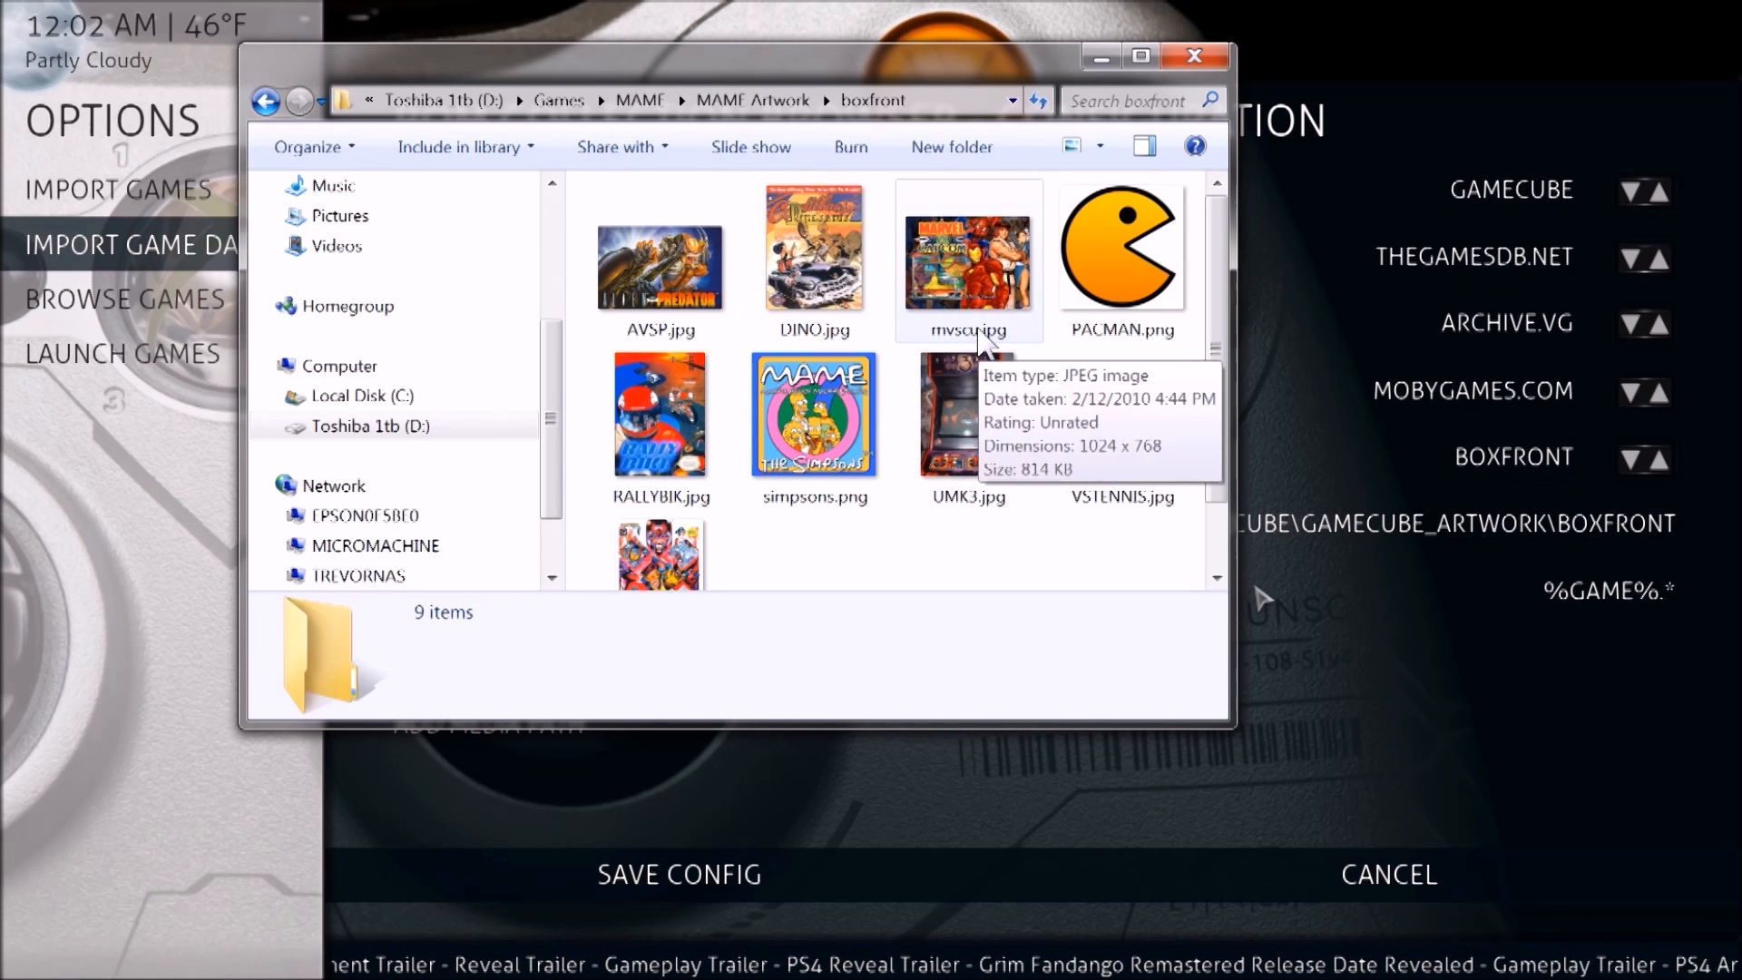
mouse_move(1643, 13)
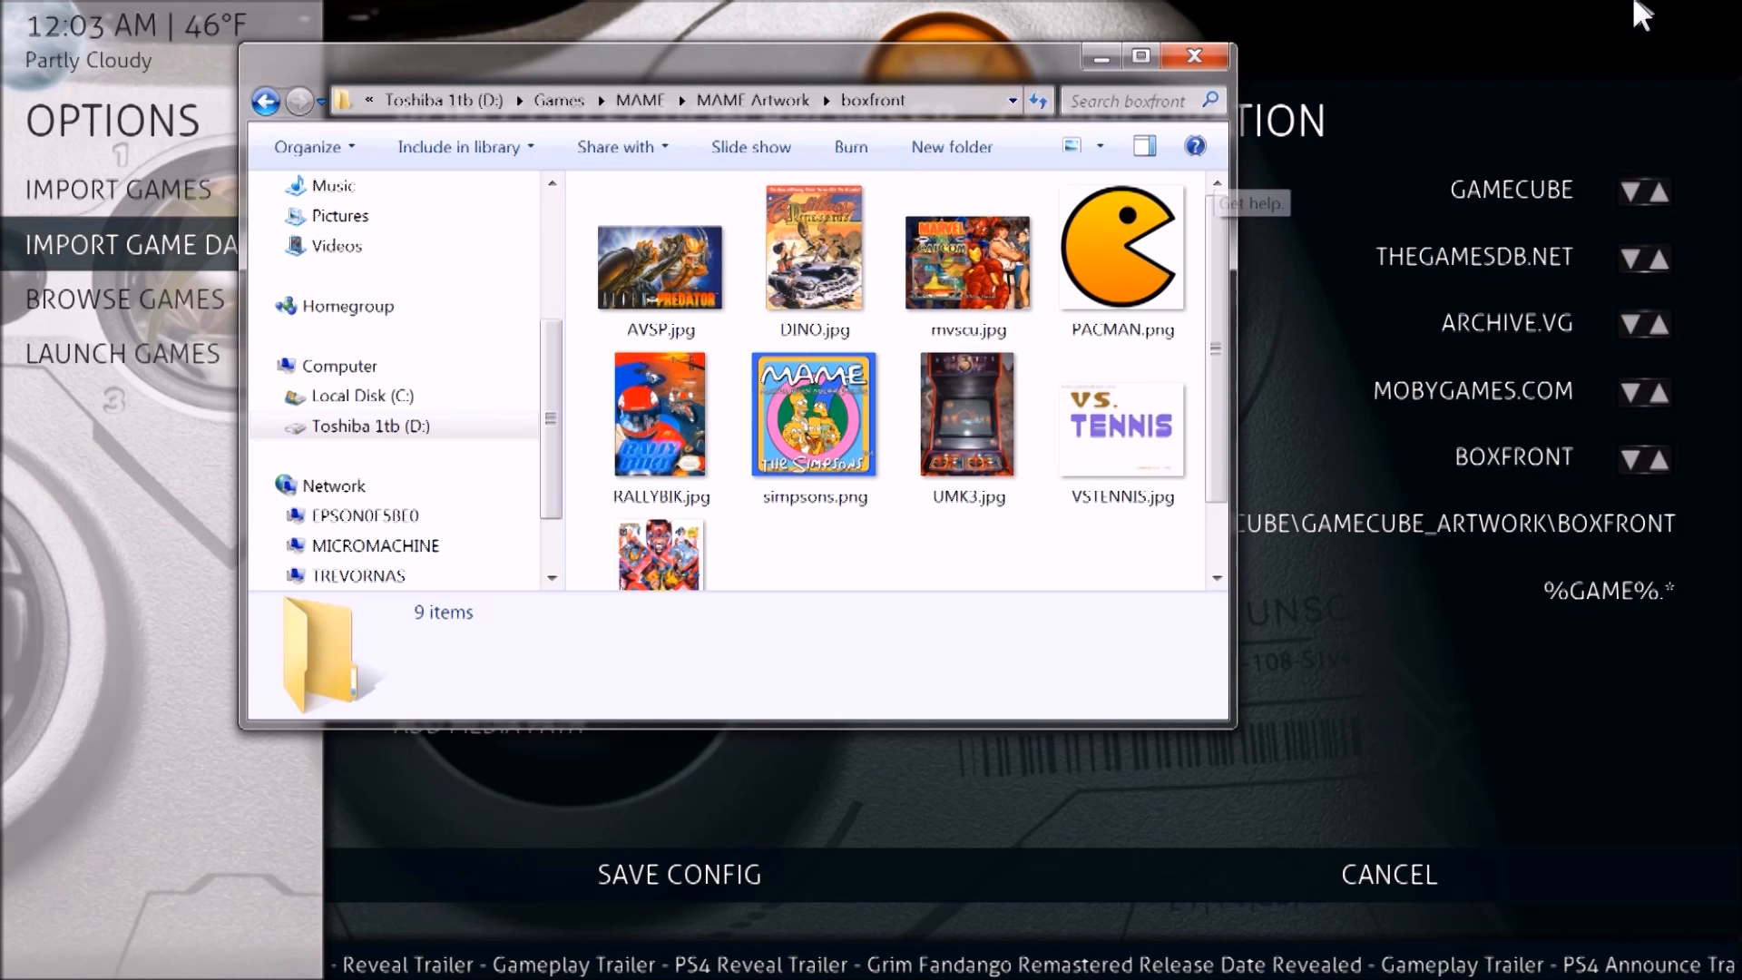
click(1193, 56)
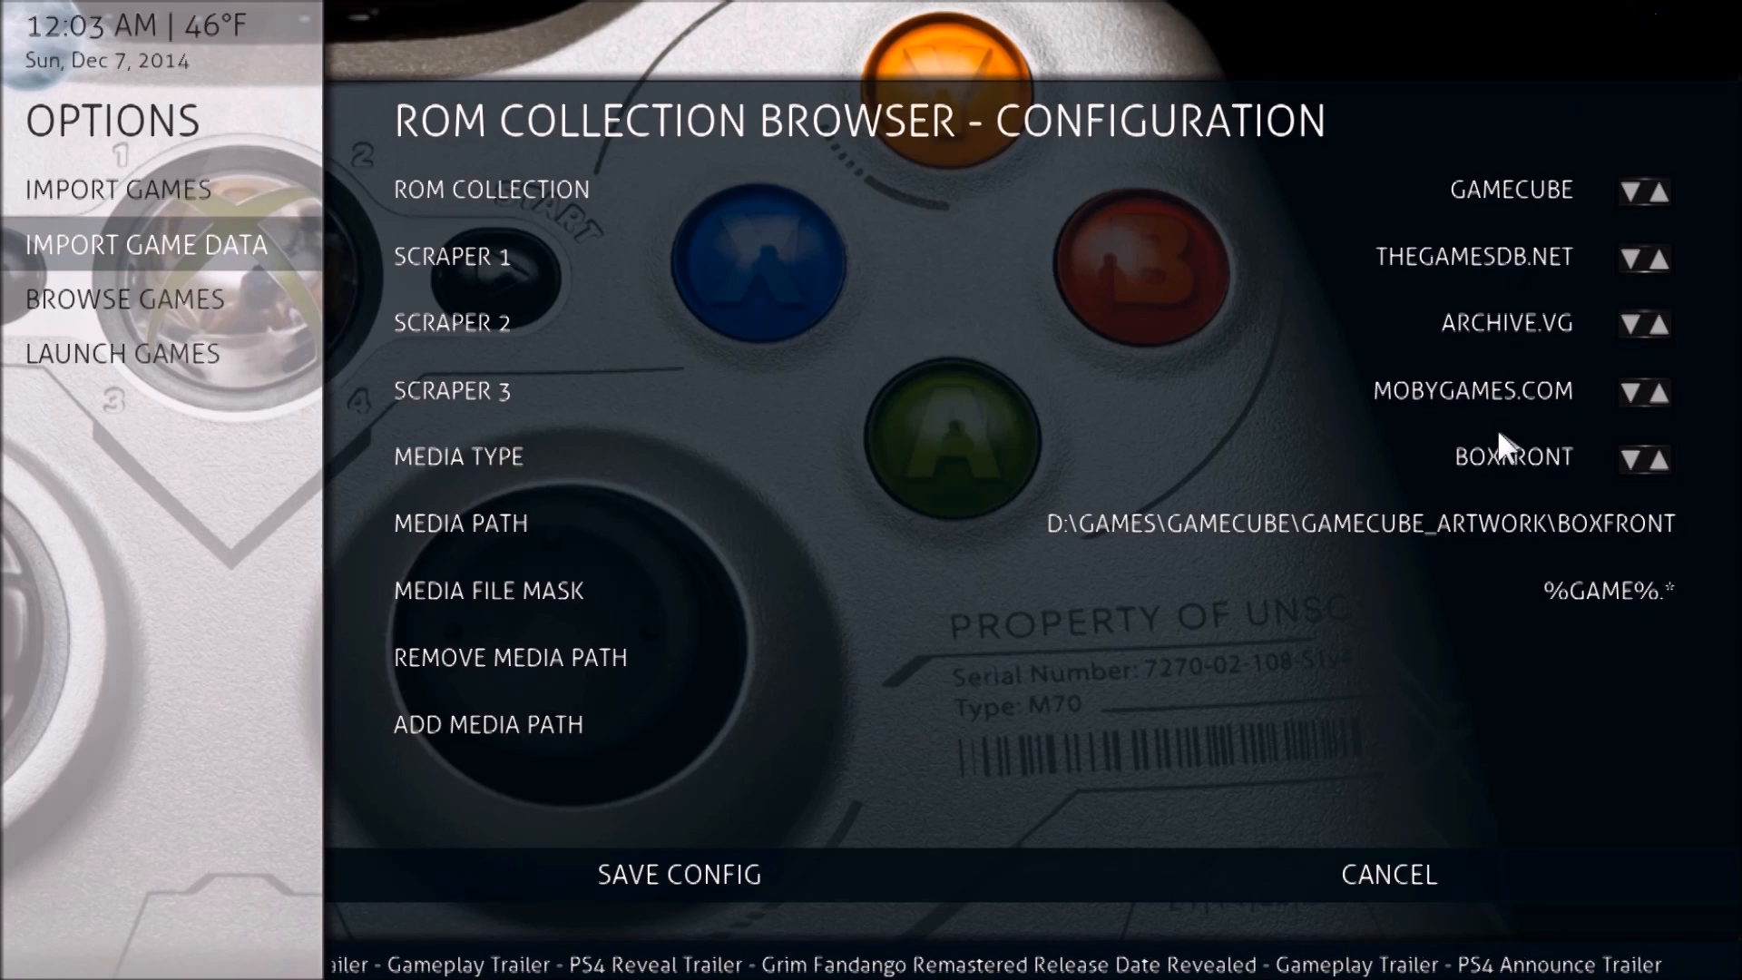
mouse_move(1555, 489)
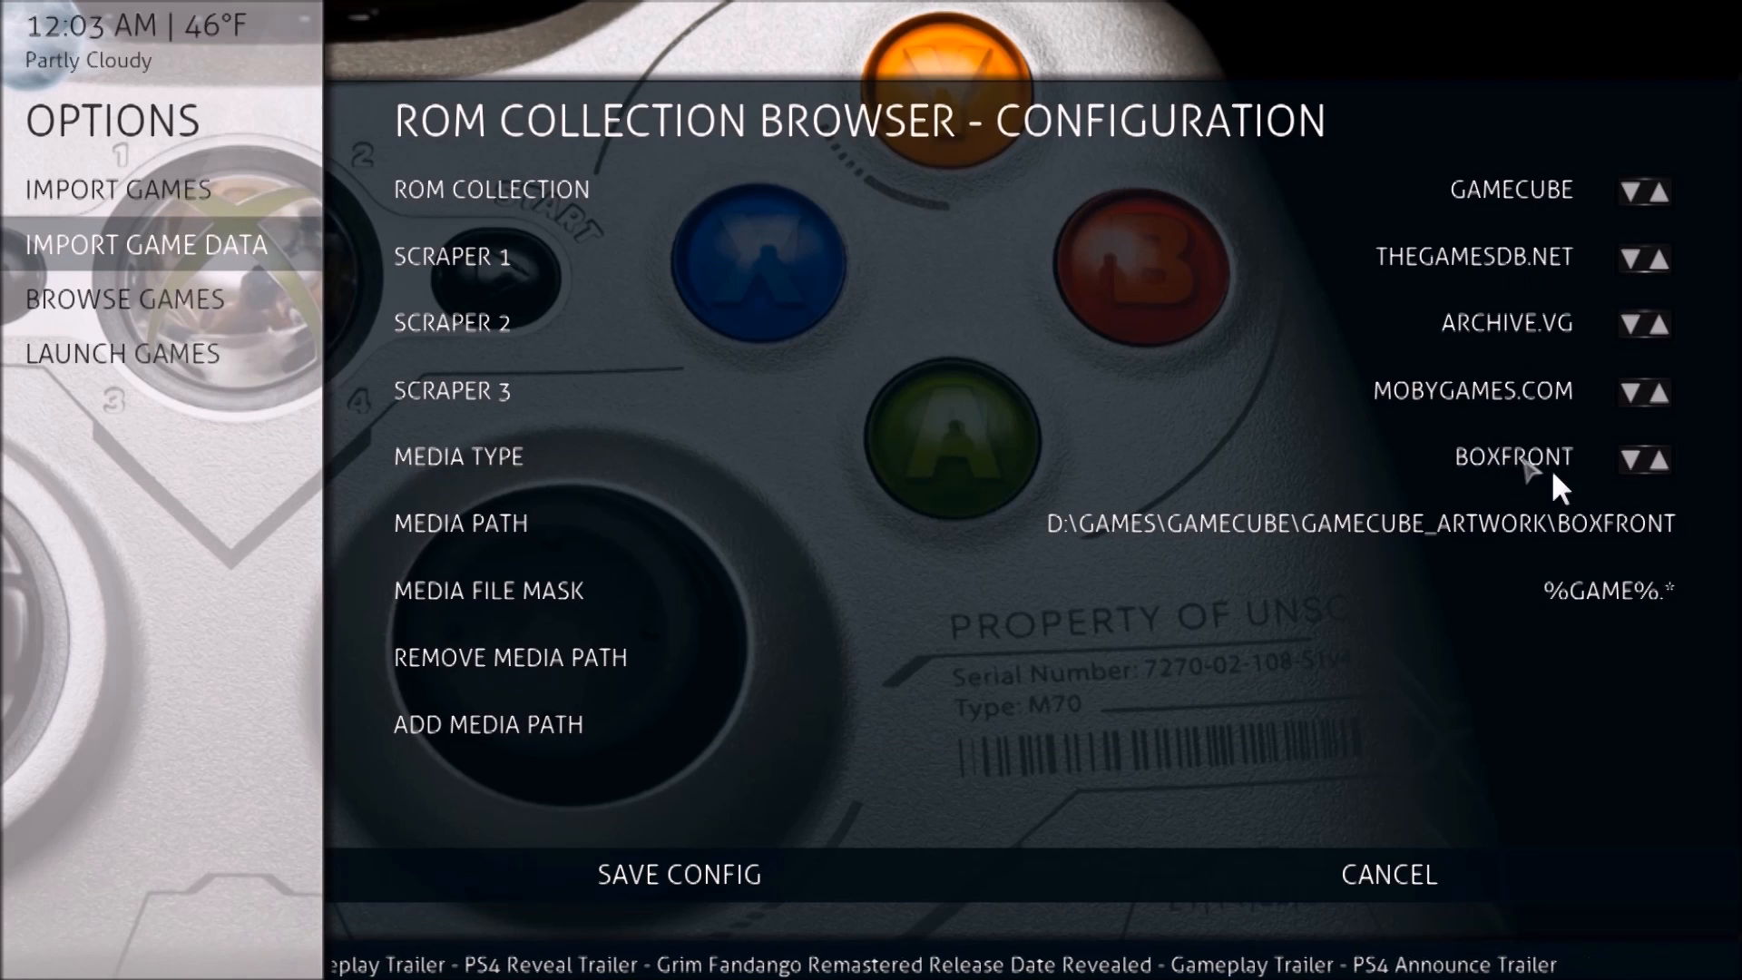
click(1660, 457)
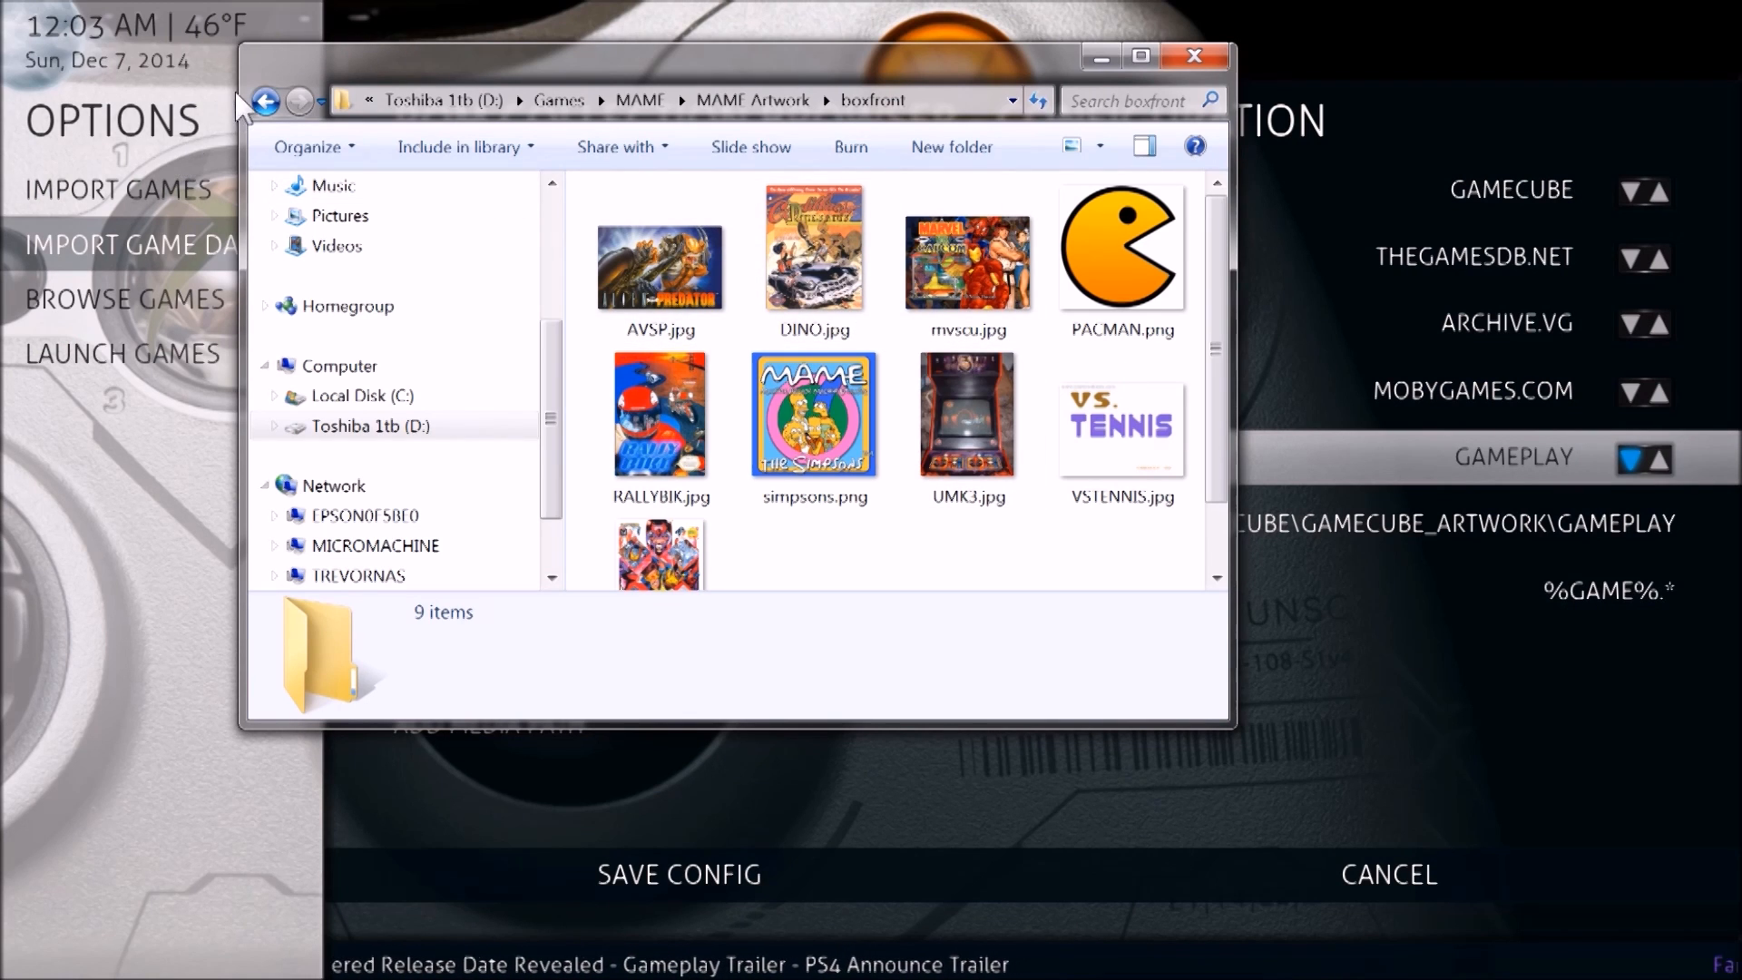
View the MAME Artwork gameplay MP4 clips, then search the Start menu for 'emu'.
click(266, 101)
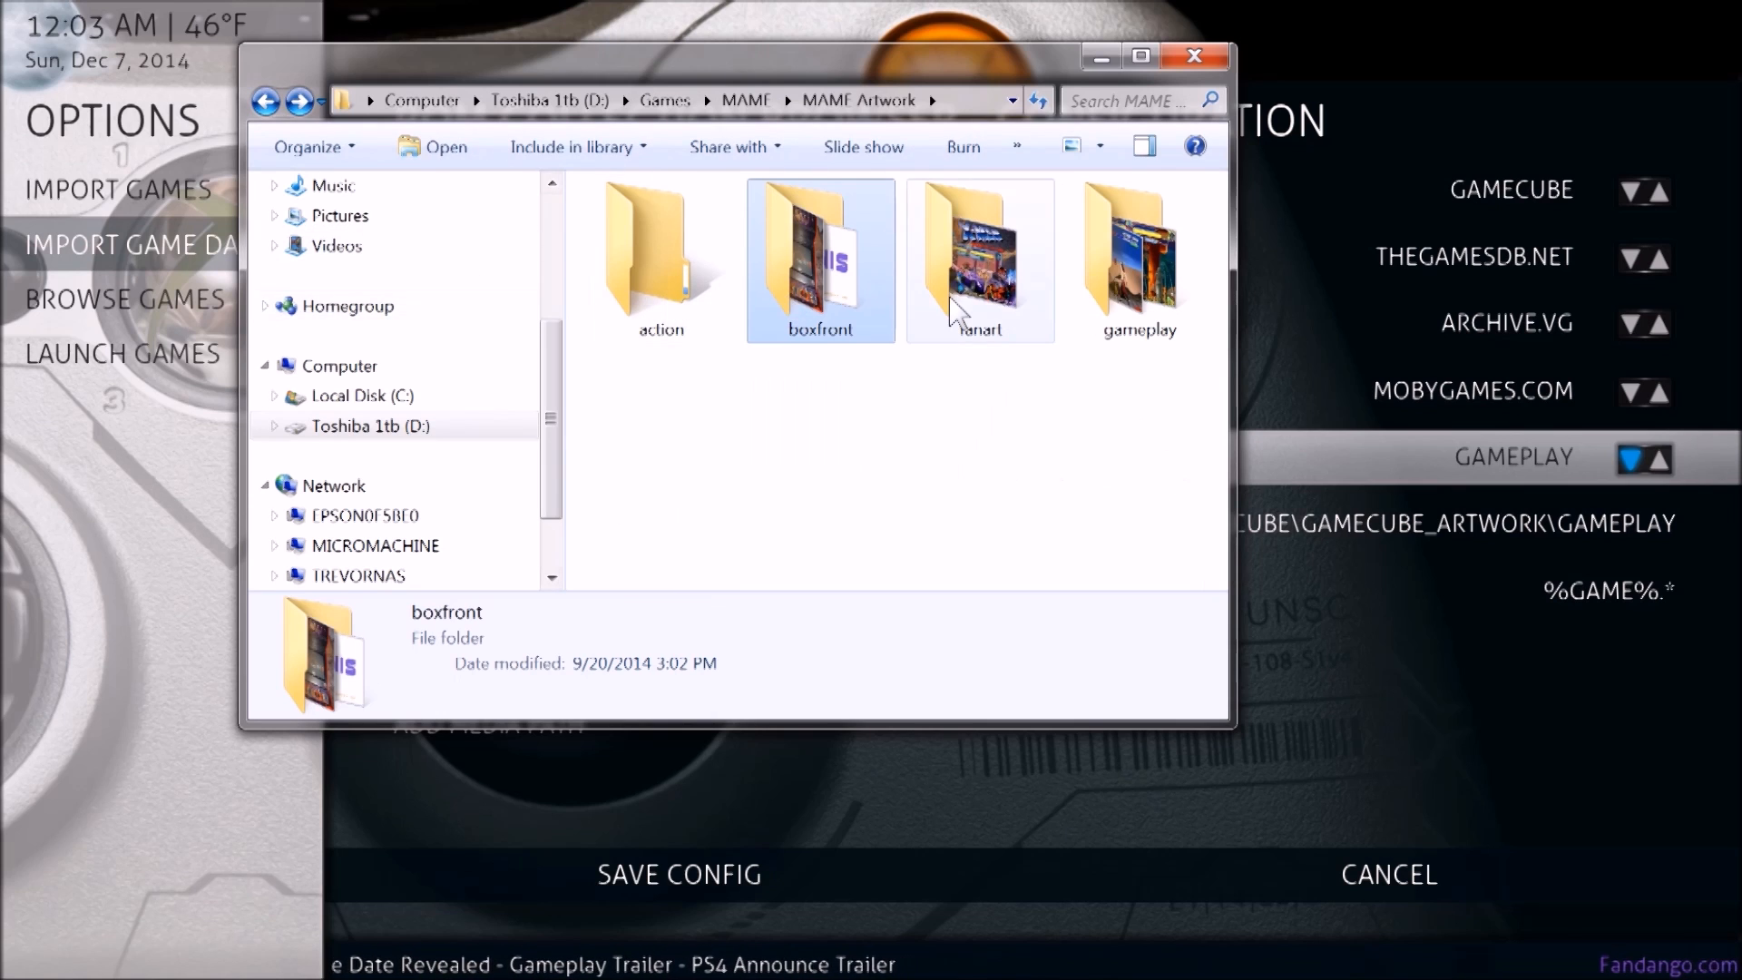
double_click(1135, 259)
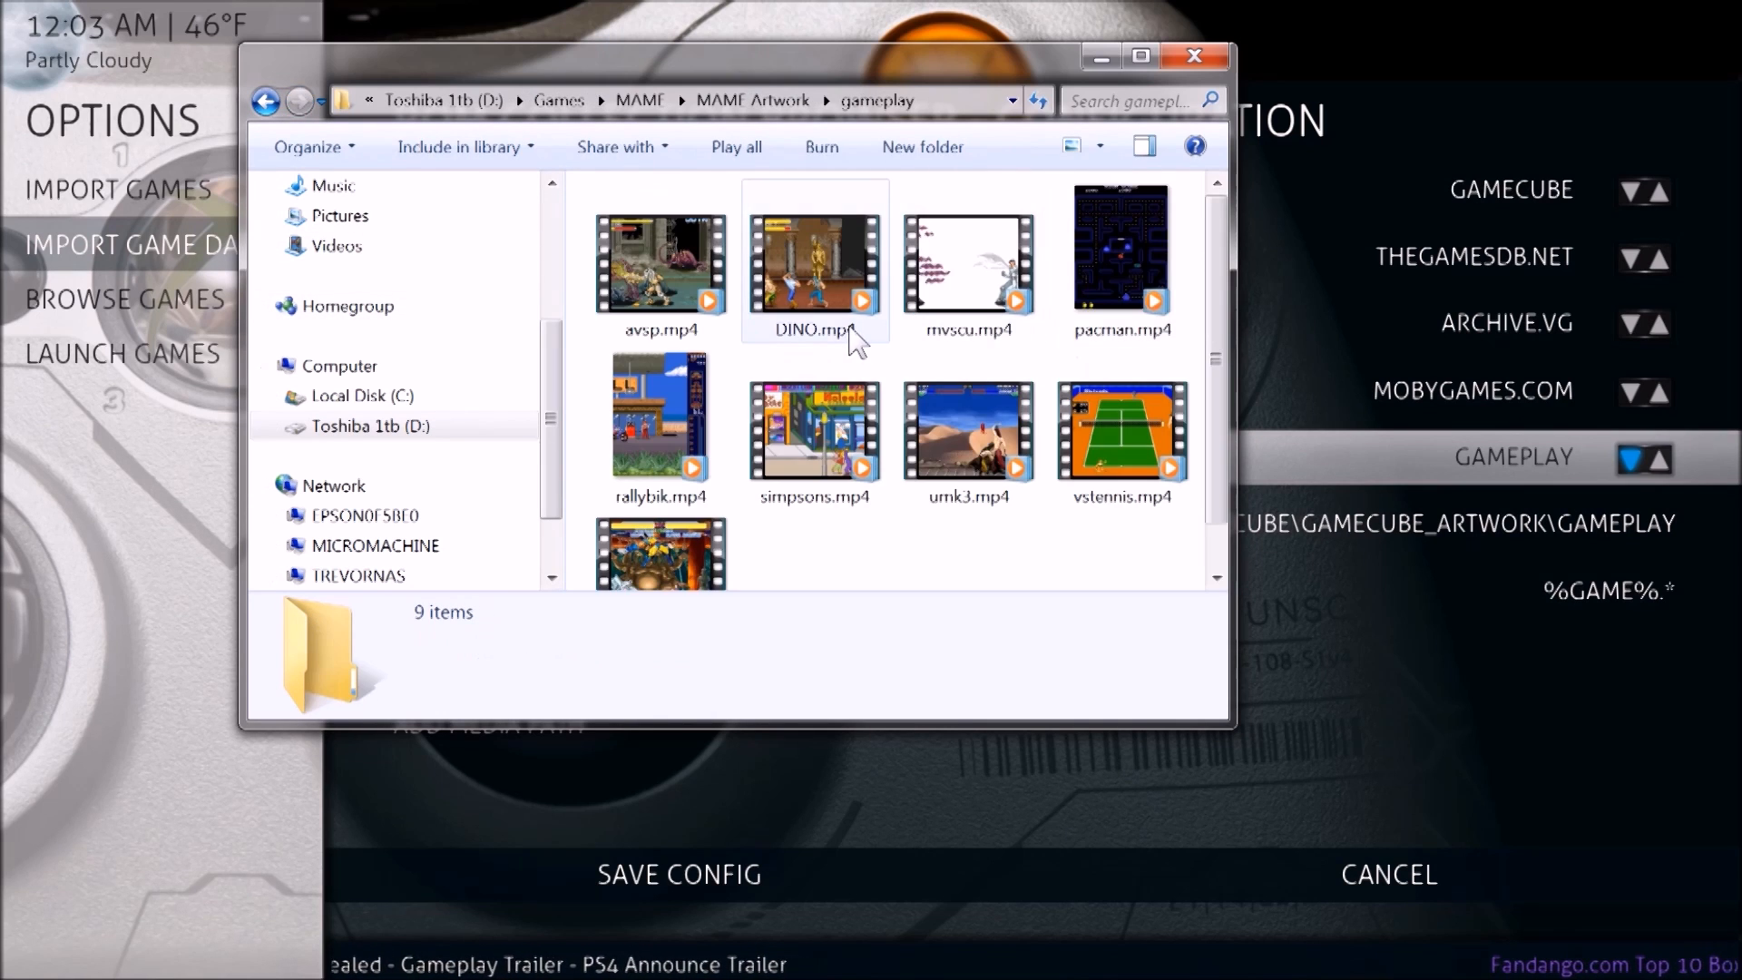
mouse_move(815, 333)
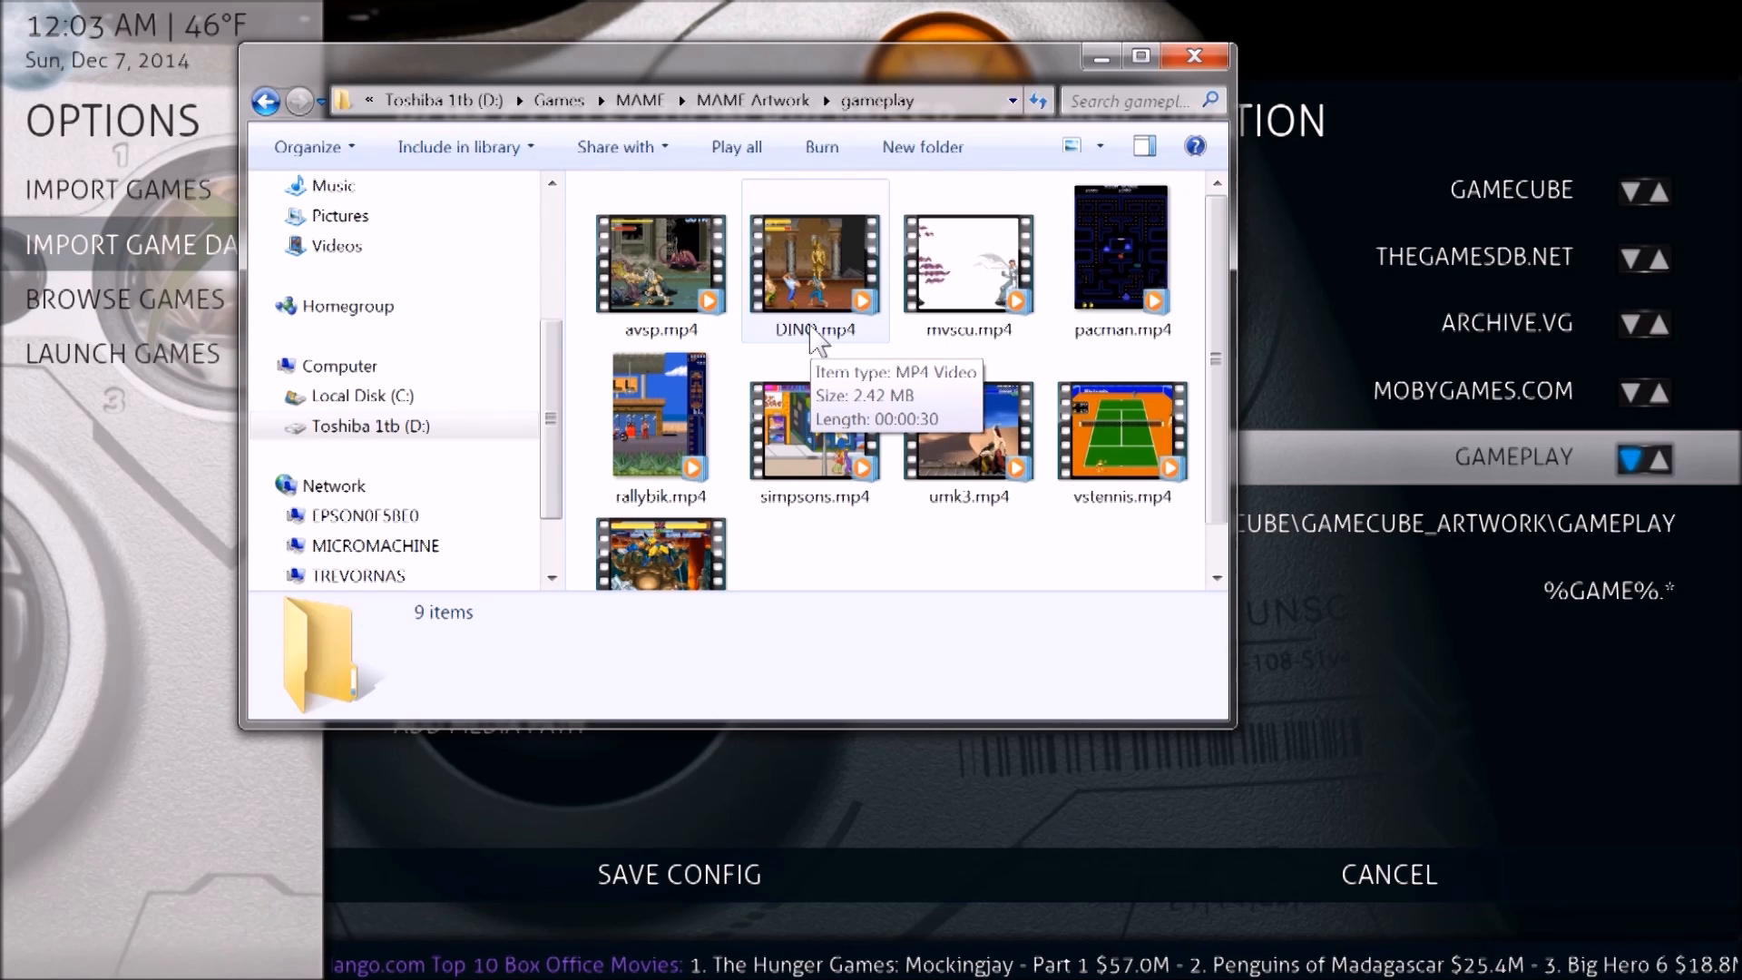
click(1194, 56)
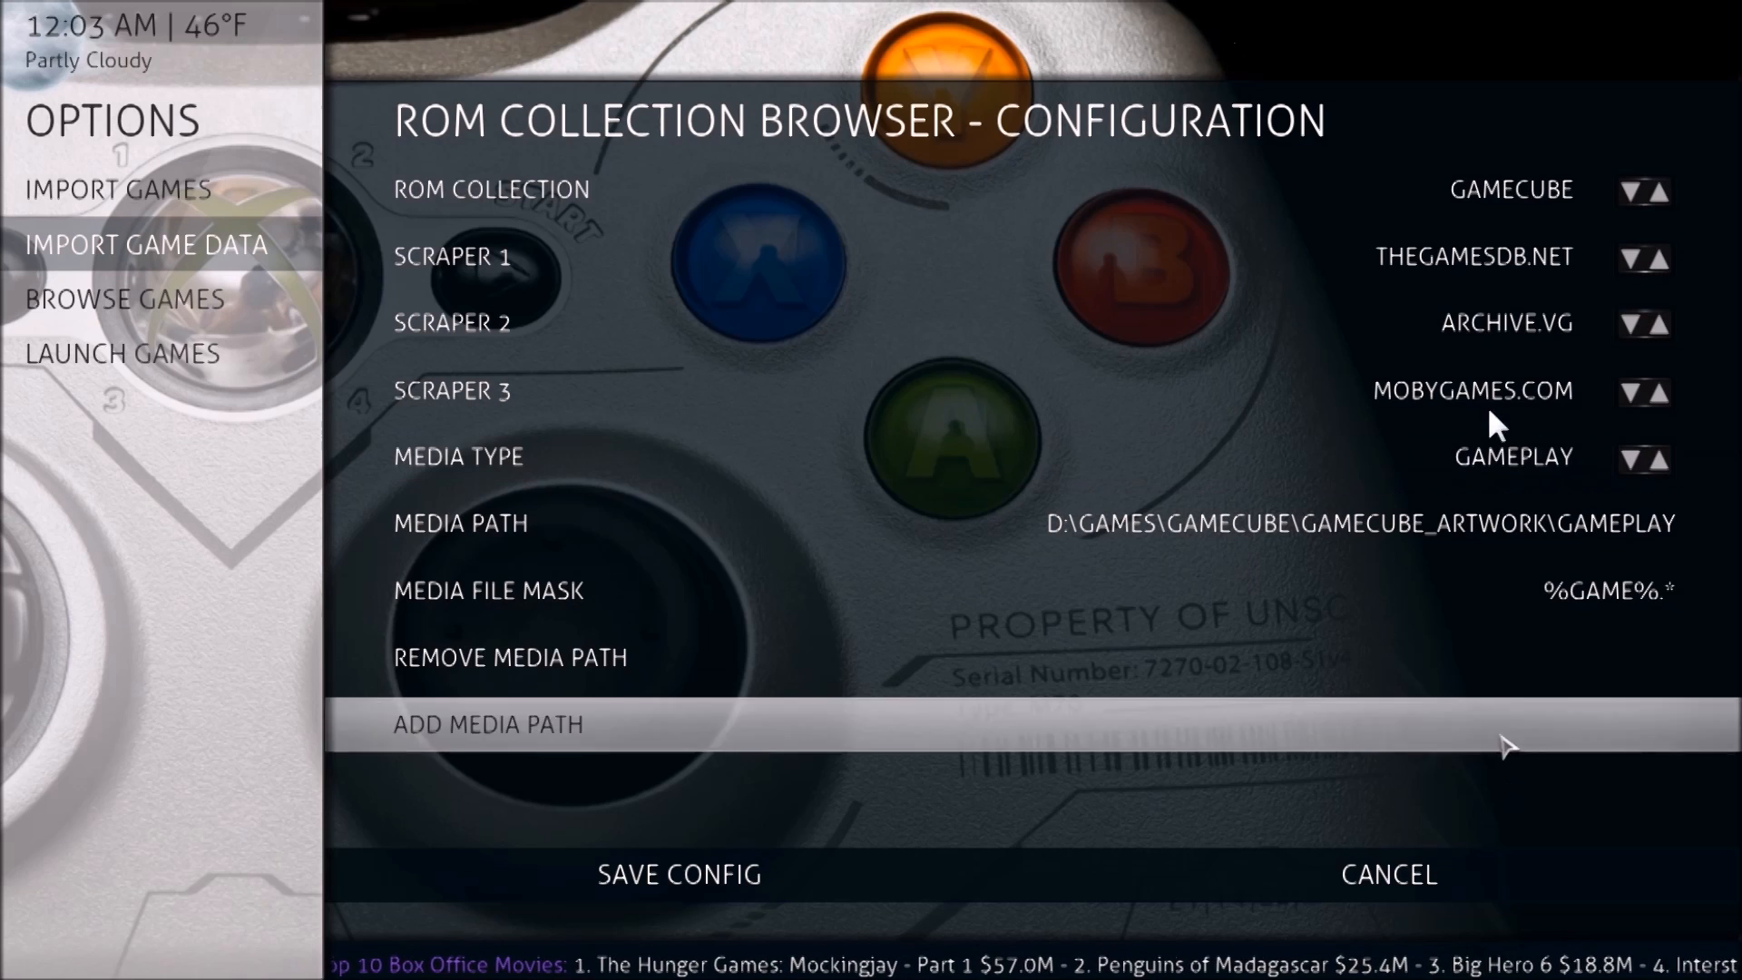
mouse_move(1556, 479)
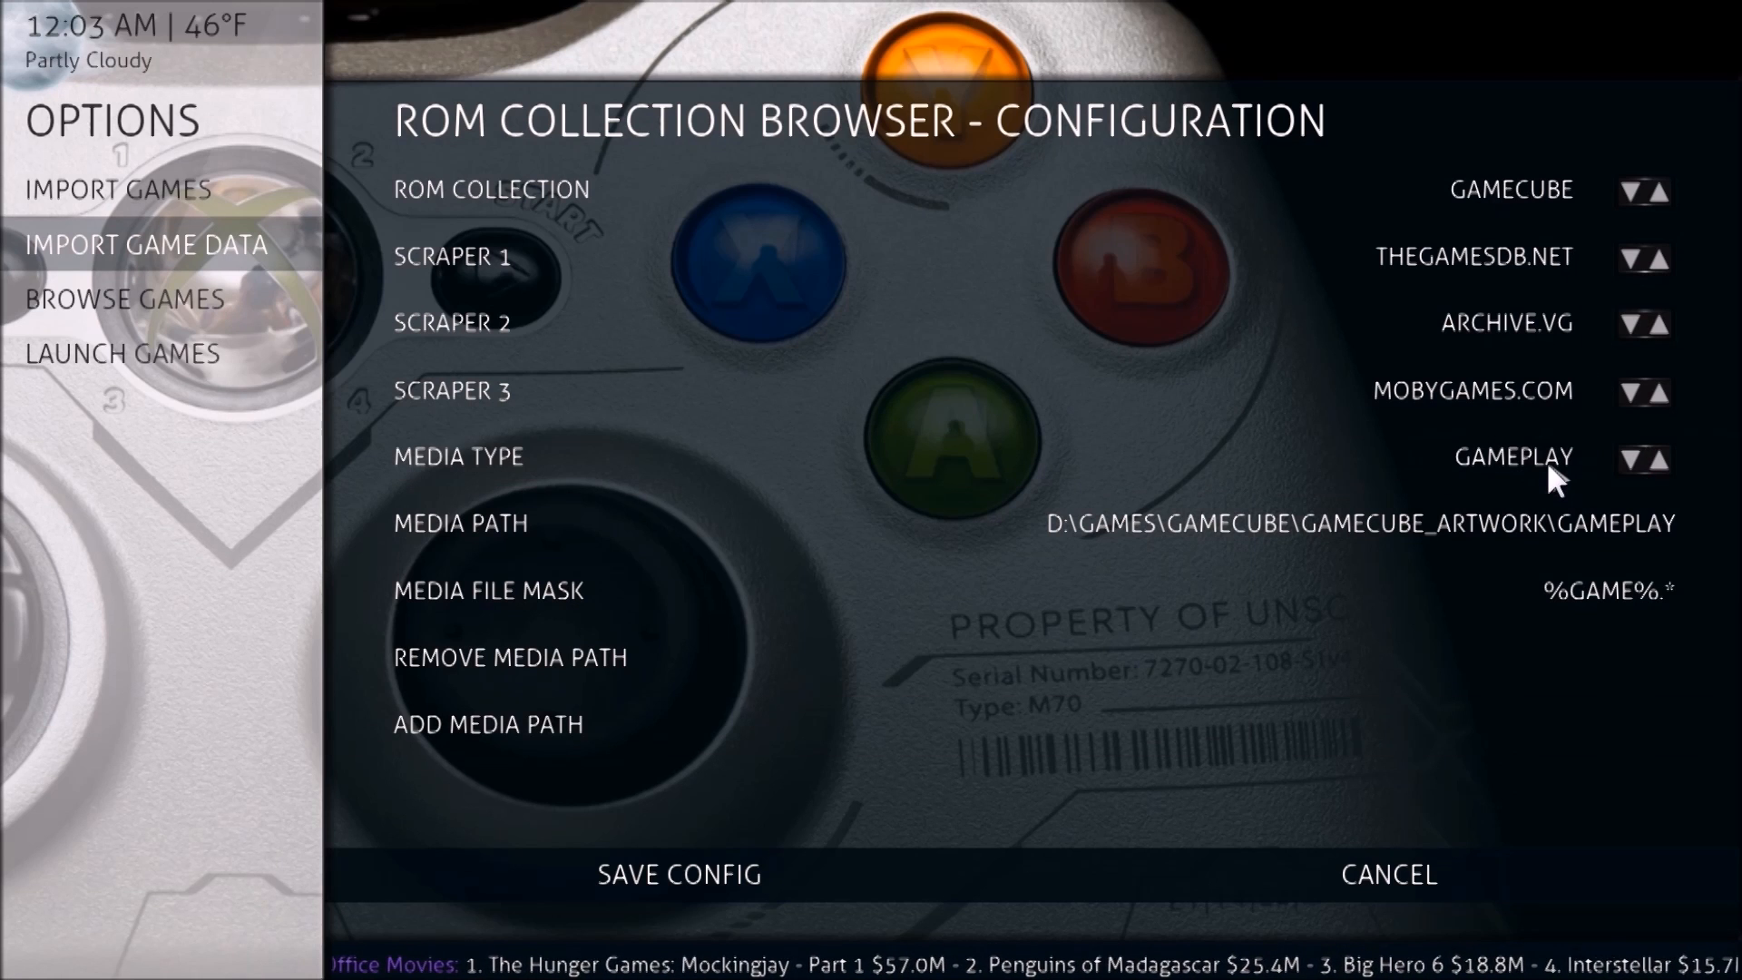
click(20, 954)
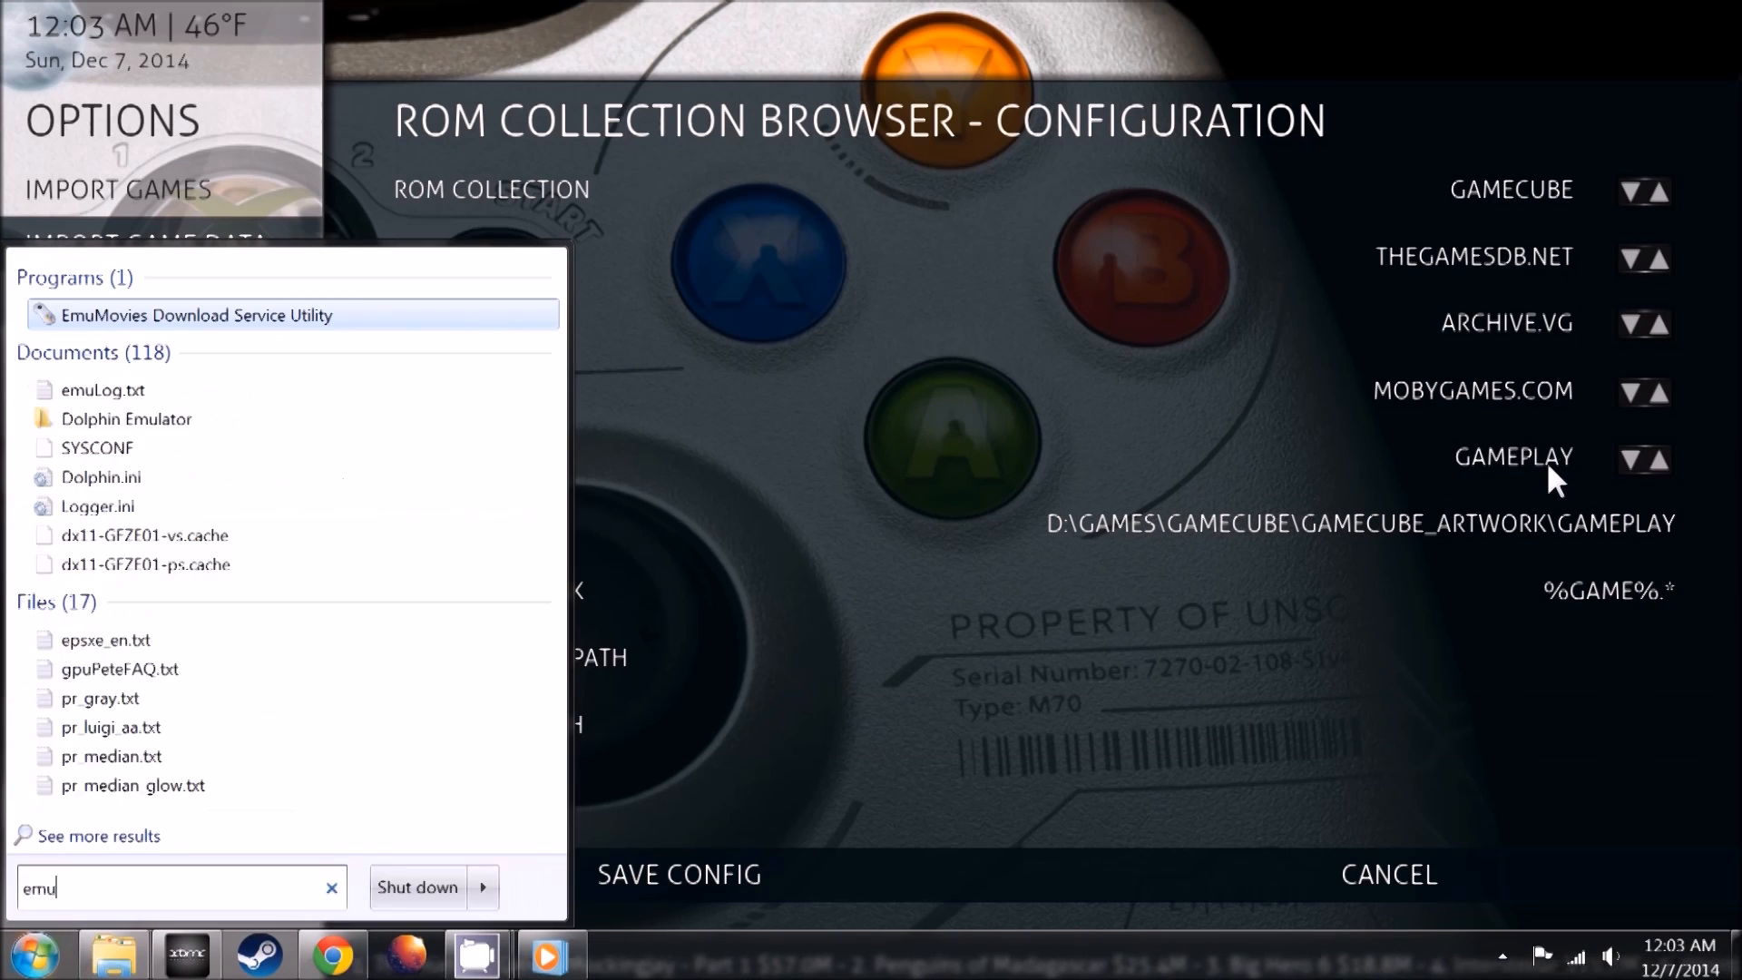
Launch EmuMovies Download Service Utility, decline the new version, and return to XBMC.
click(194, 315)
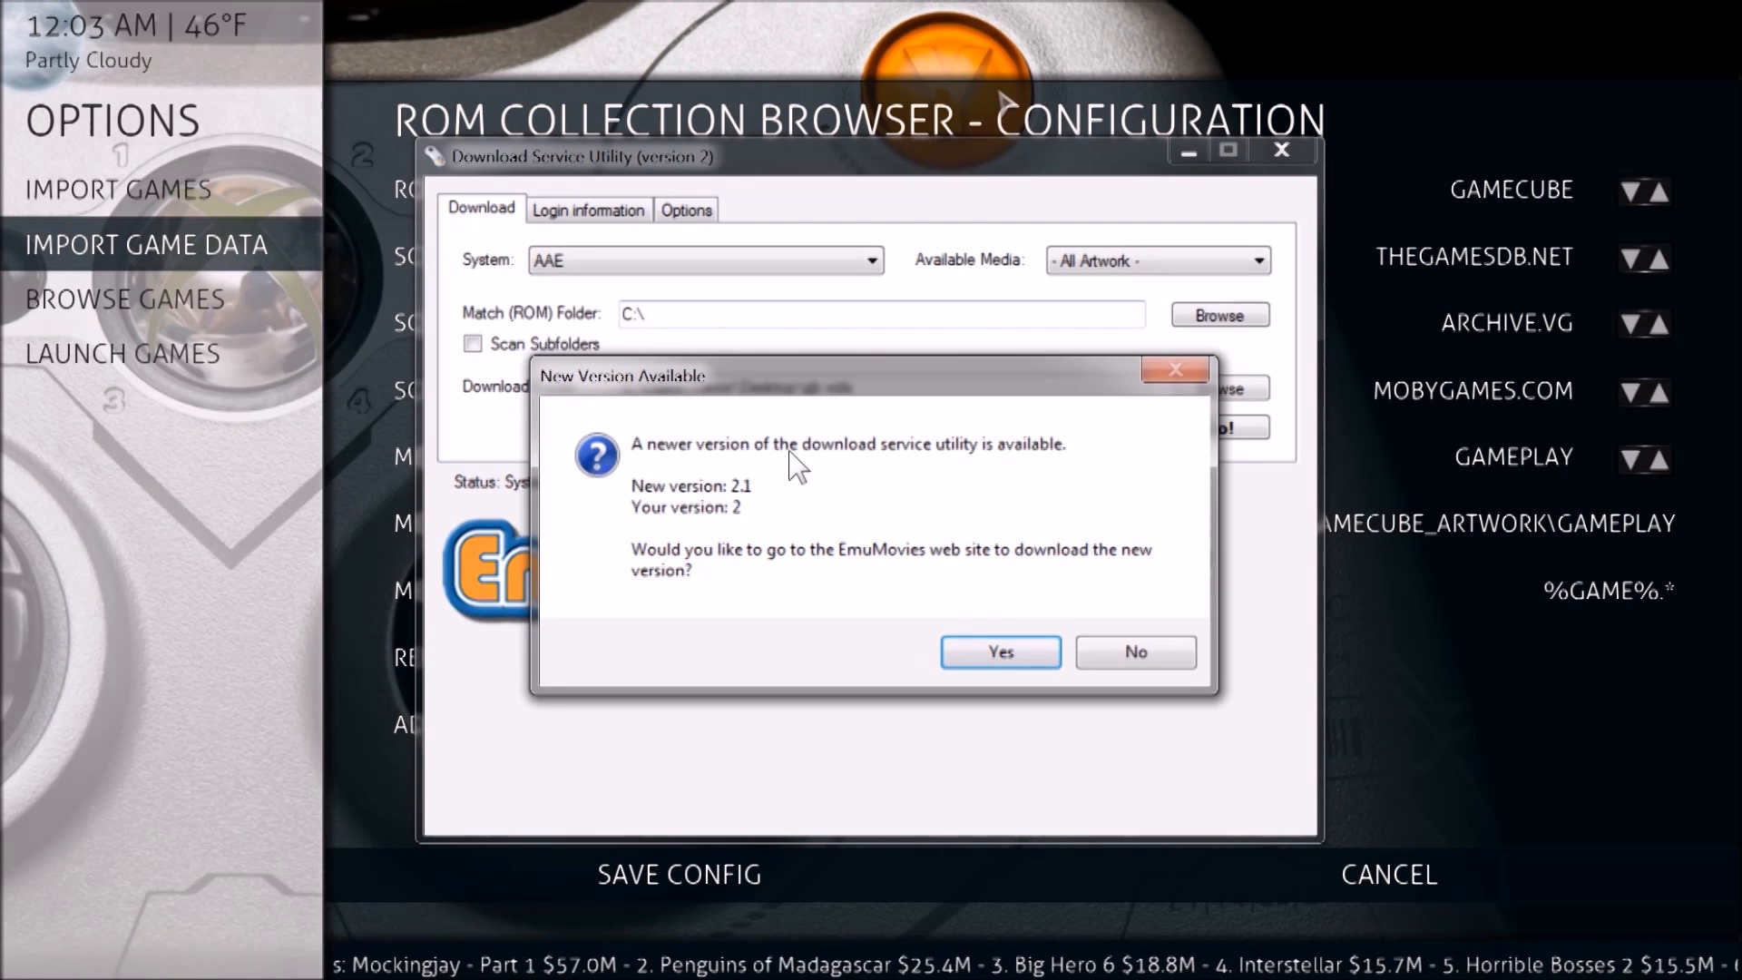
click(1134, 653)
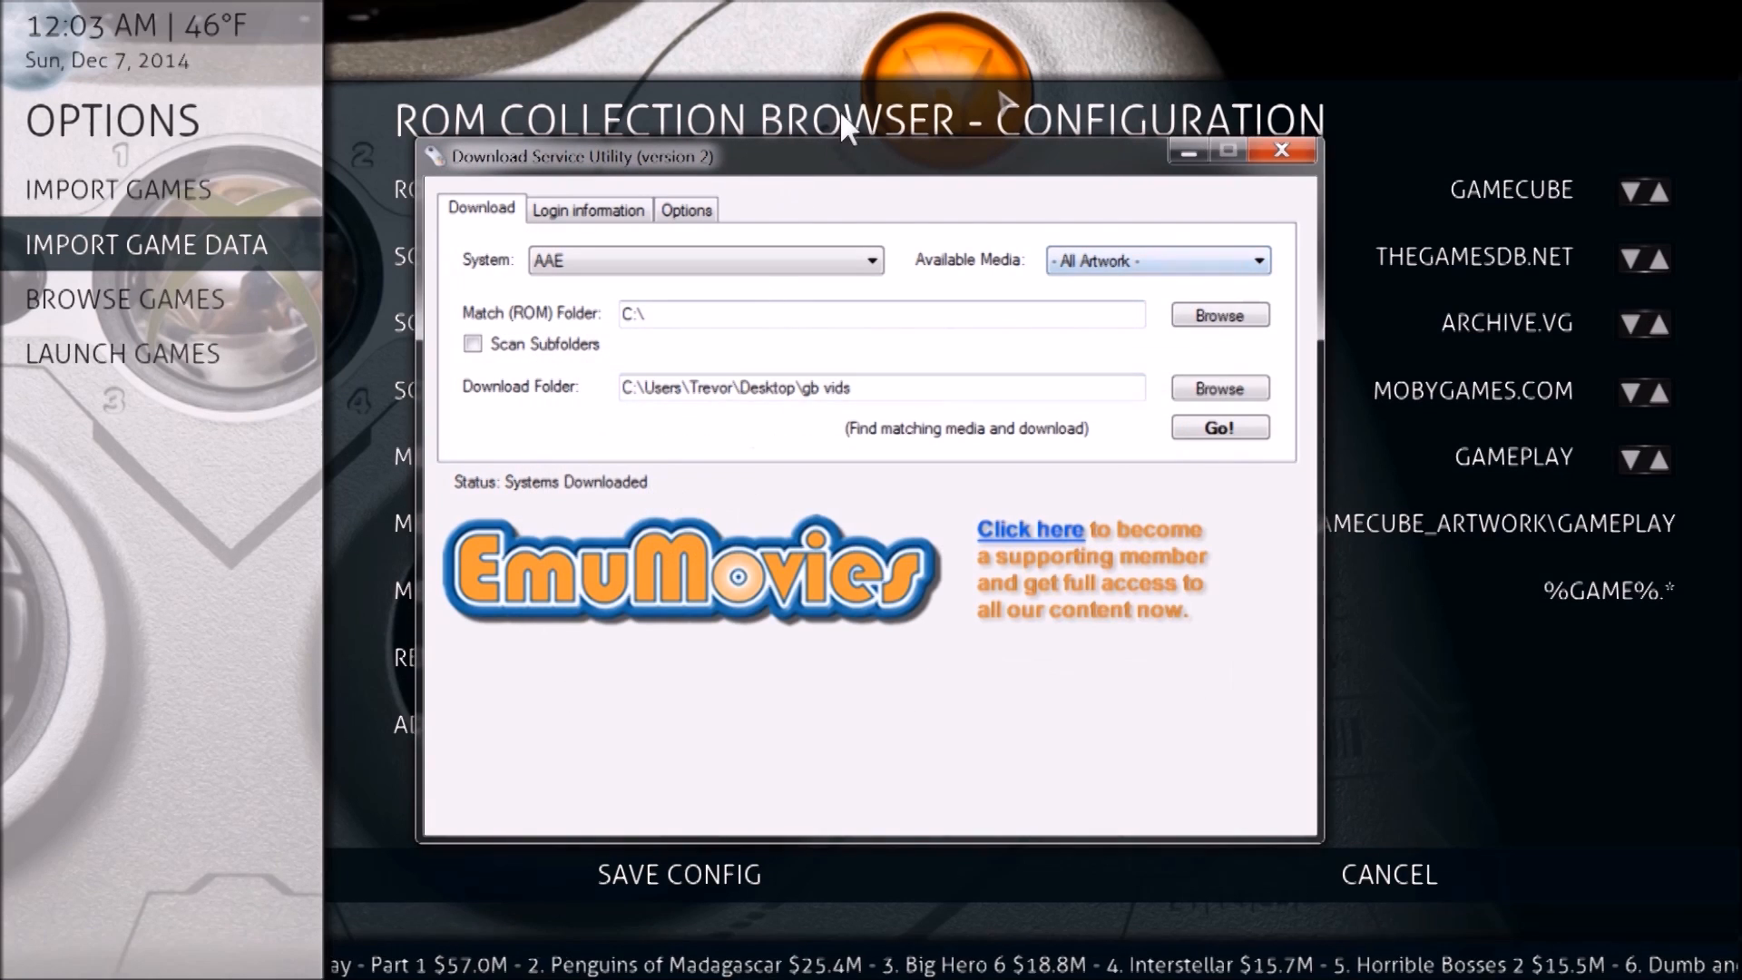
click(1282, 150)
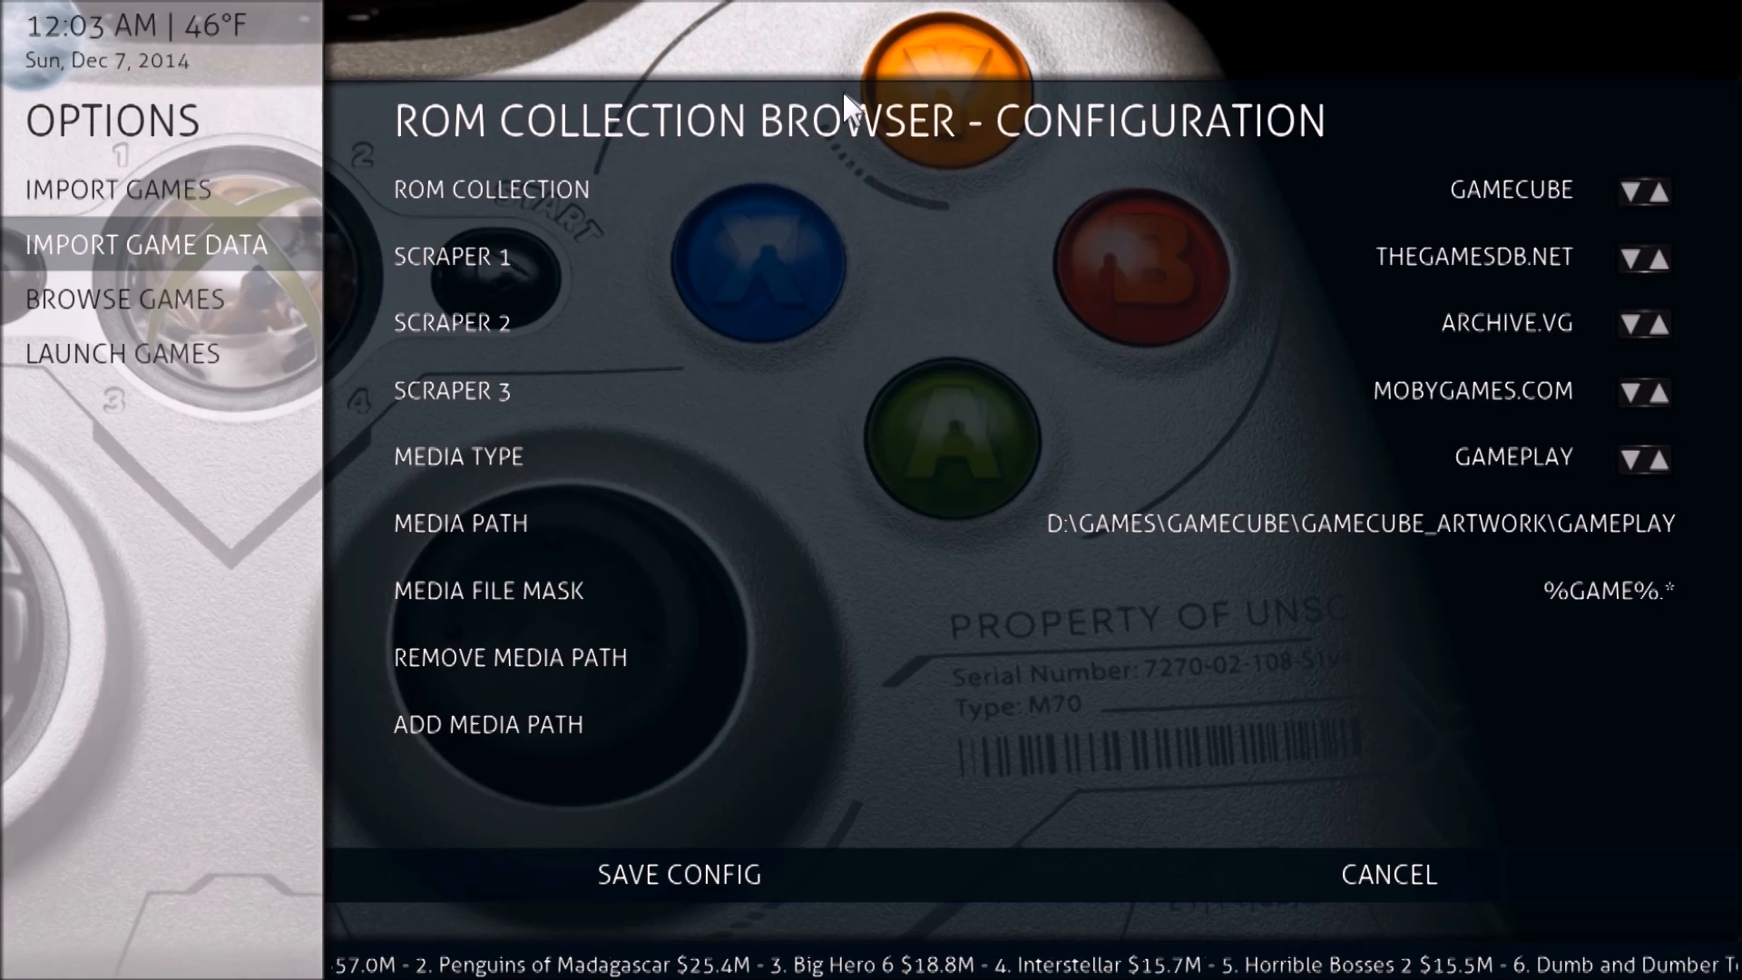
mouse_move(1714, 236)
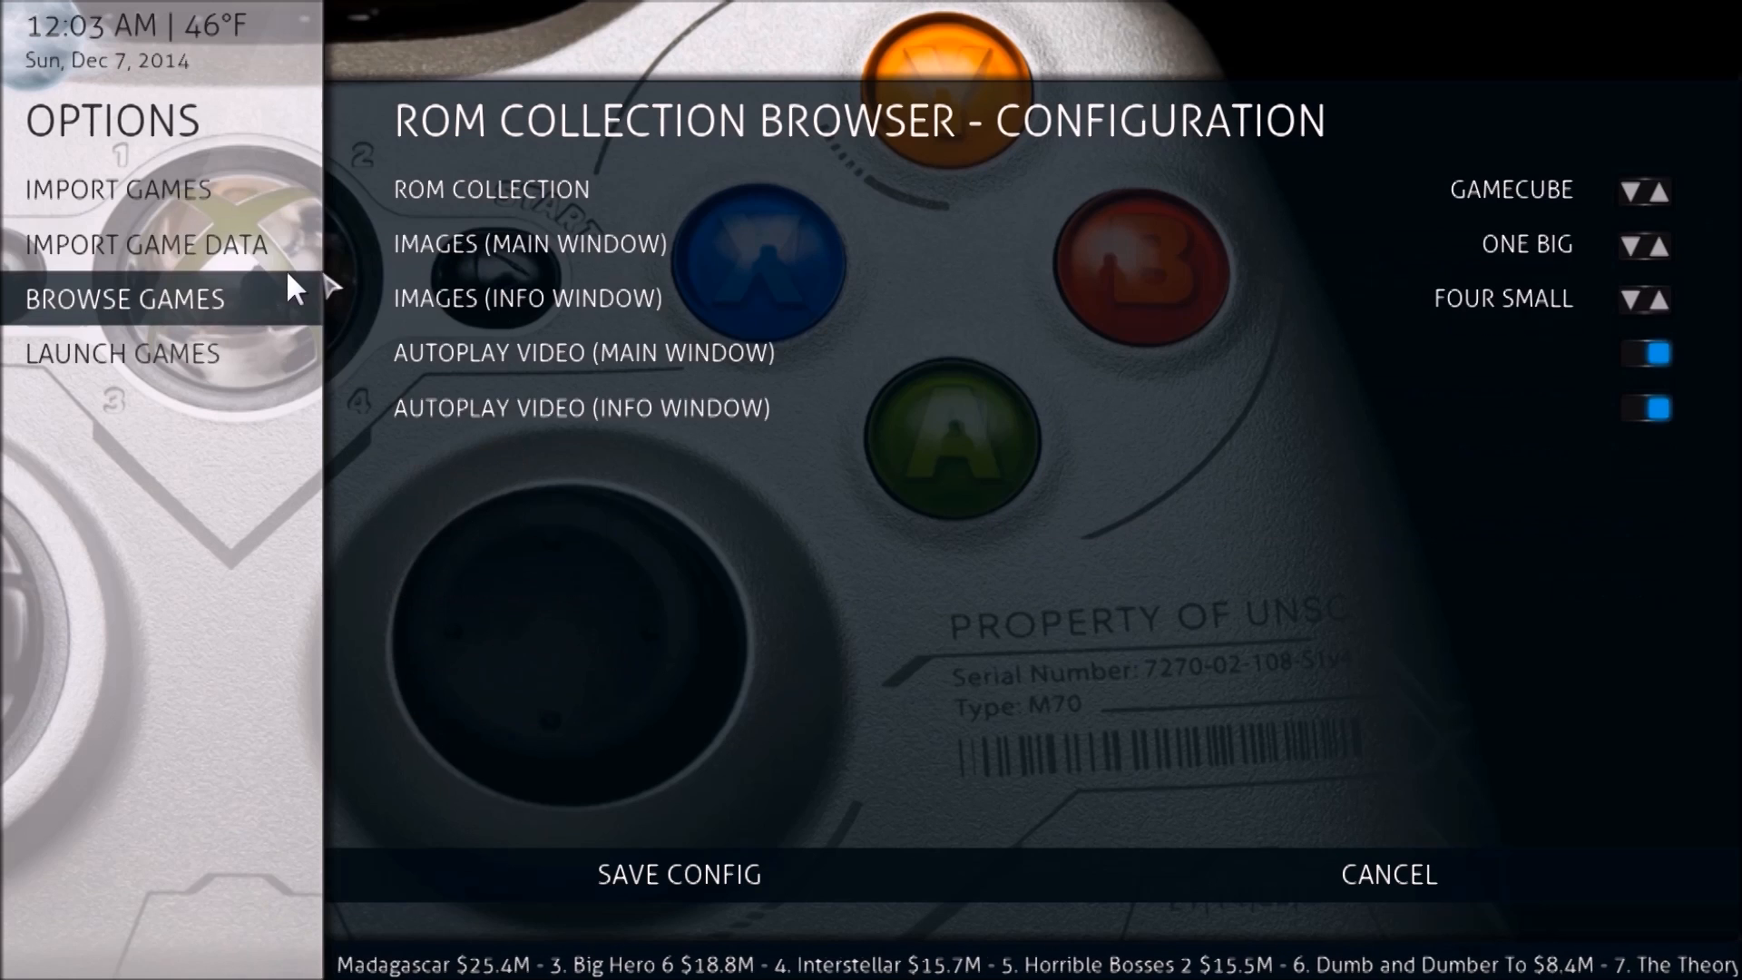
Move from the autoplay options to Import Games, showing the GameCube ROM path and file mask.
click(144, 243)
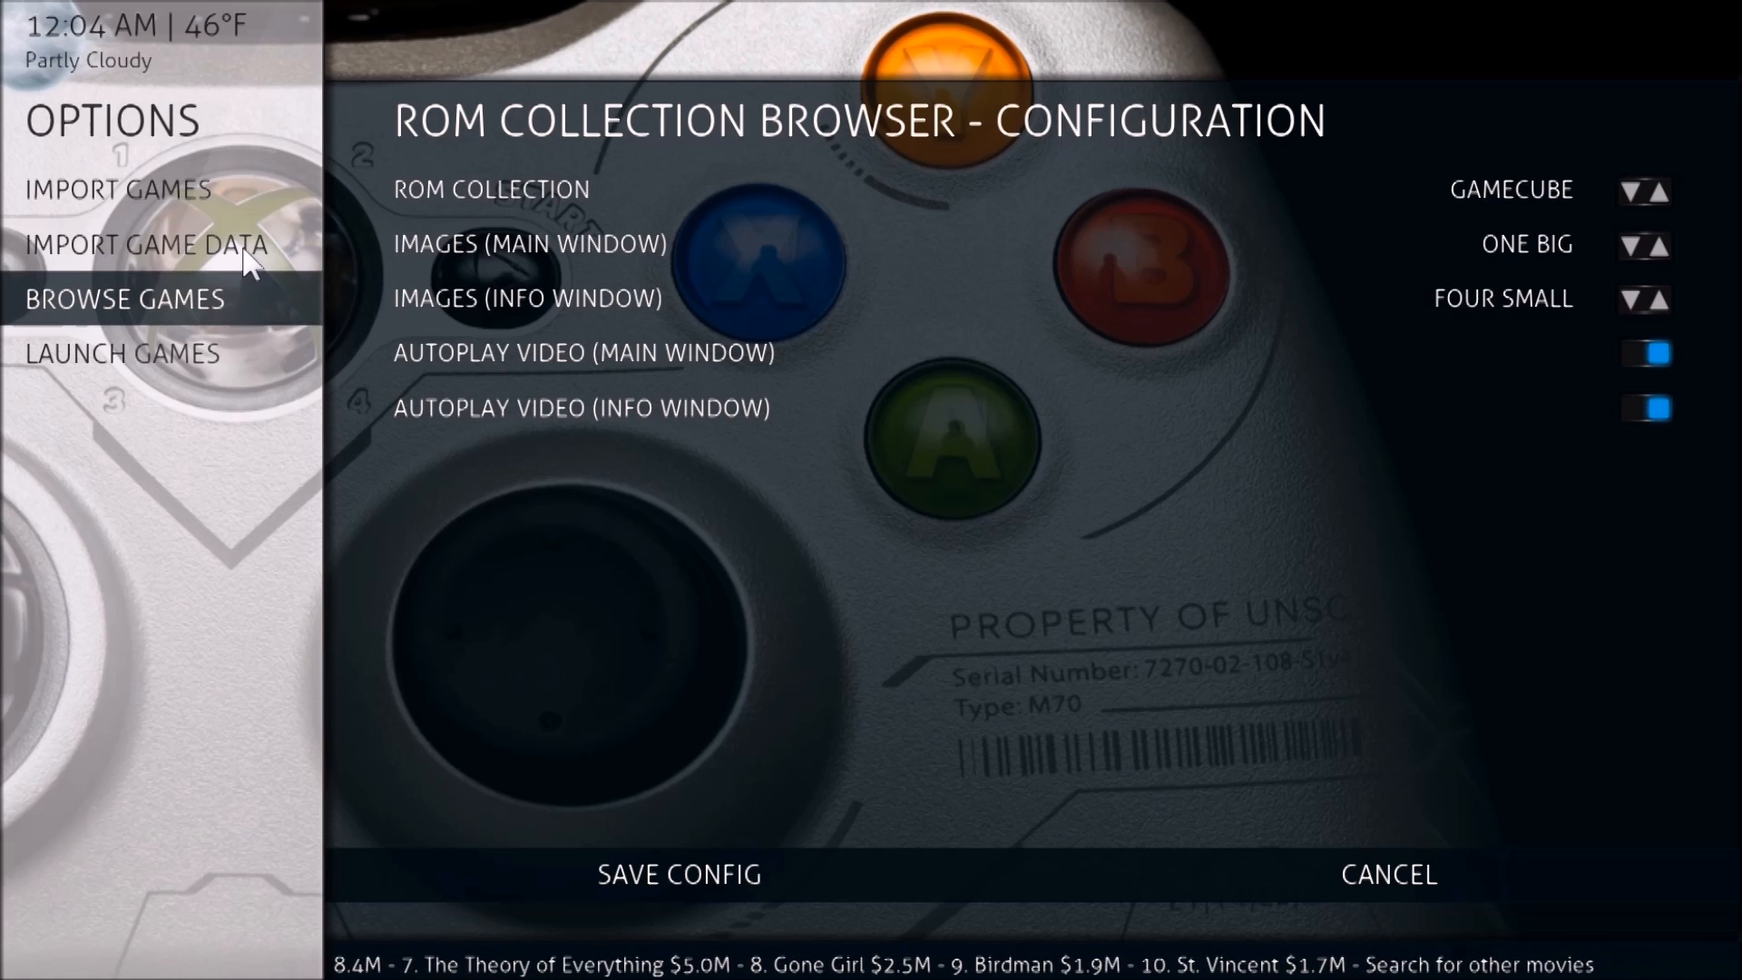
click(123, 353)
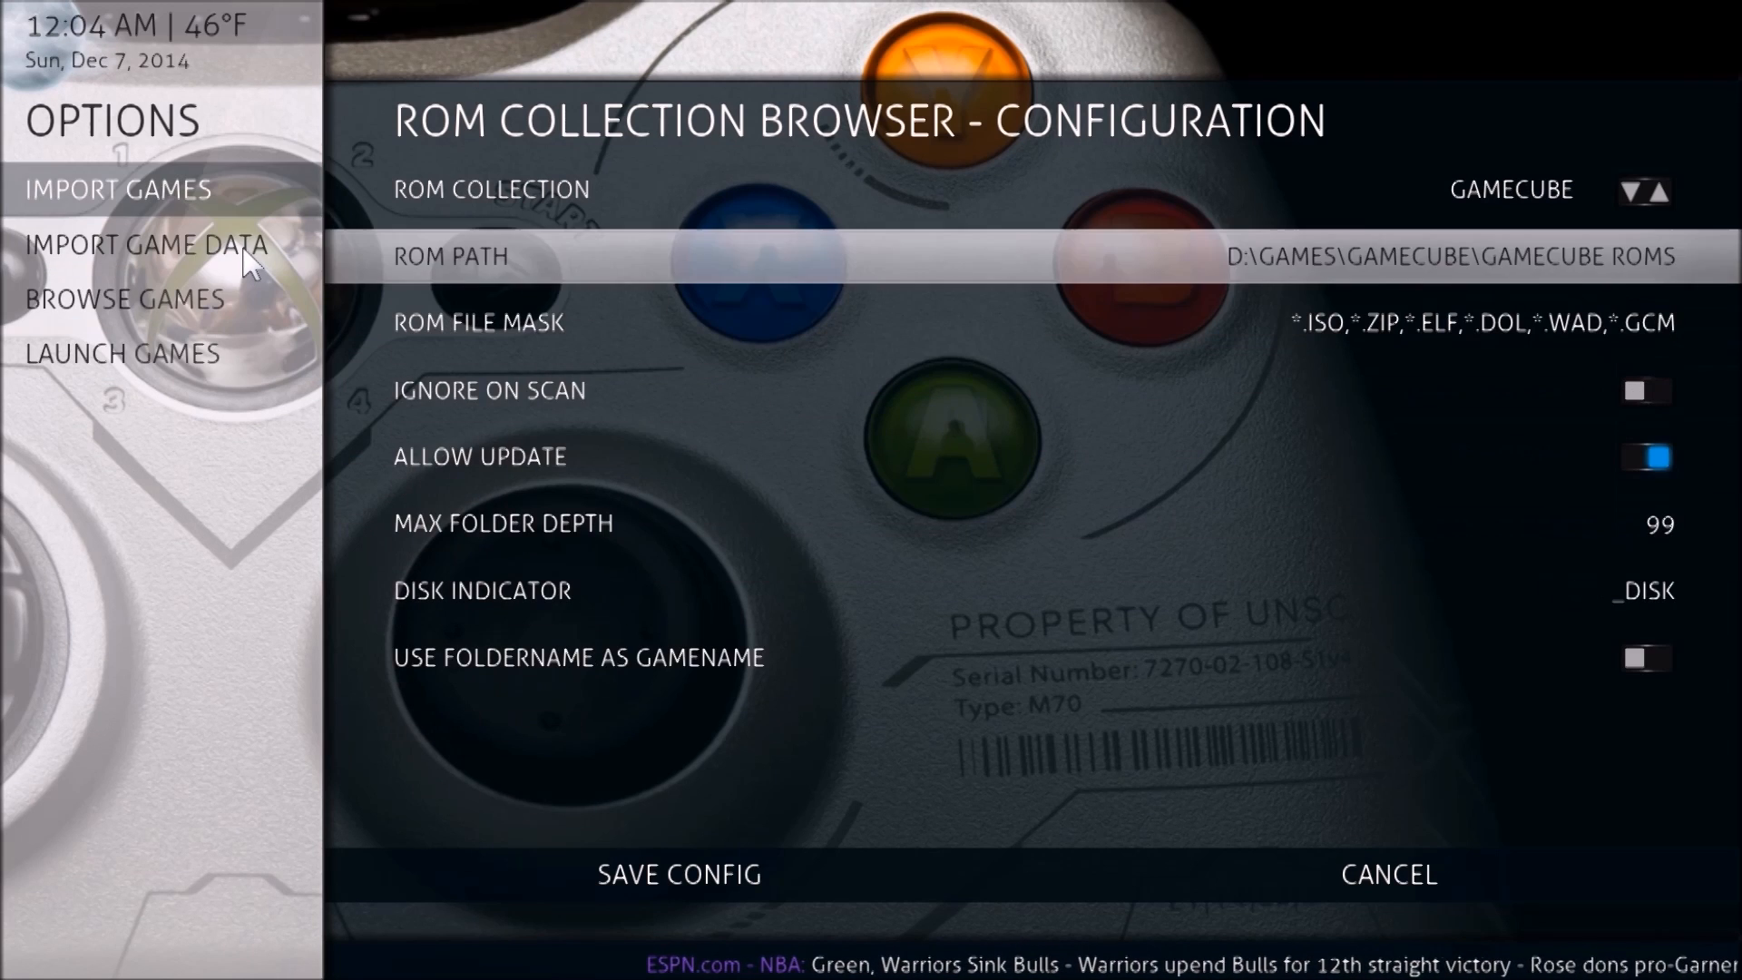
Cycle the ROM collection selector from SNES through NES to MAME.
click(1632, 192)
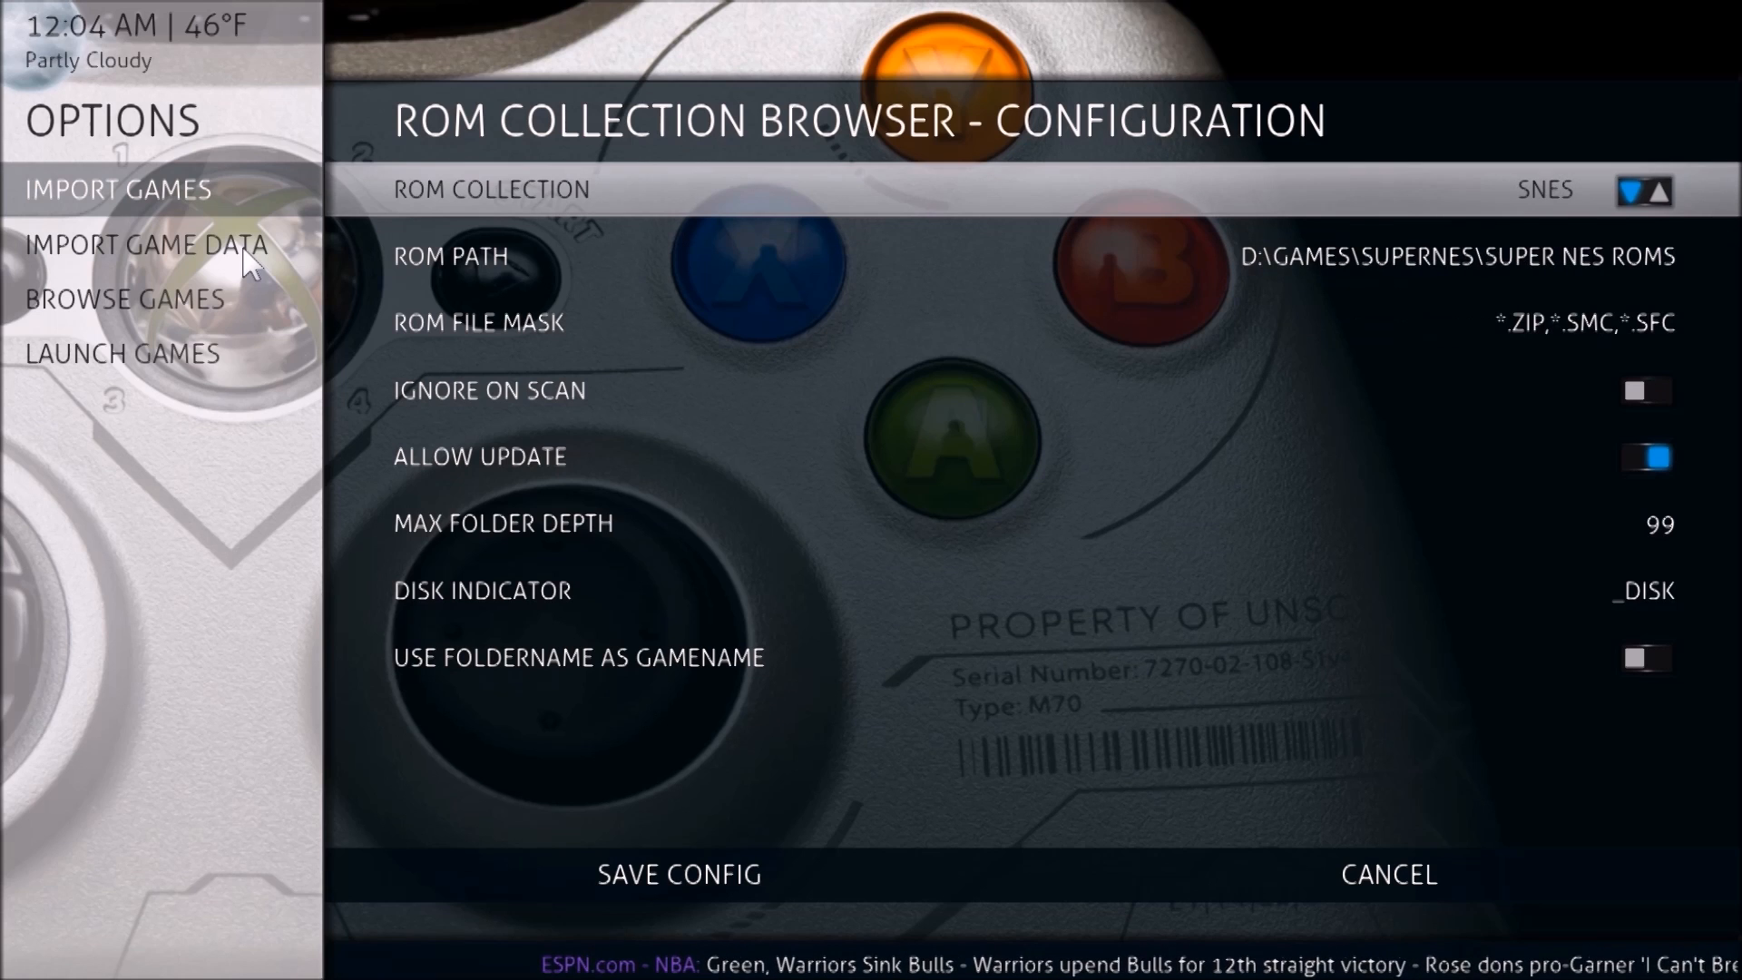
click(1627, 192)
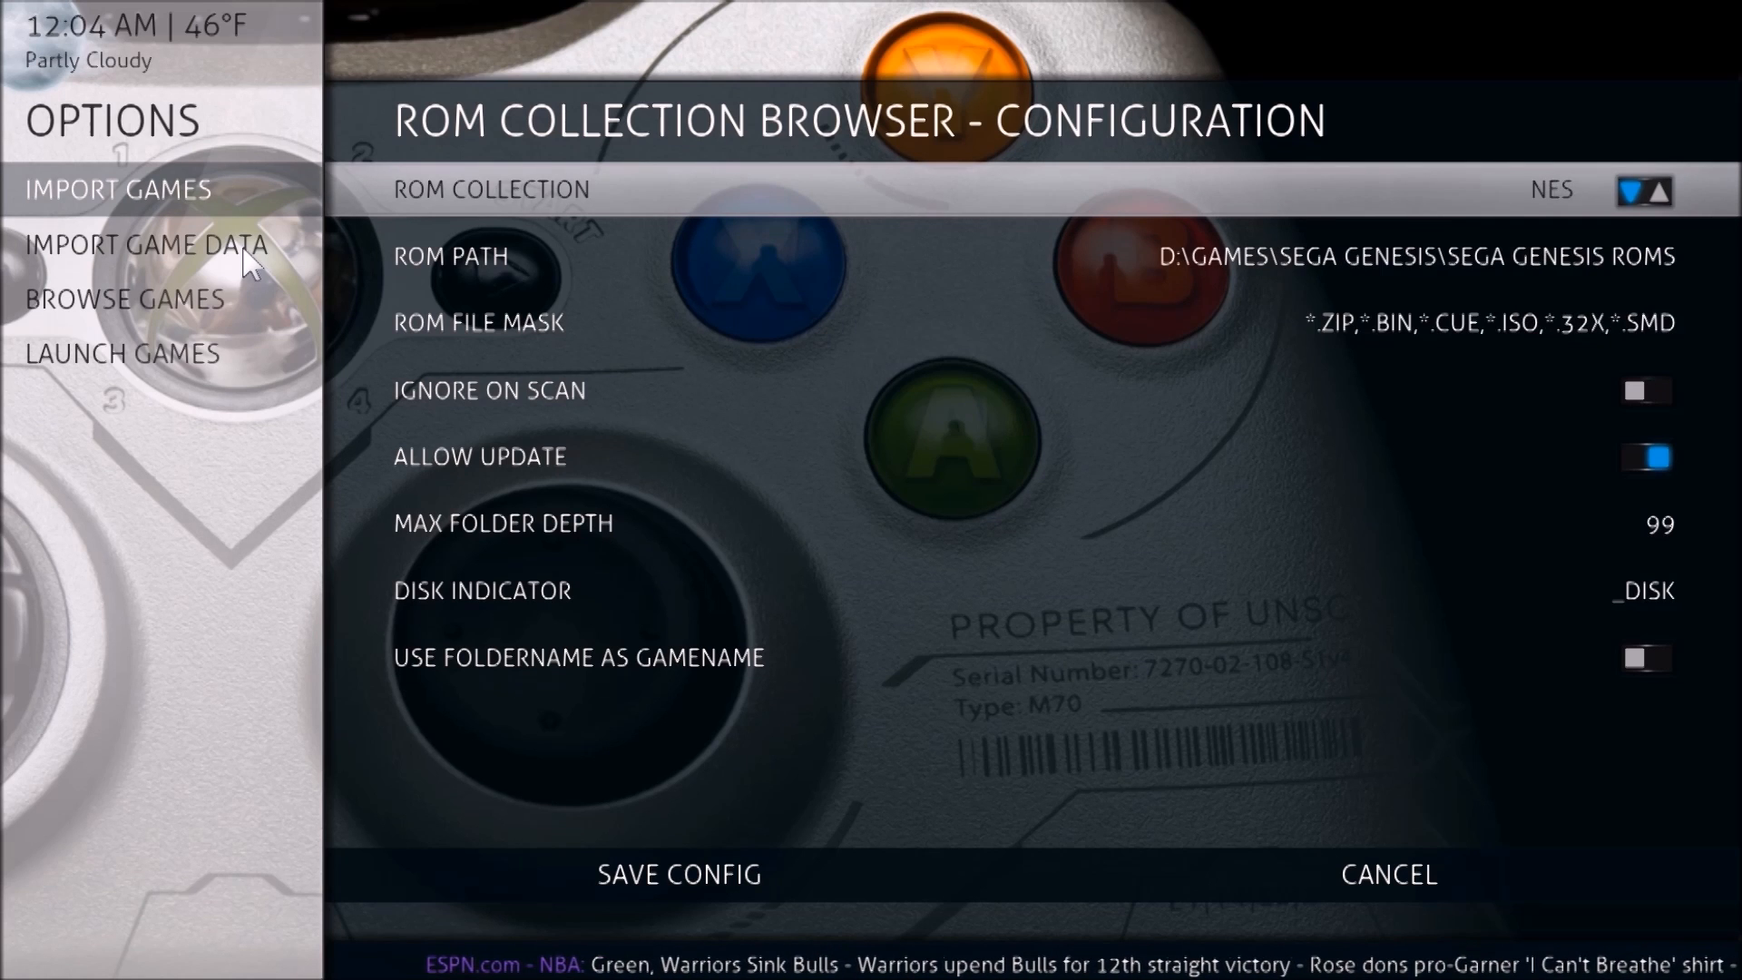
click(1664, 191)
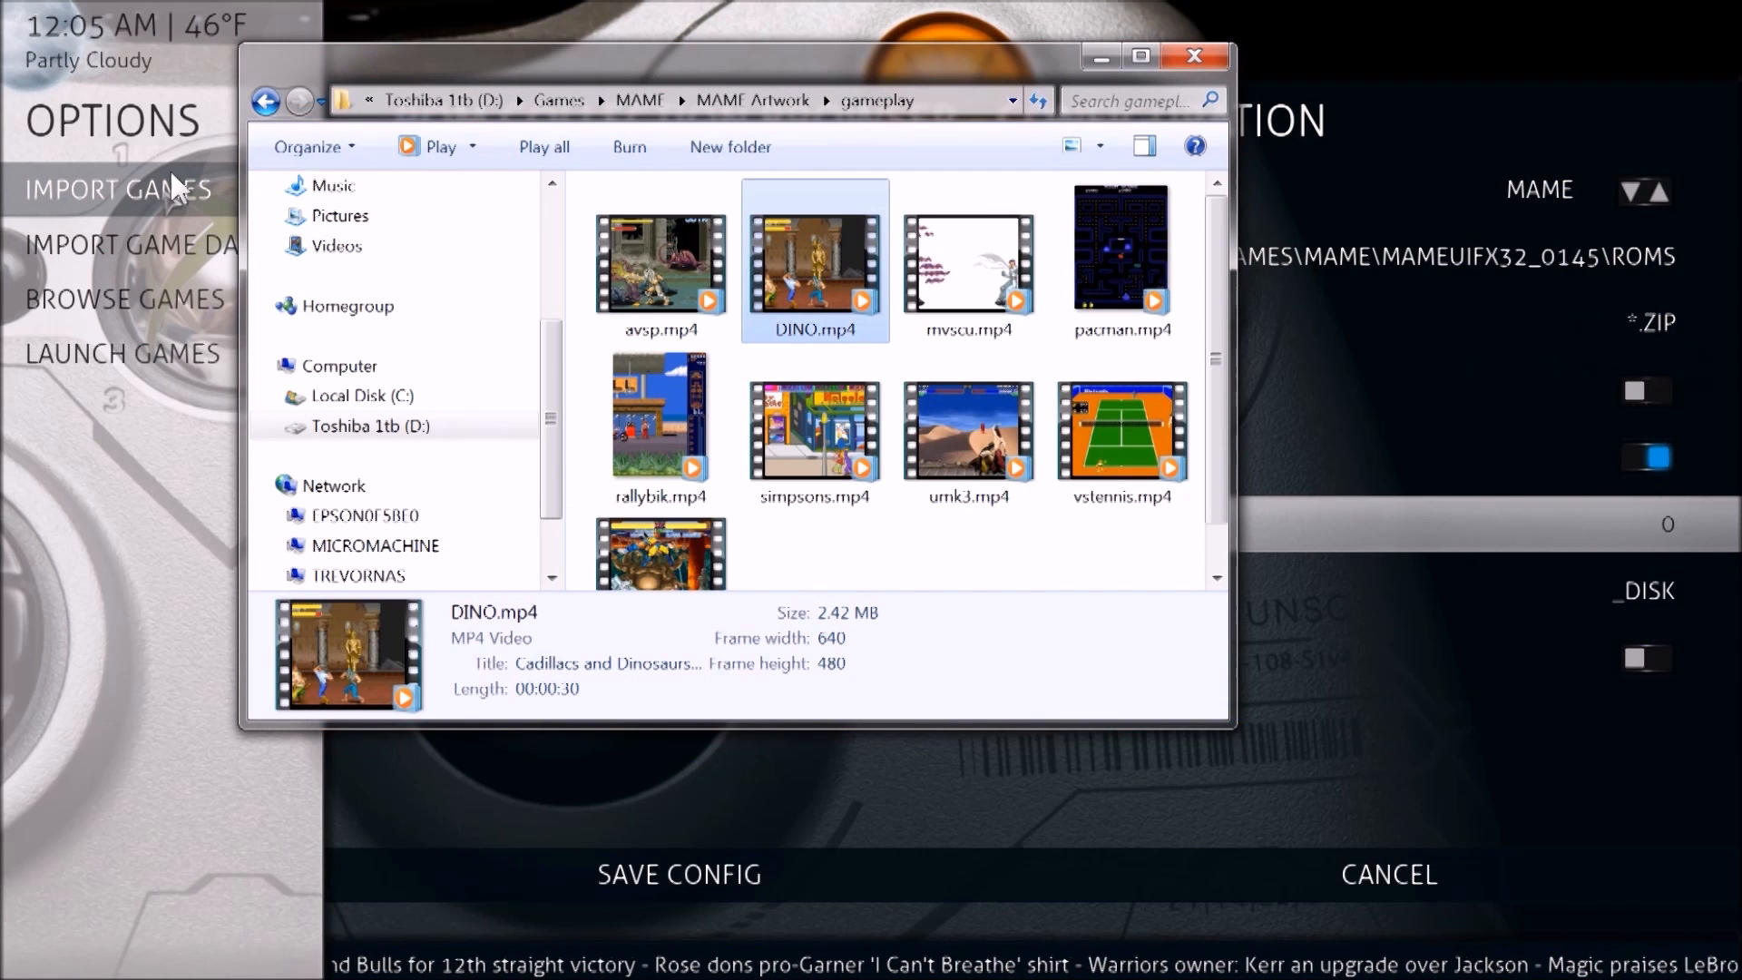
Browse D:\Games\MAME into mameuifx32_0145 > roms > bios, then back to roms.
click(266, 101)
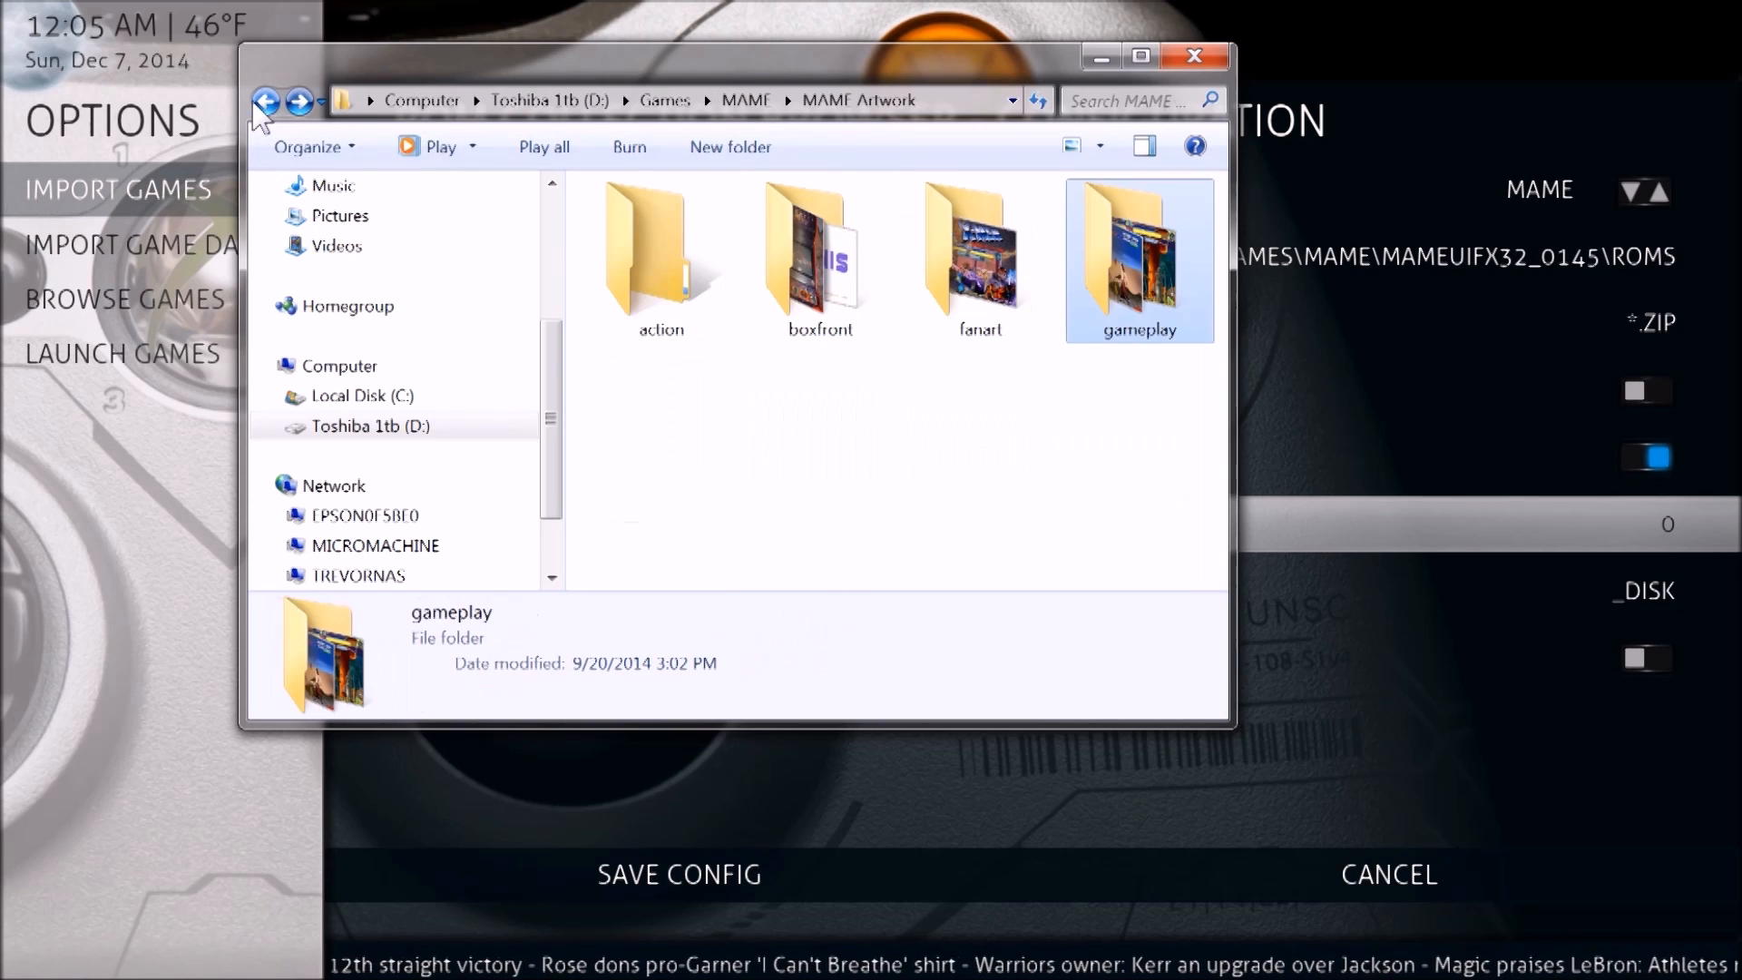
click(1138, 258)
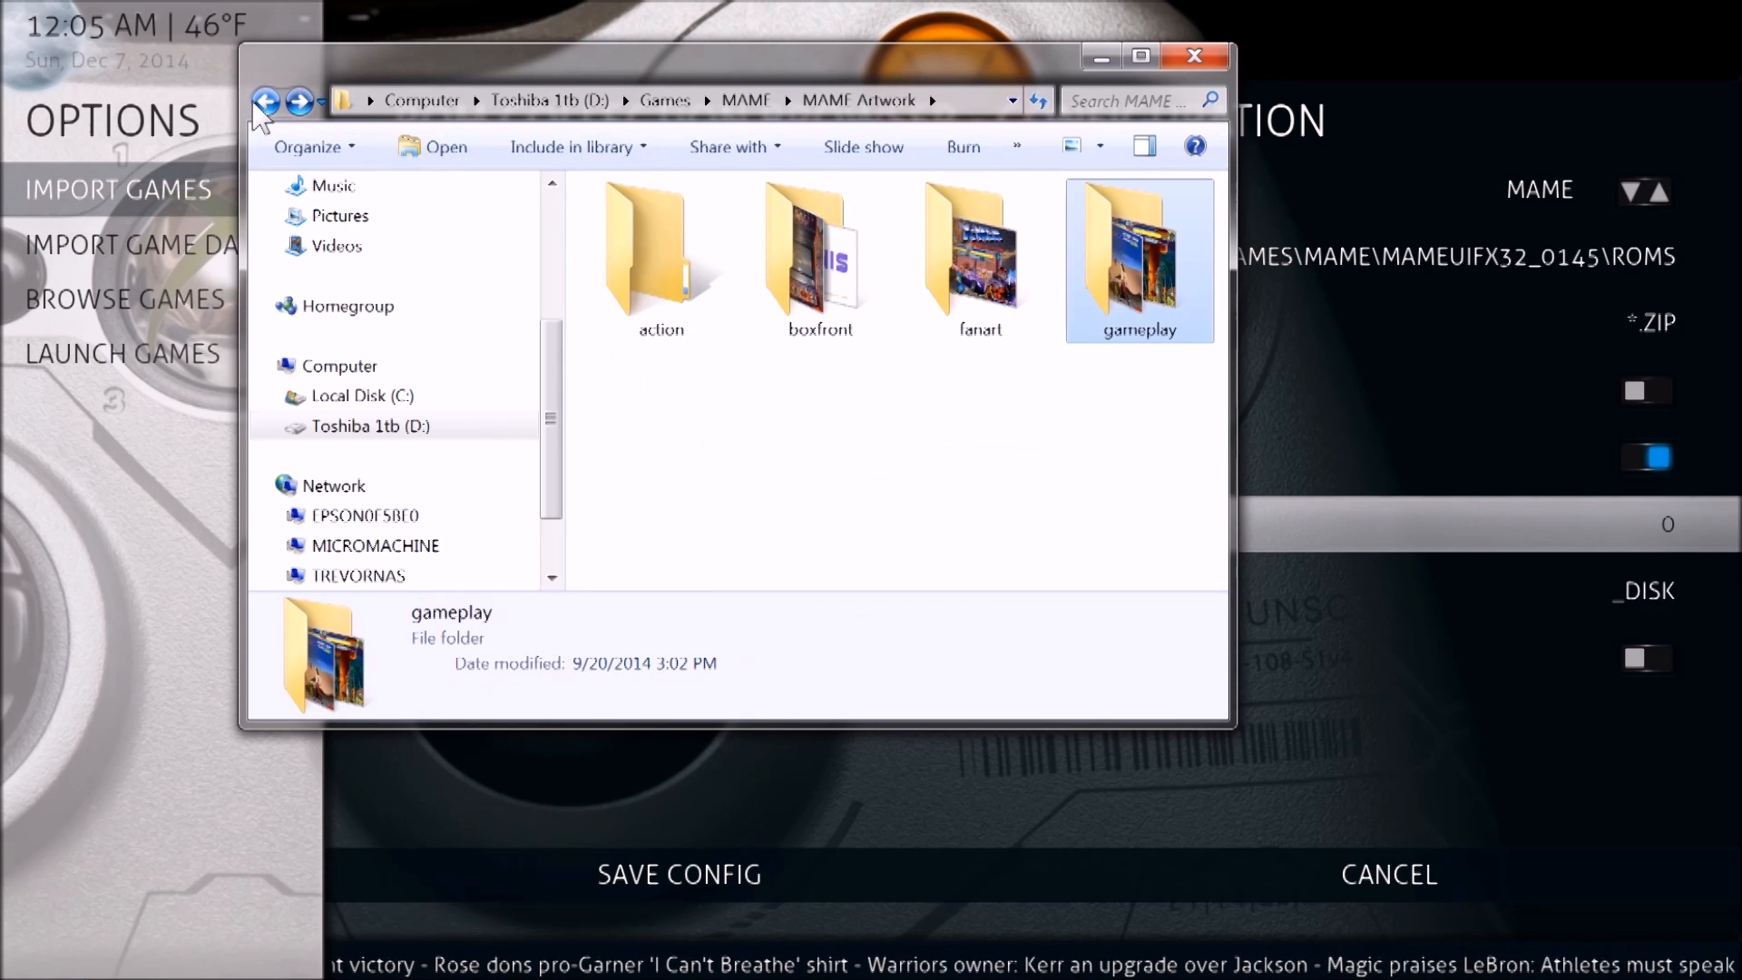
click(266, 100)
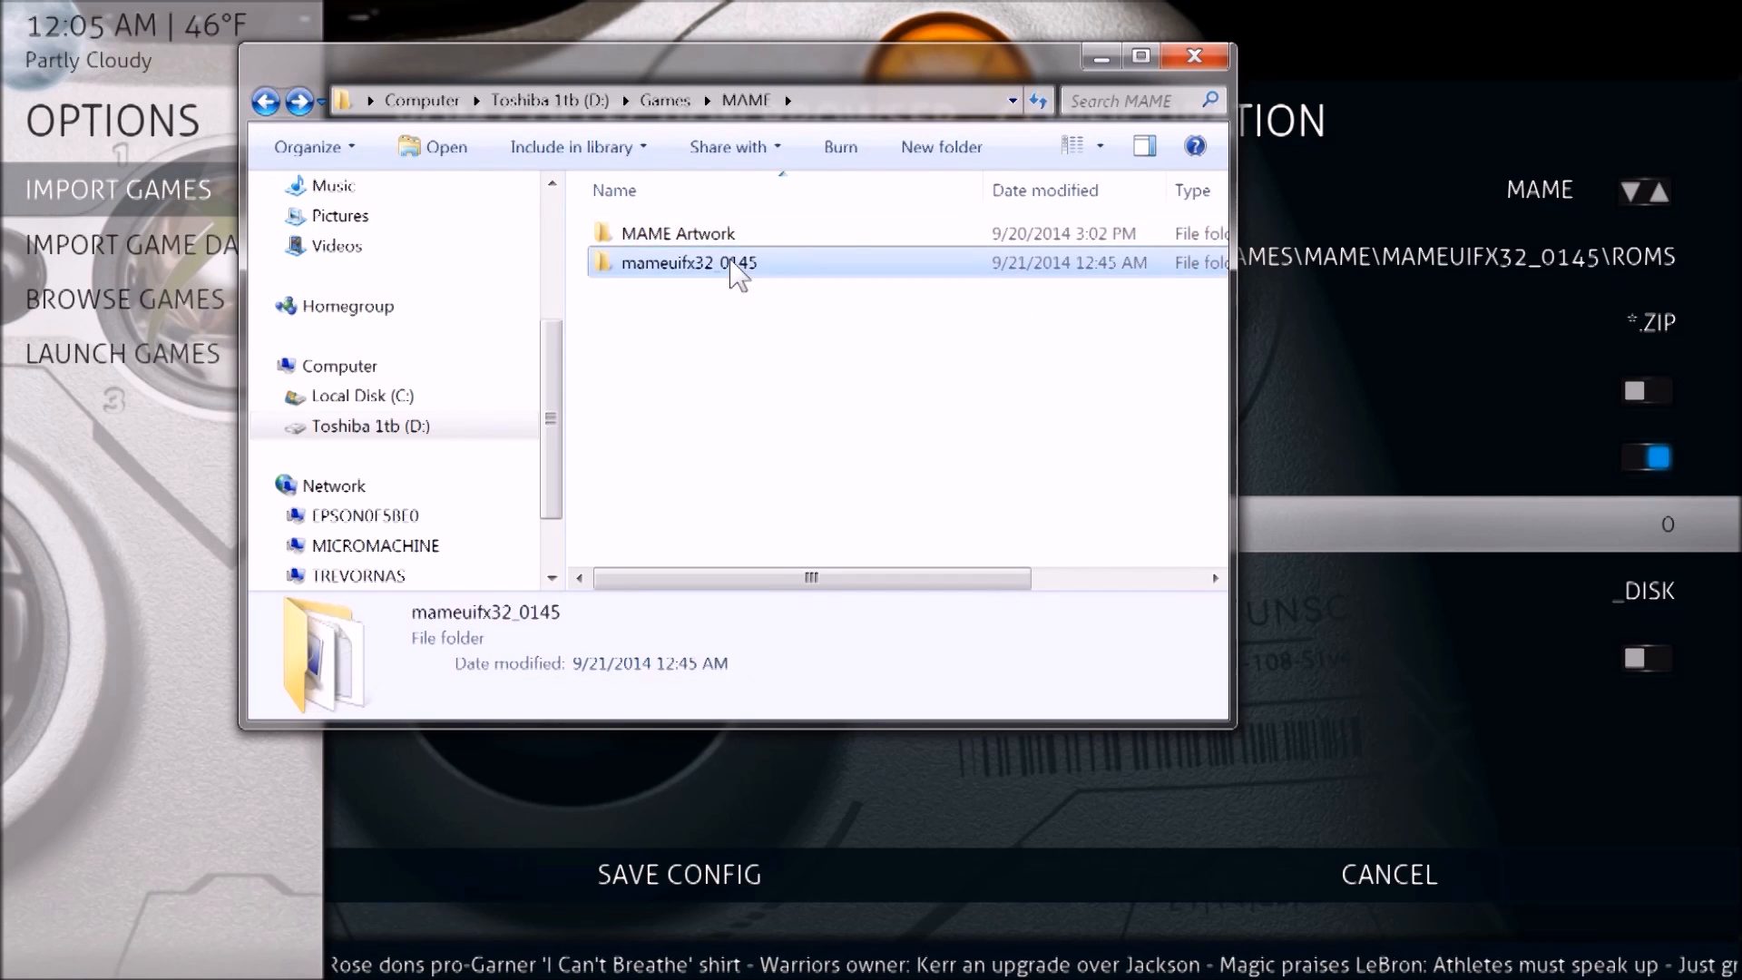
double_click(690, 262)
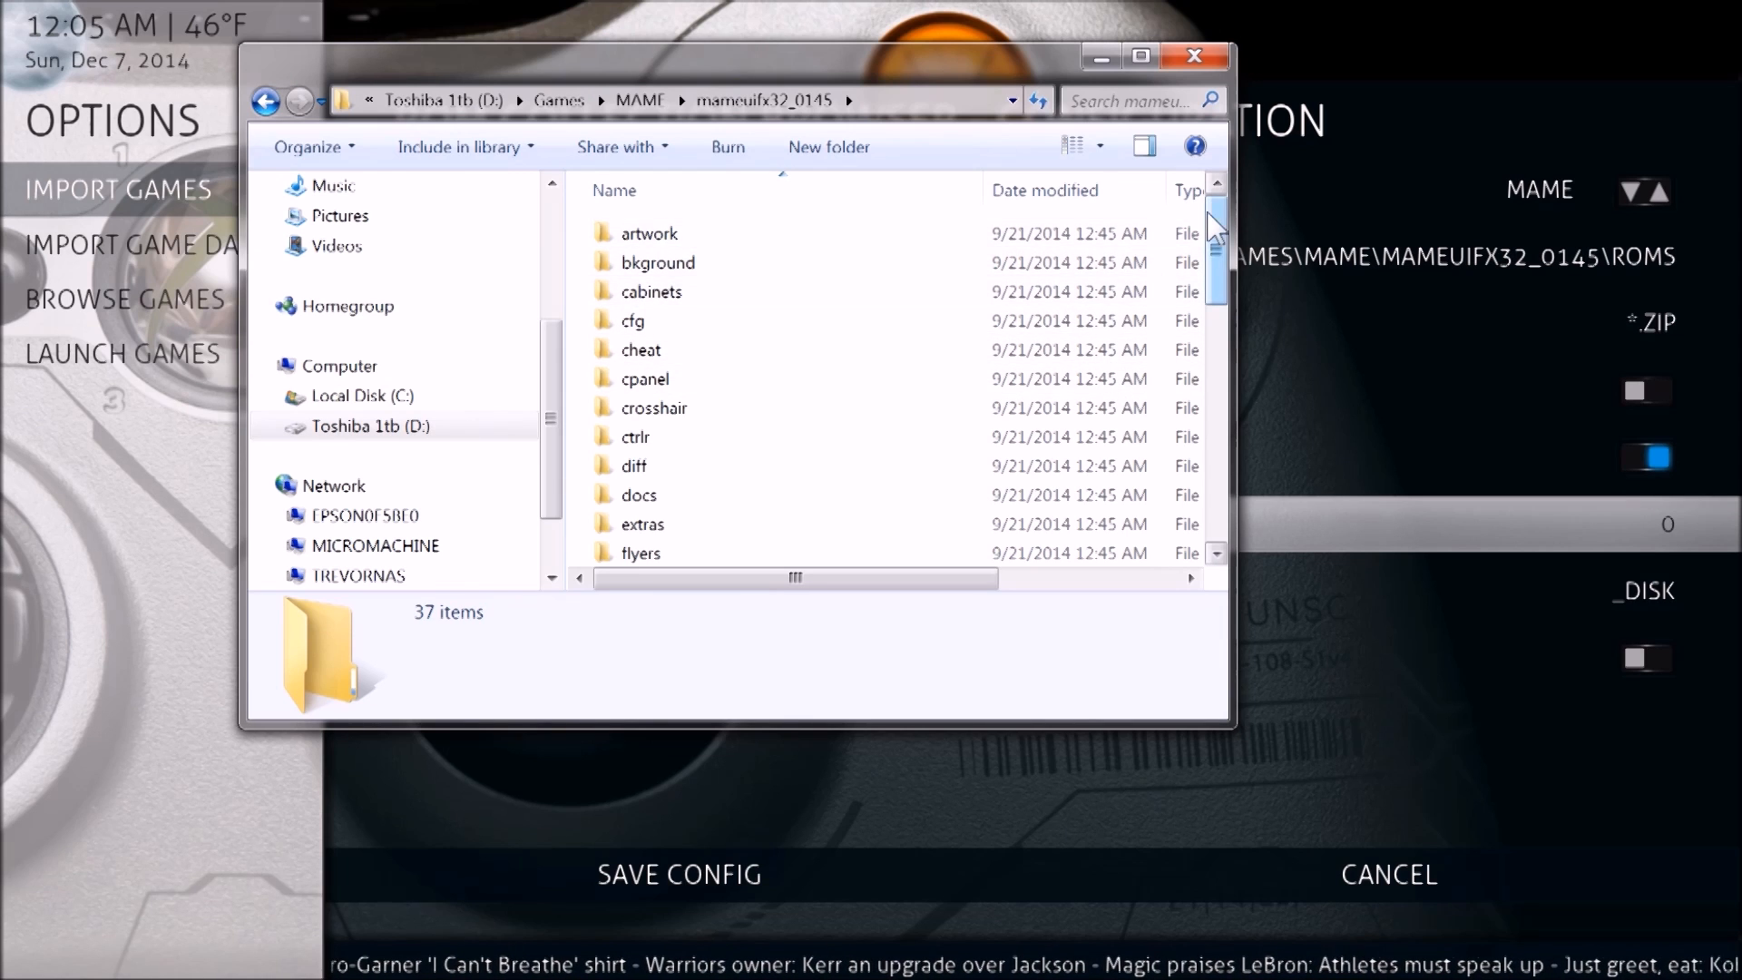
scroll(down, 3)
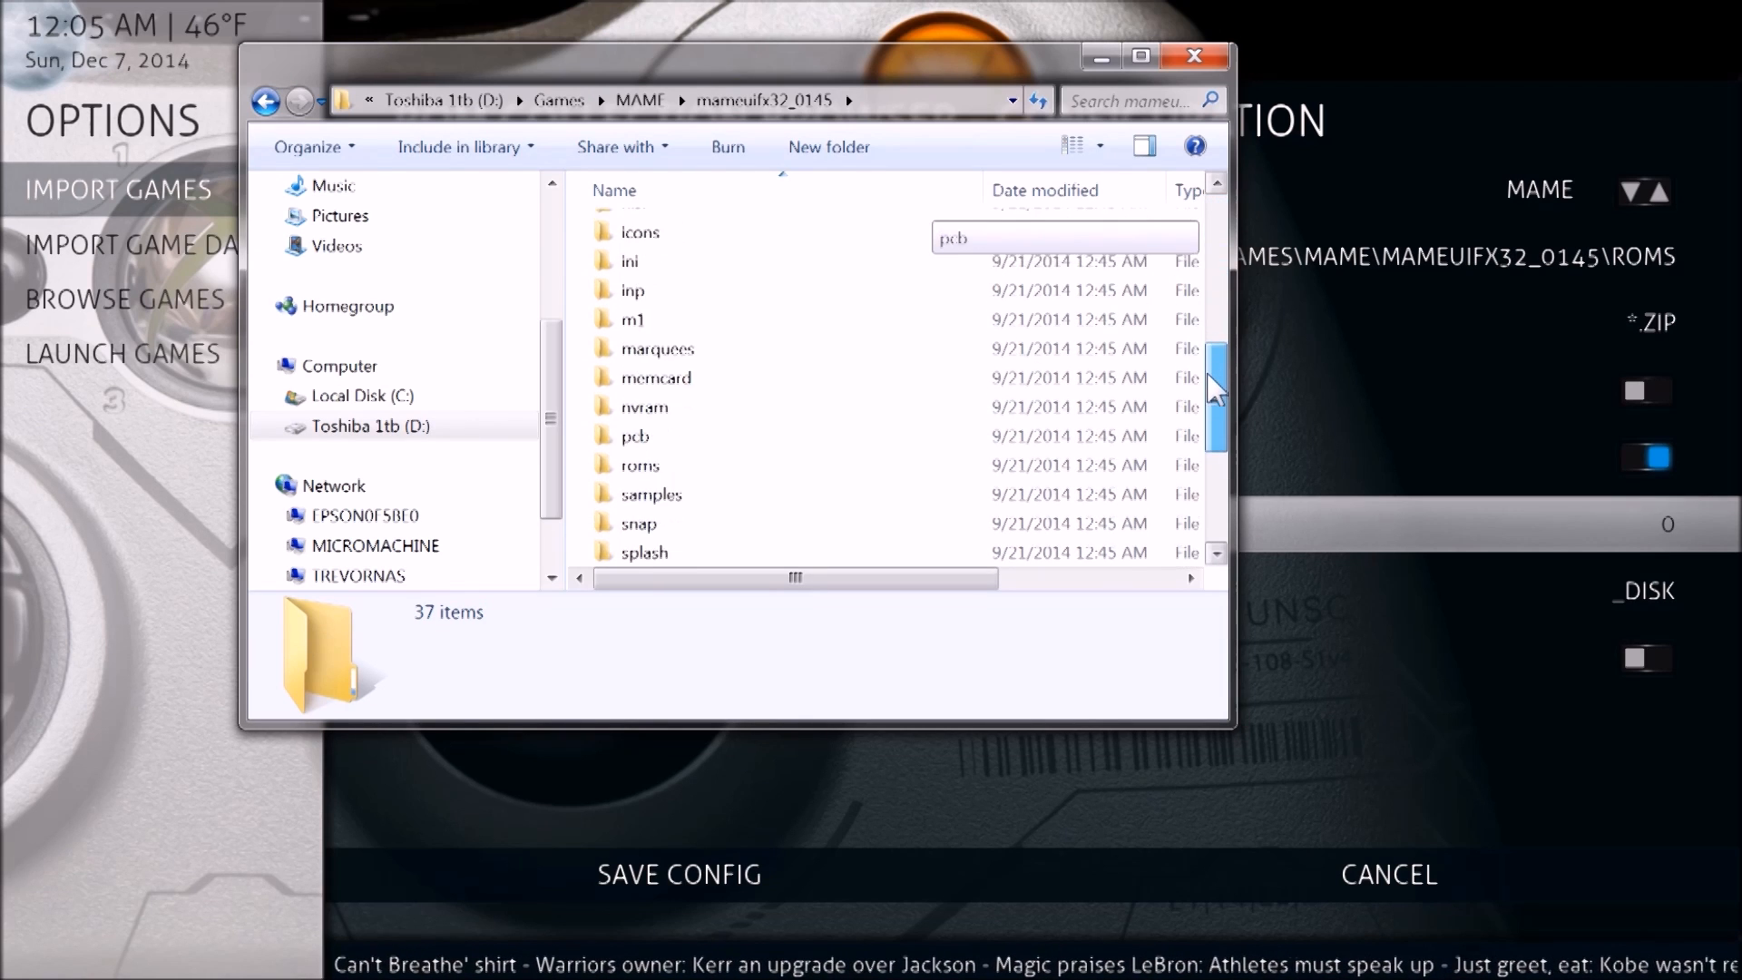
double_click(641, 465)
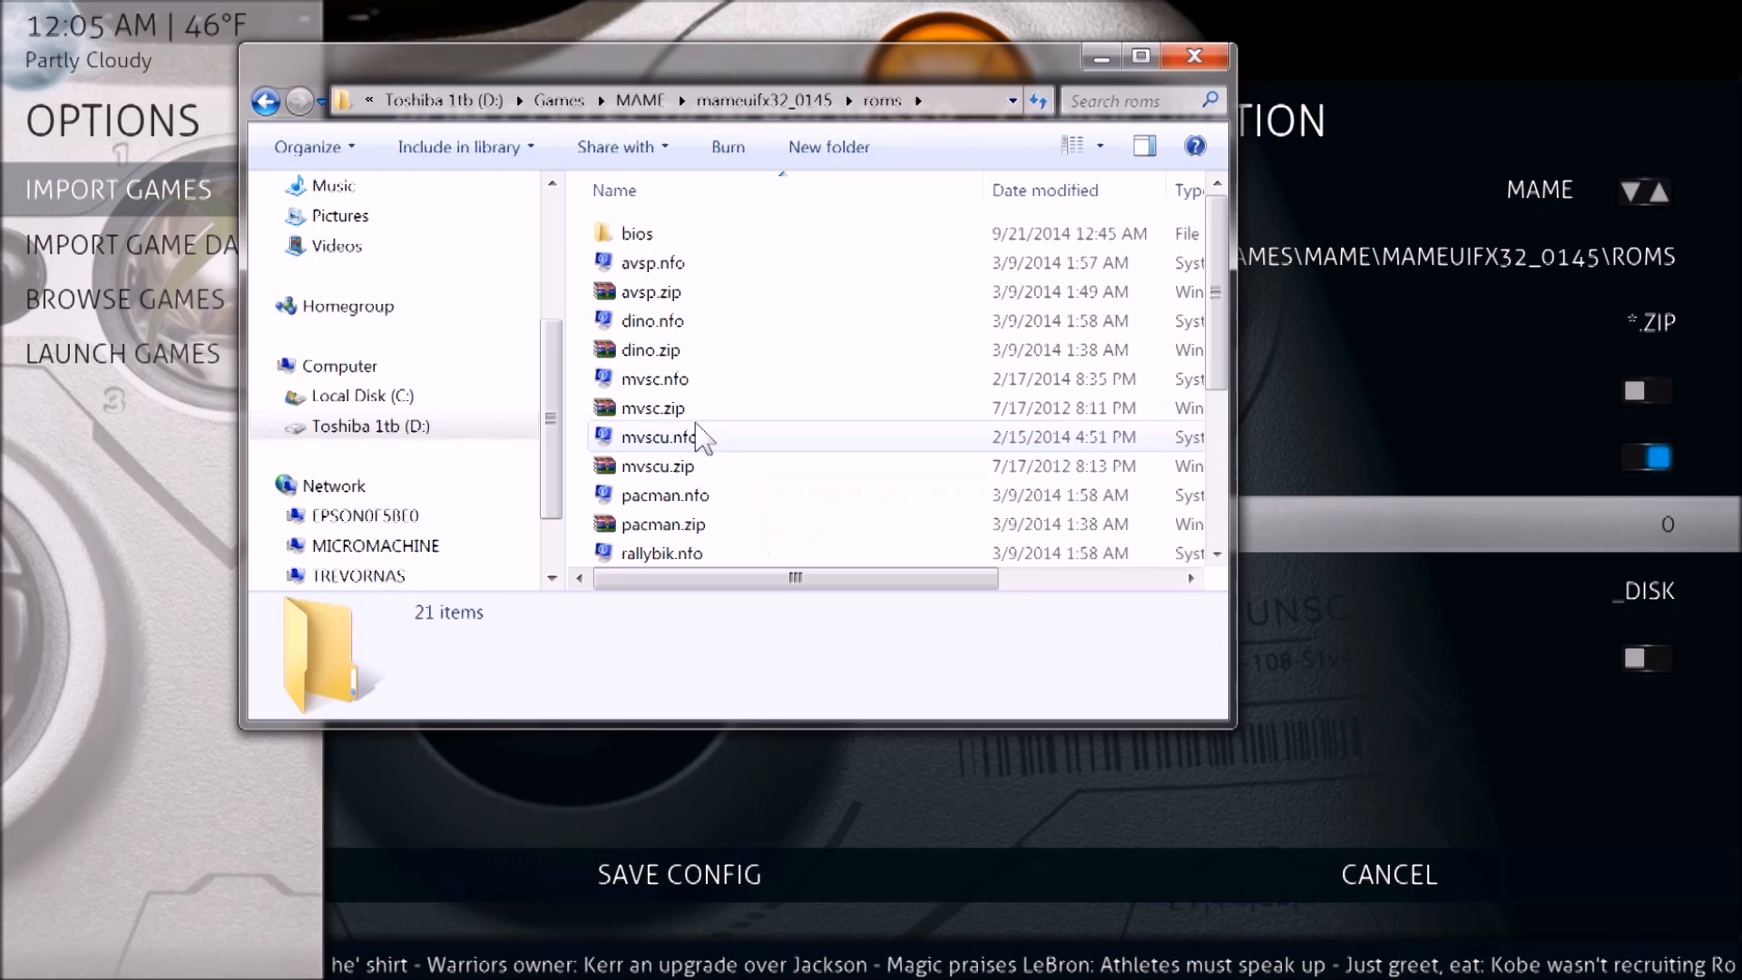
mouse_move(650, 292)
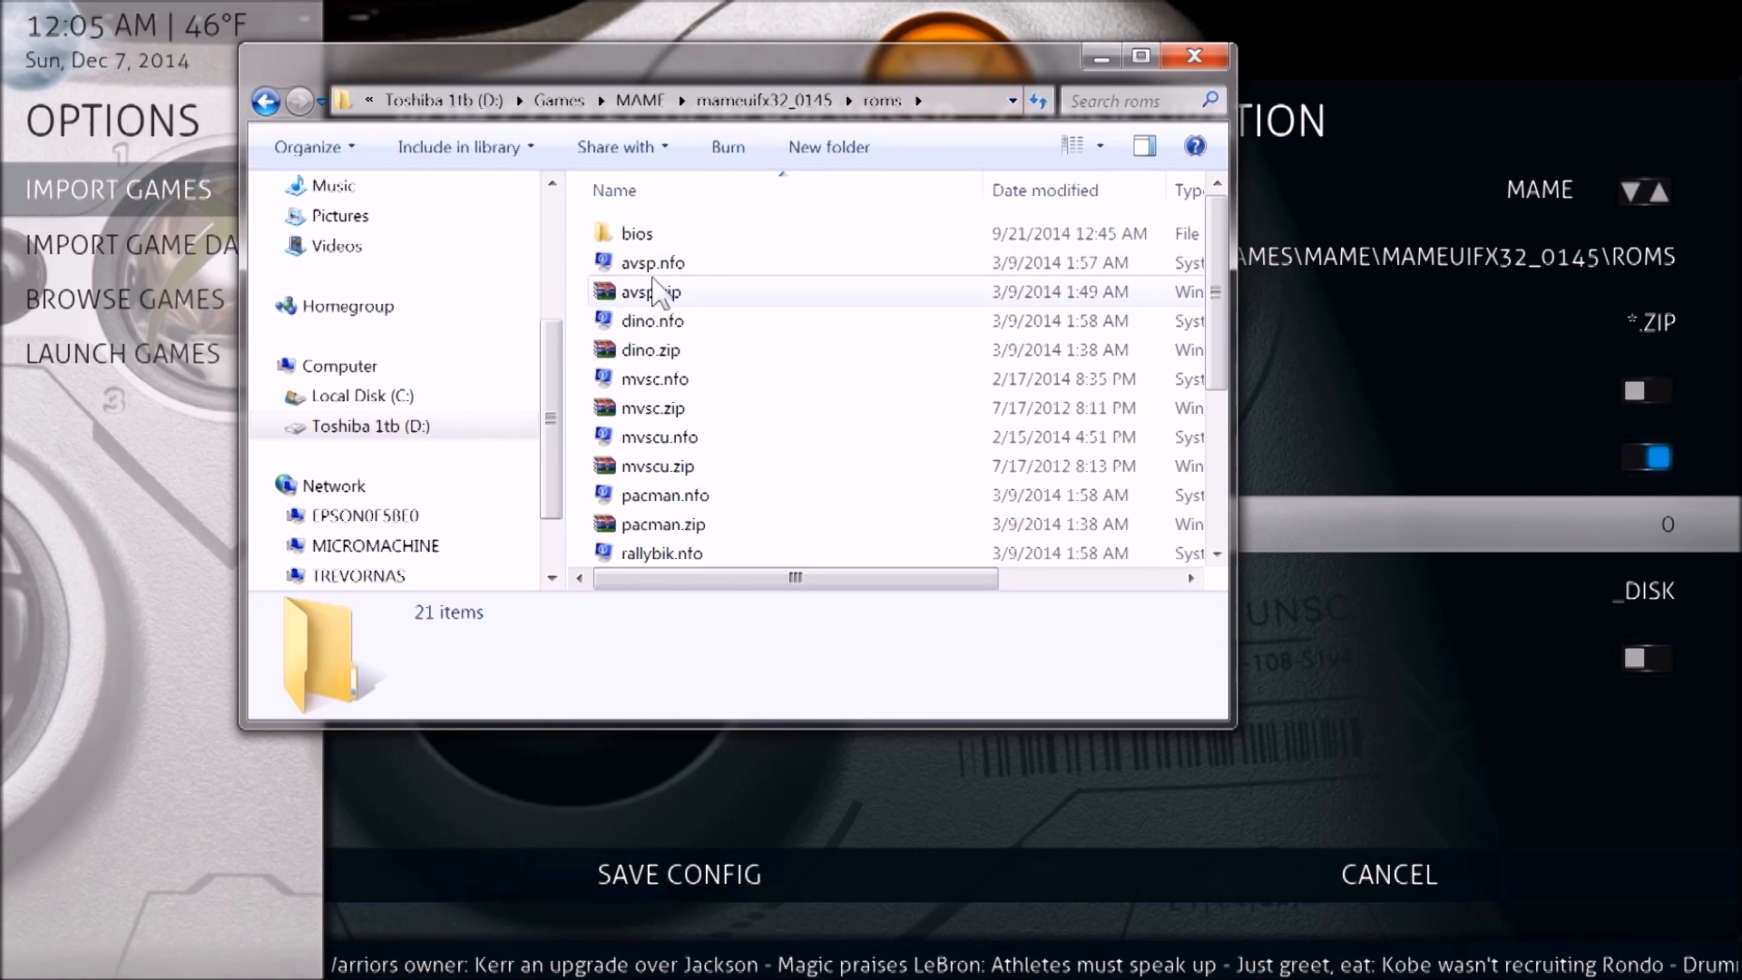
mouse_move(653, 262)
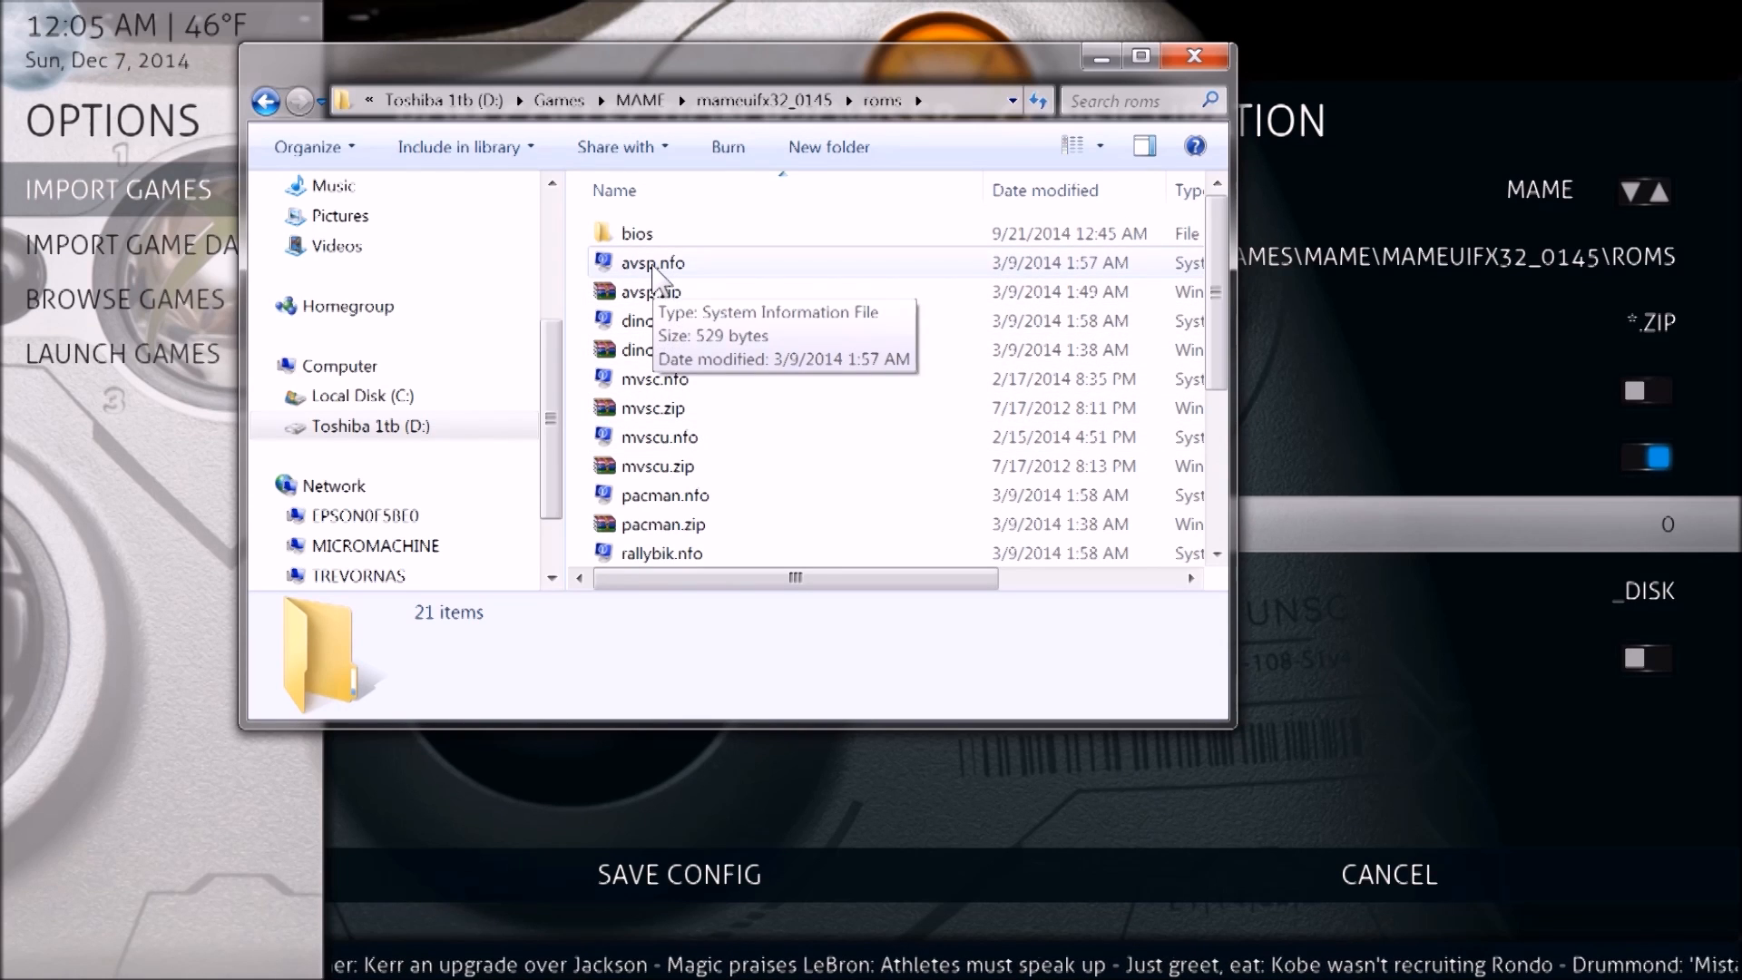
double_click(635, 233)
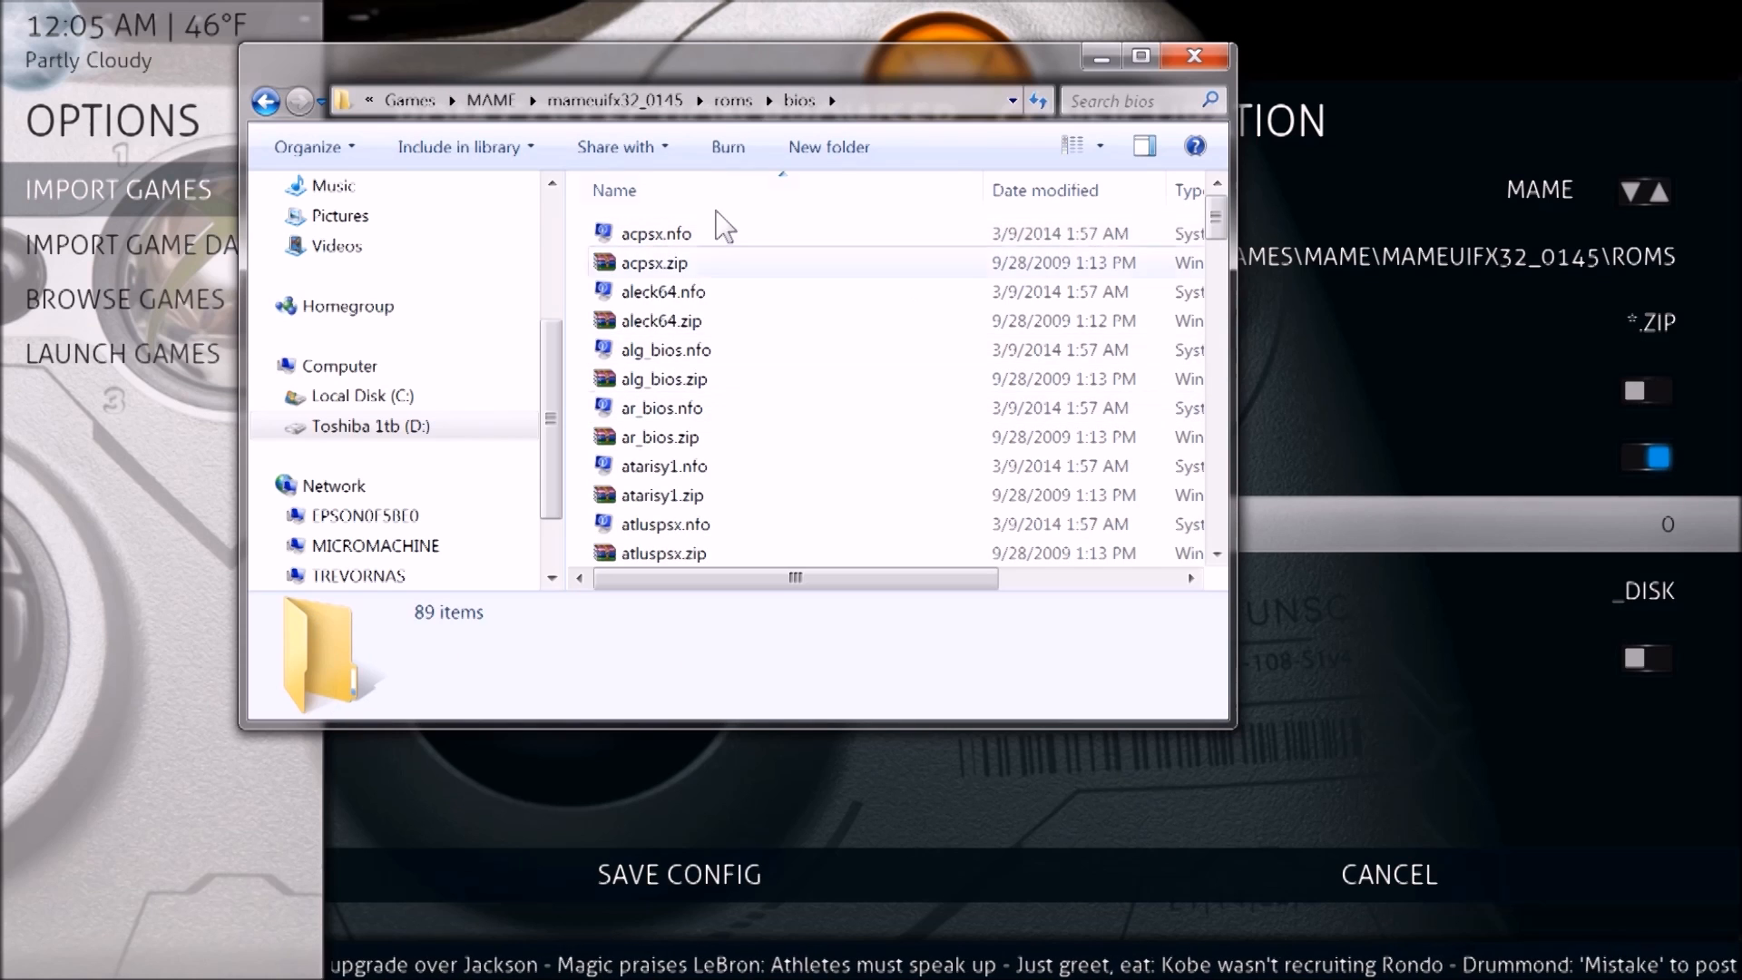
click(266, 101)
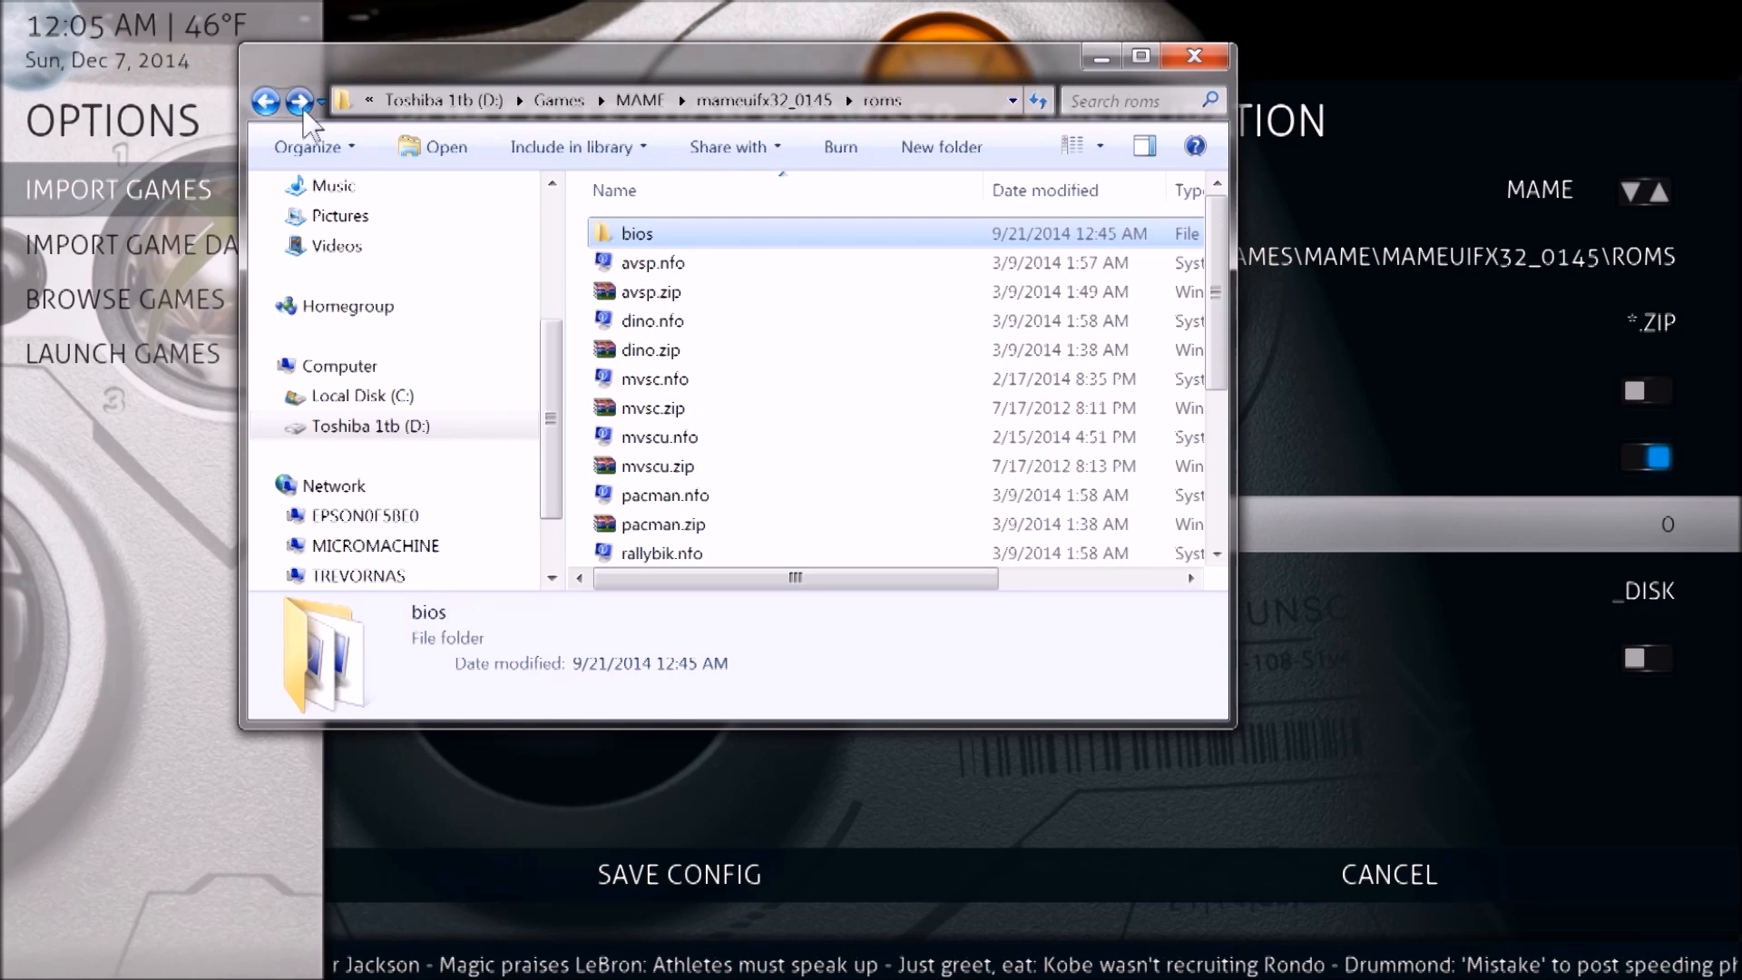
mouse_move(1366, 14)
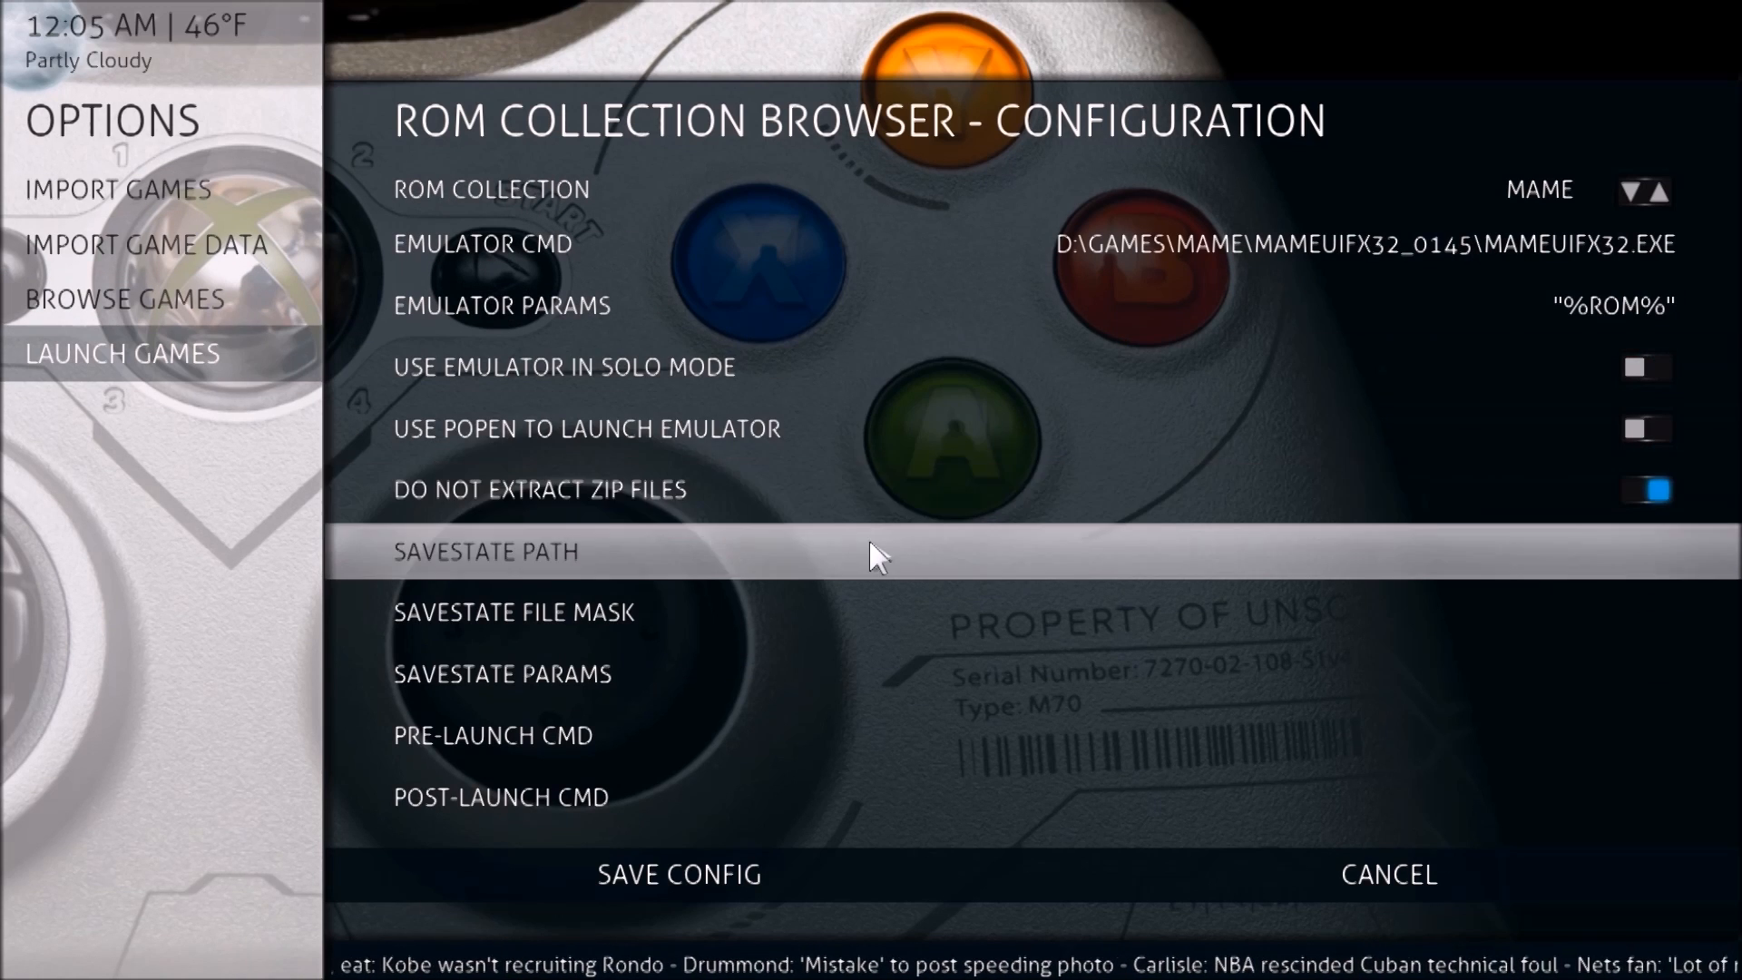
Bring the roms window forward, then save the config to list 35 GameCube titles.
click(486, 553)
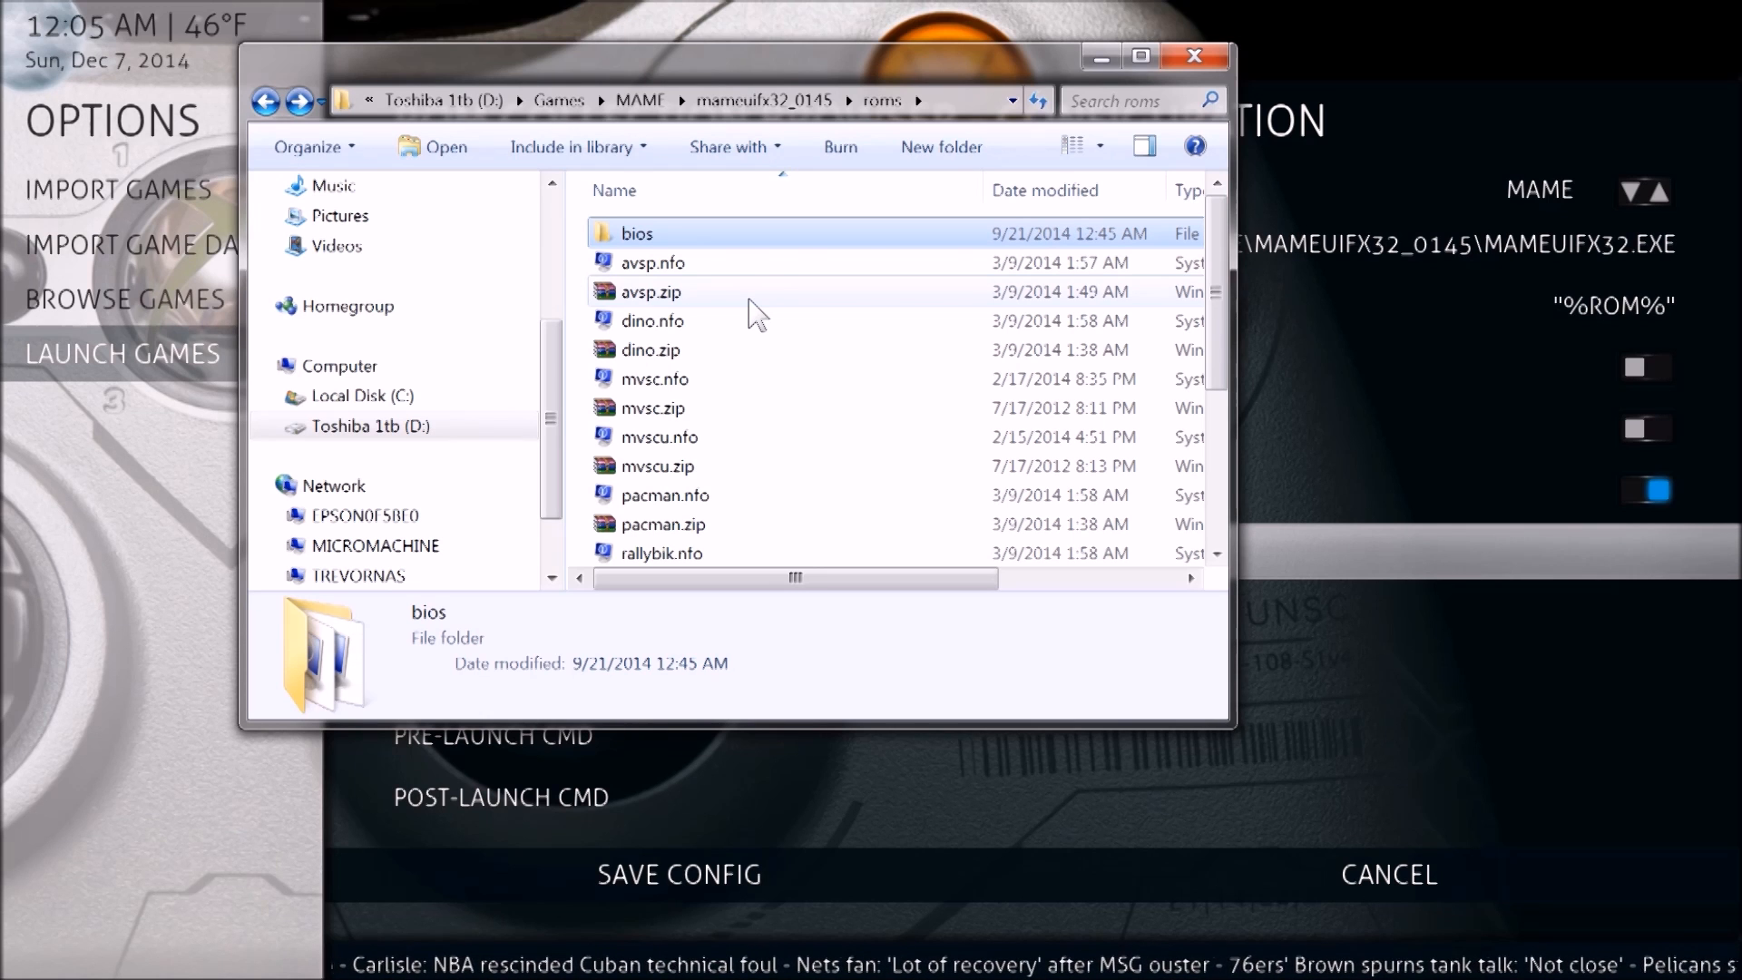
click(1193, 56)
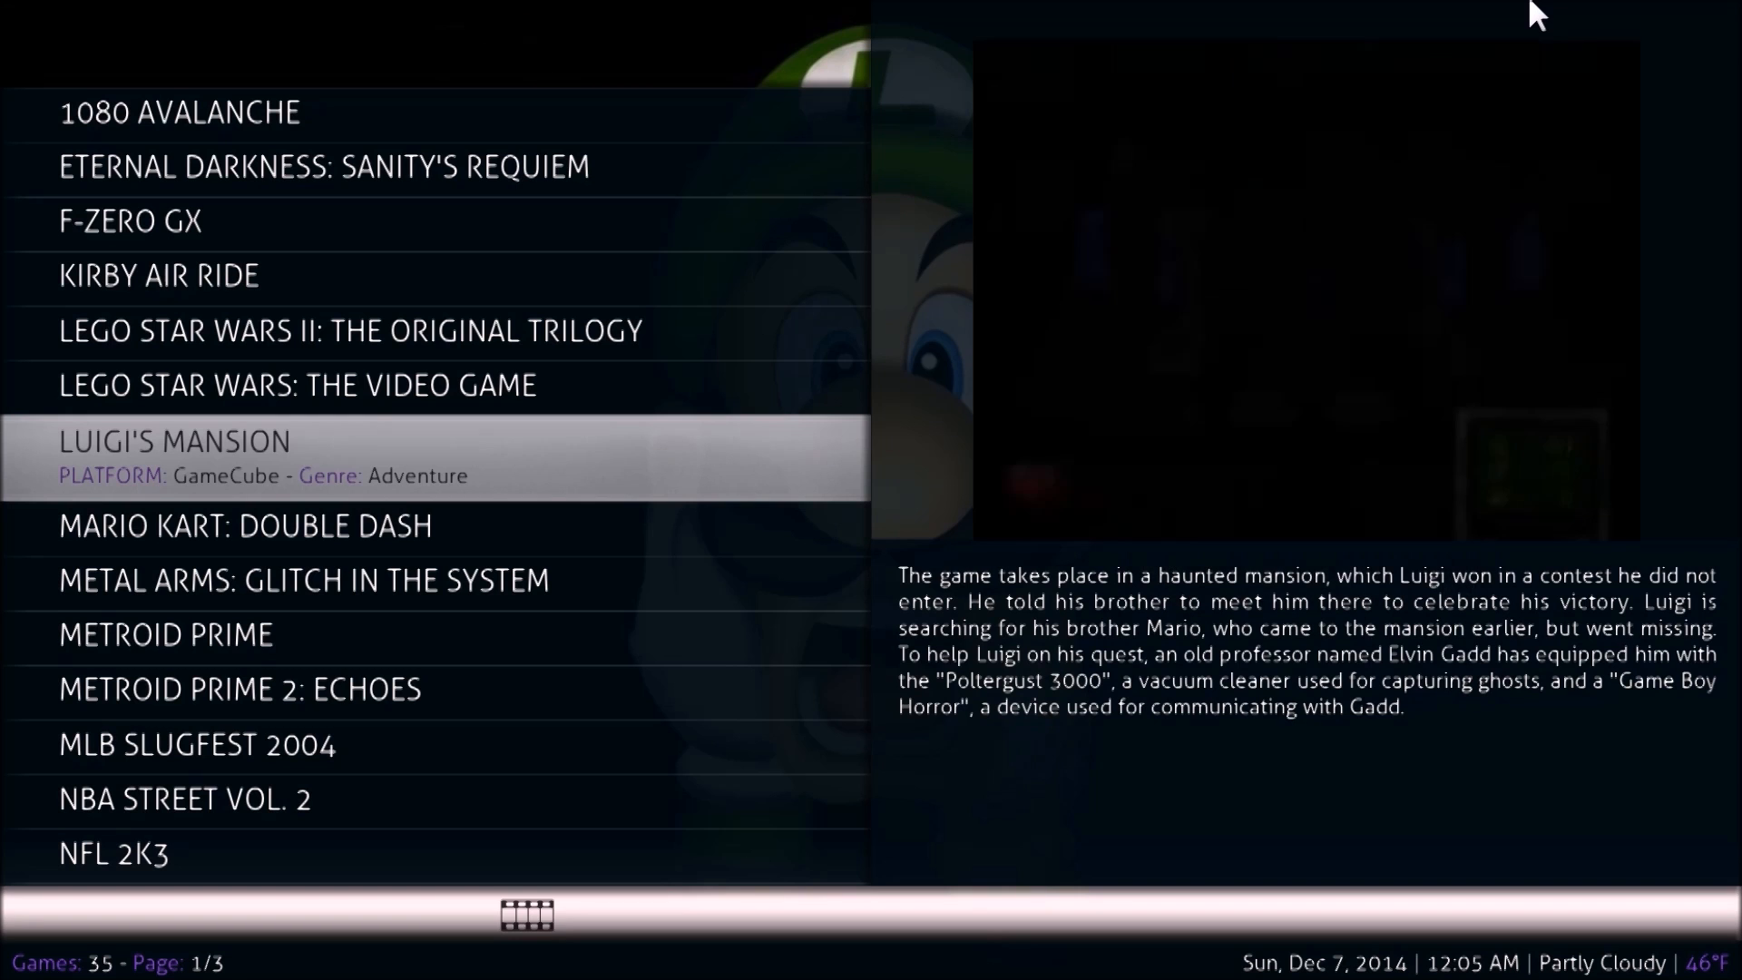
Show games as a box-art grid and select Paper Mario: The Thousand-Year Door.
click(869, 17)
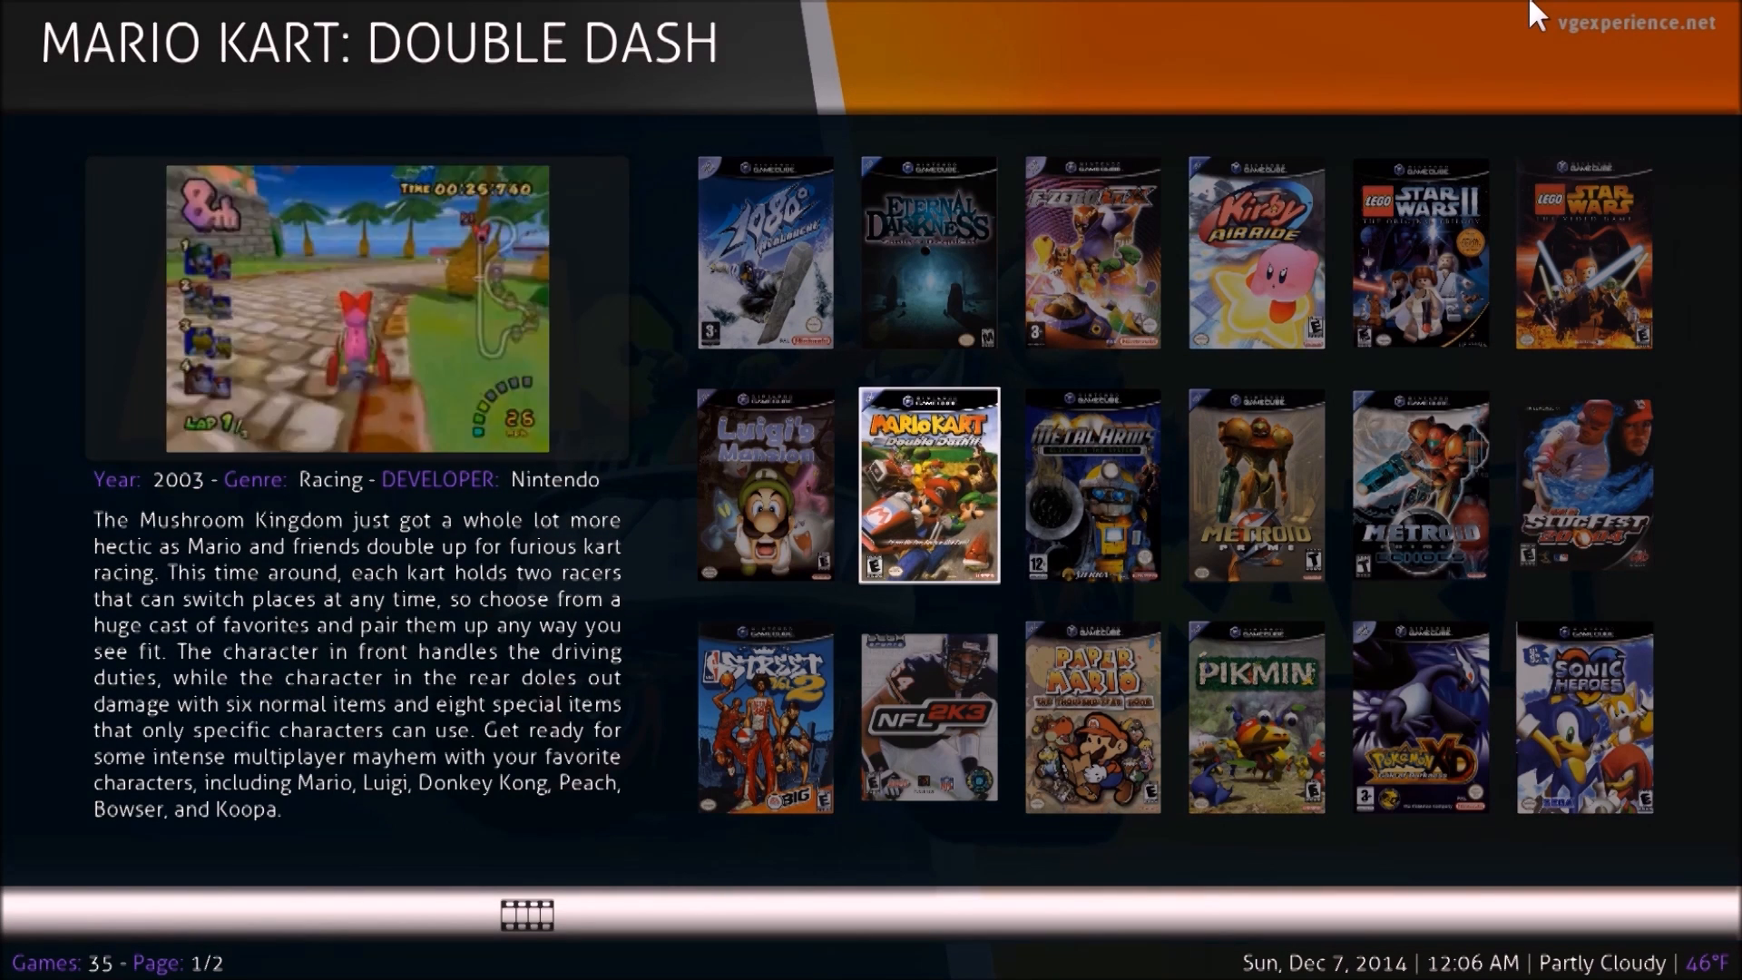
click(1091, 716)
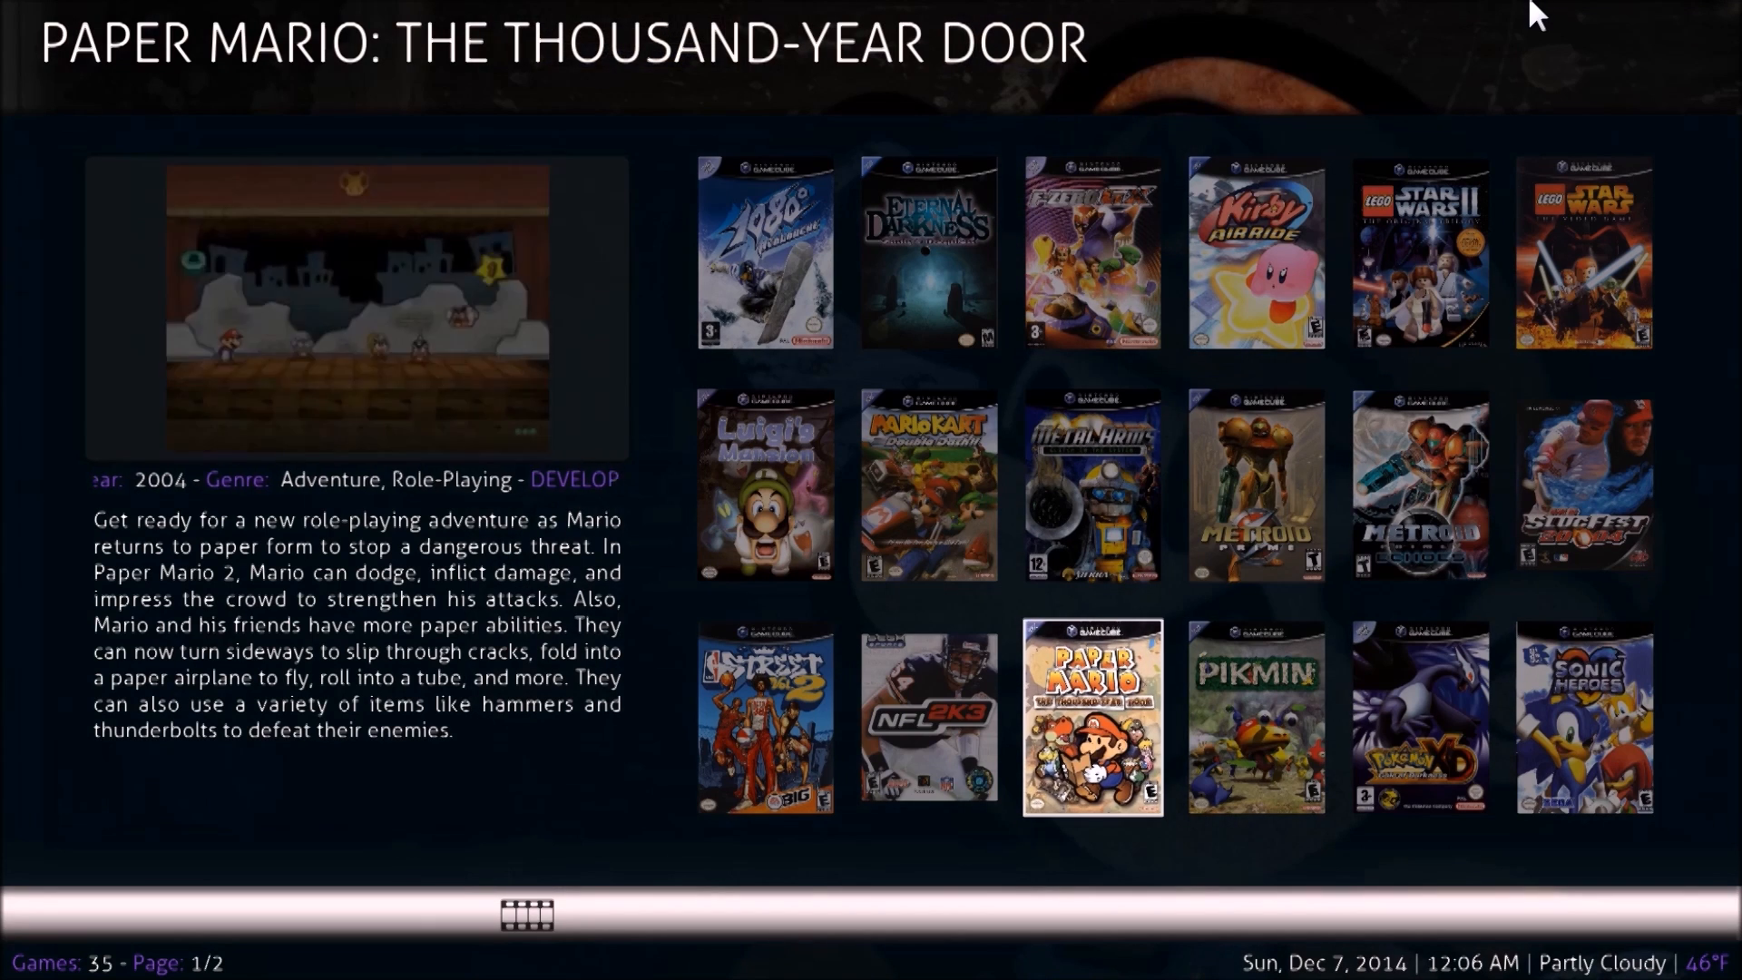
click(1256, 250)
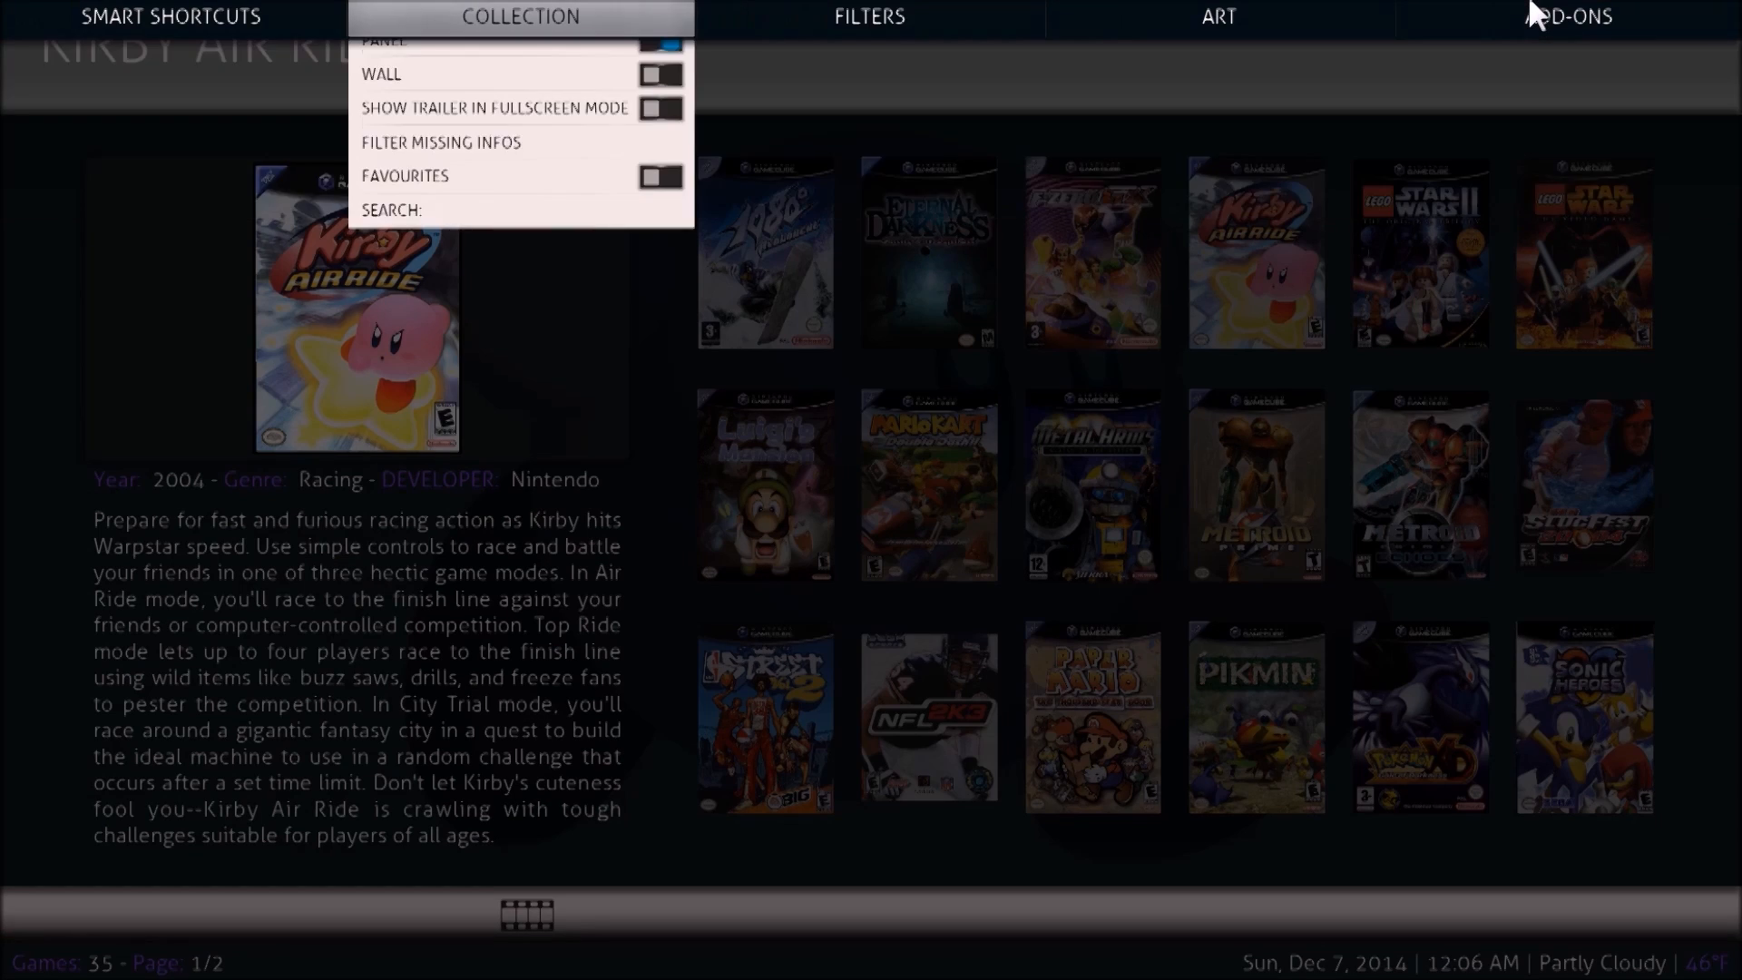
Set the Platform filter to All, showing 188 games, and select Crash Bandicoot.
click(870, 16)
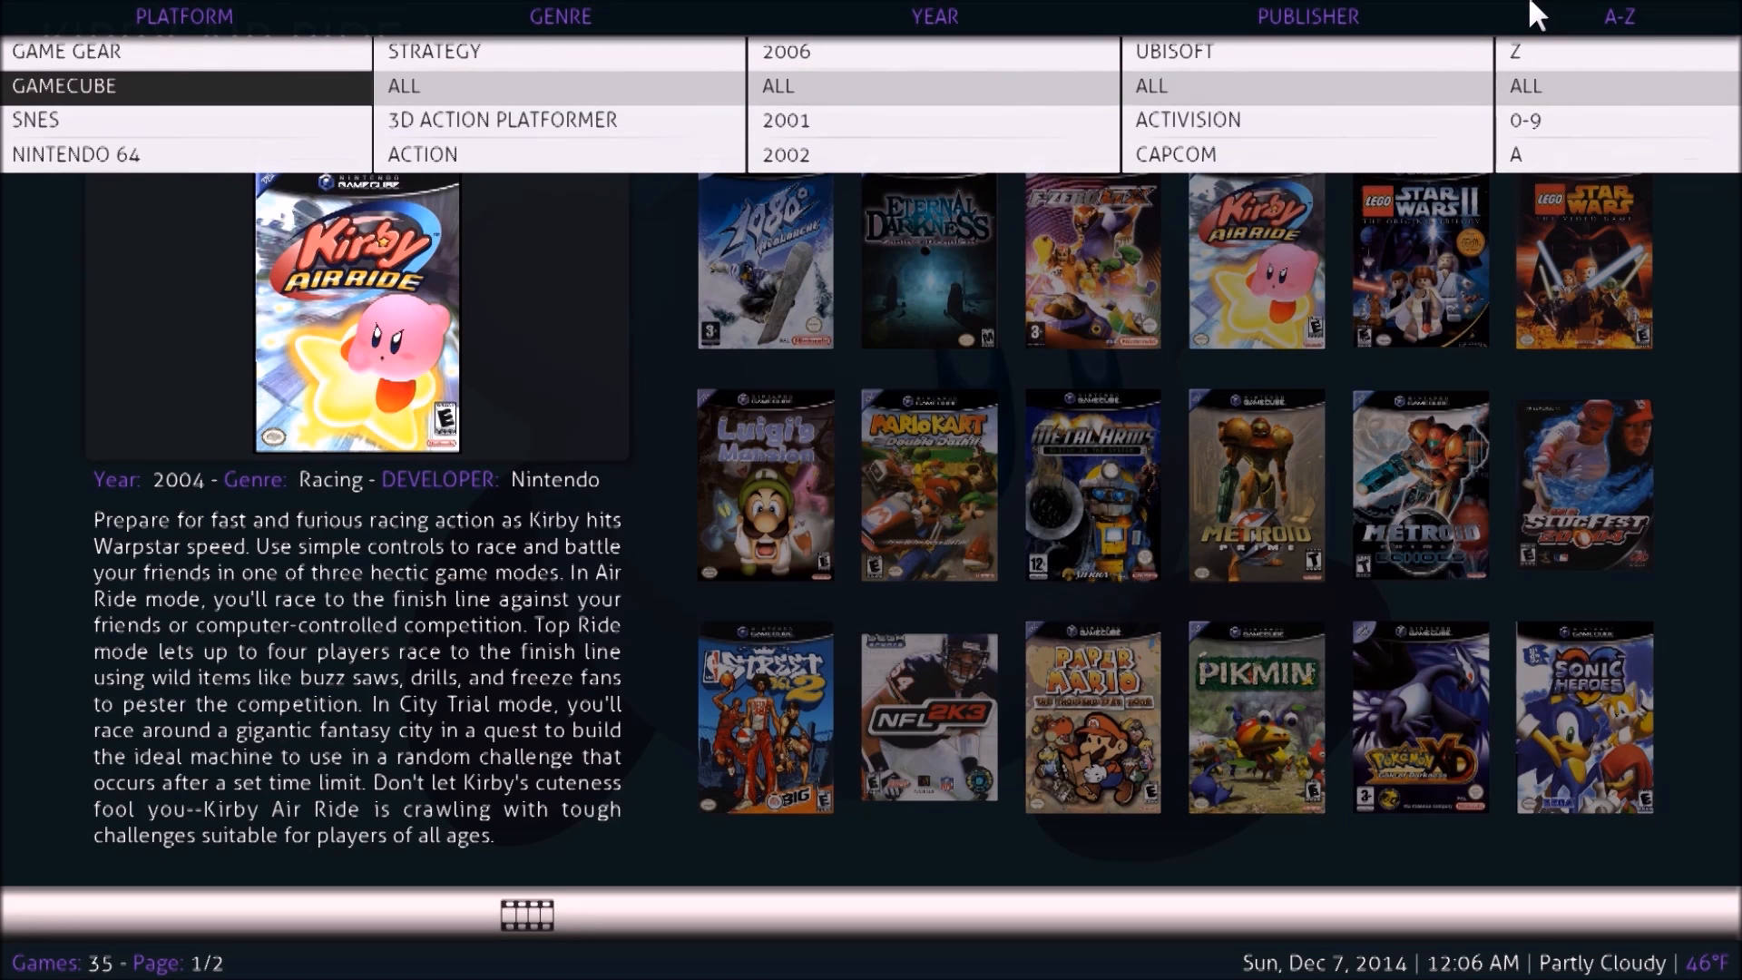
scroll(down, 3)
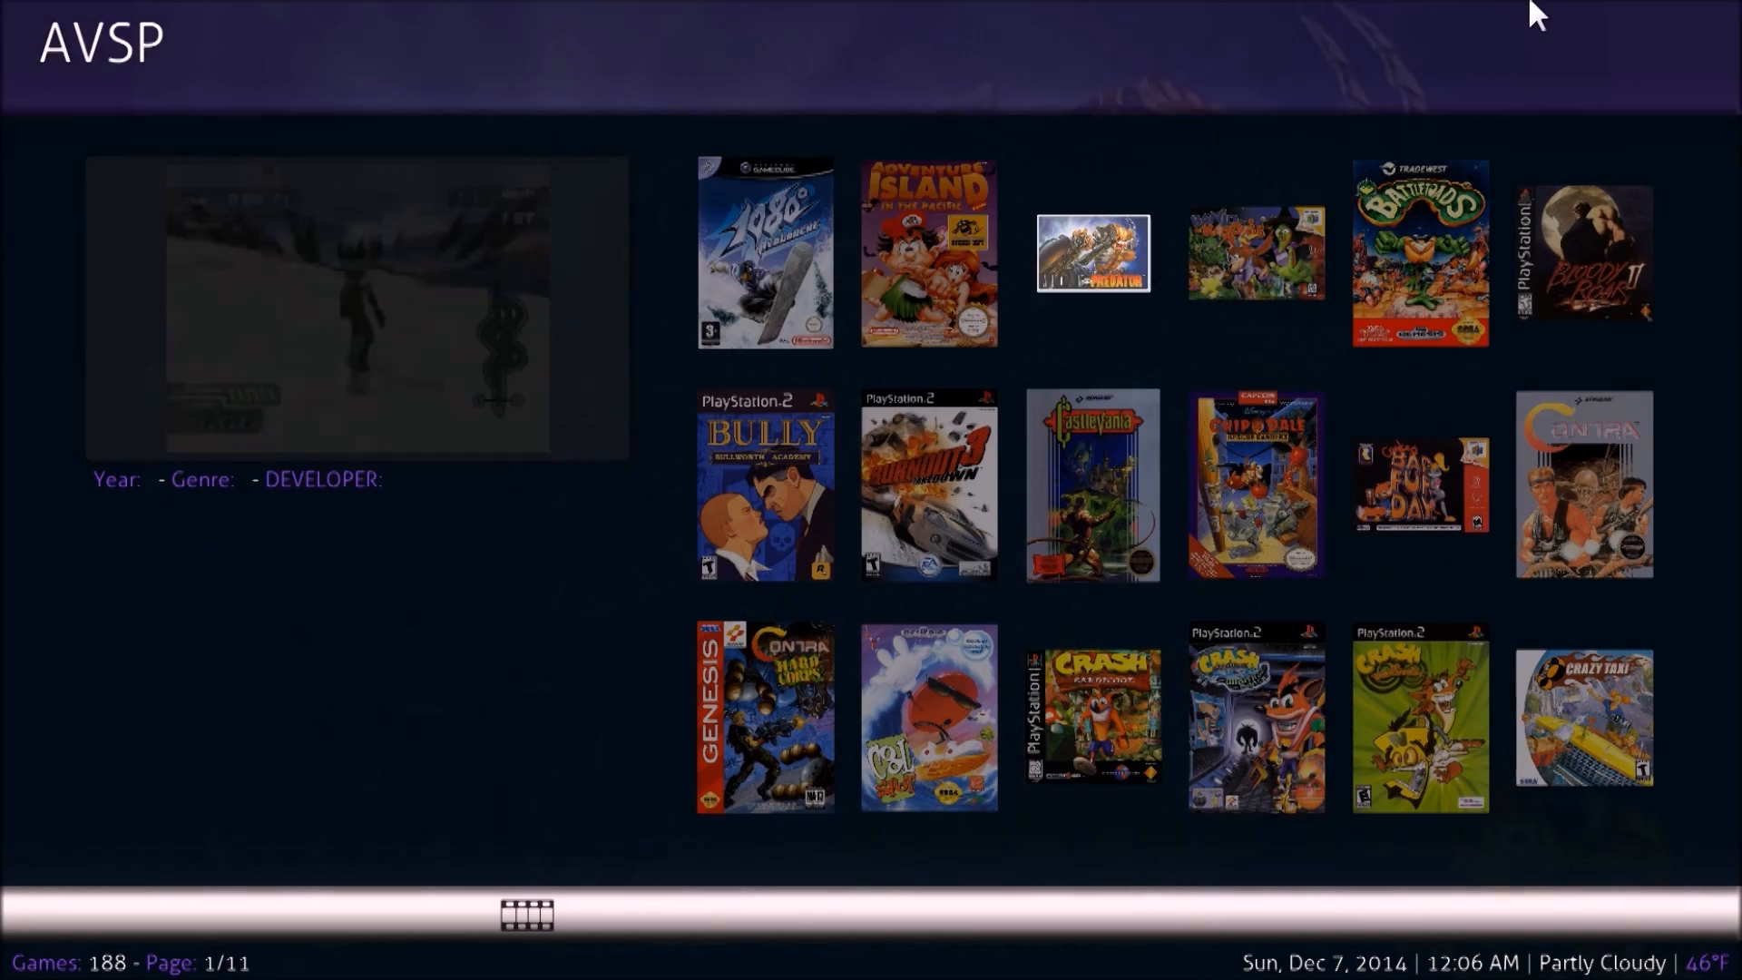
click(1090, 716)
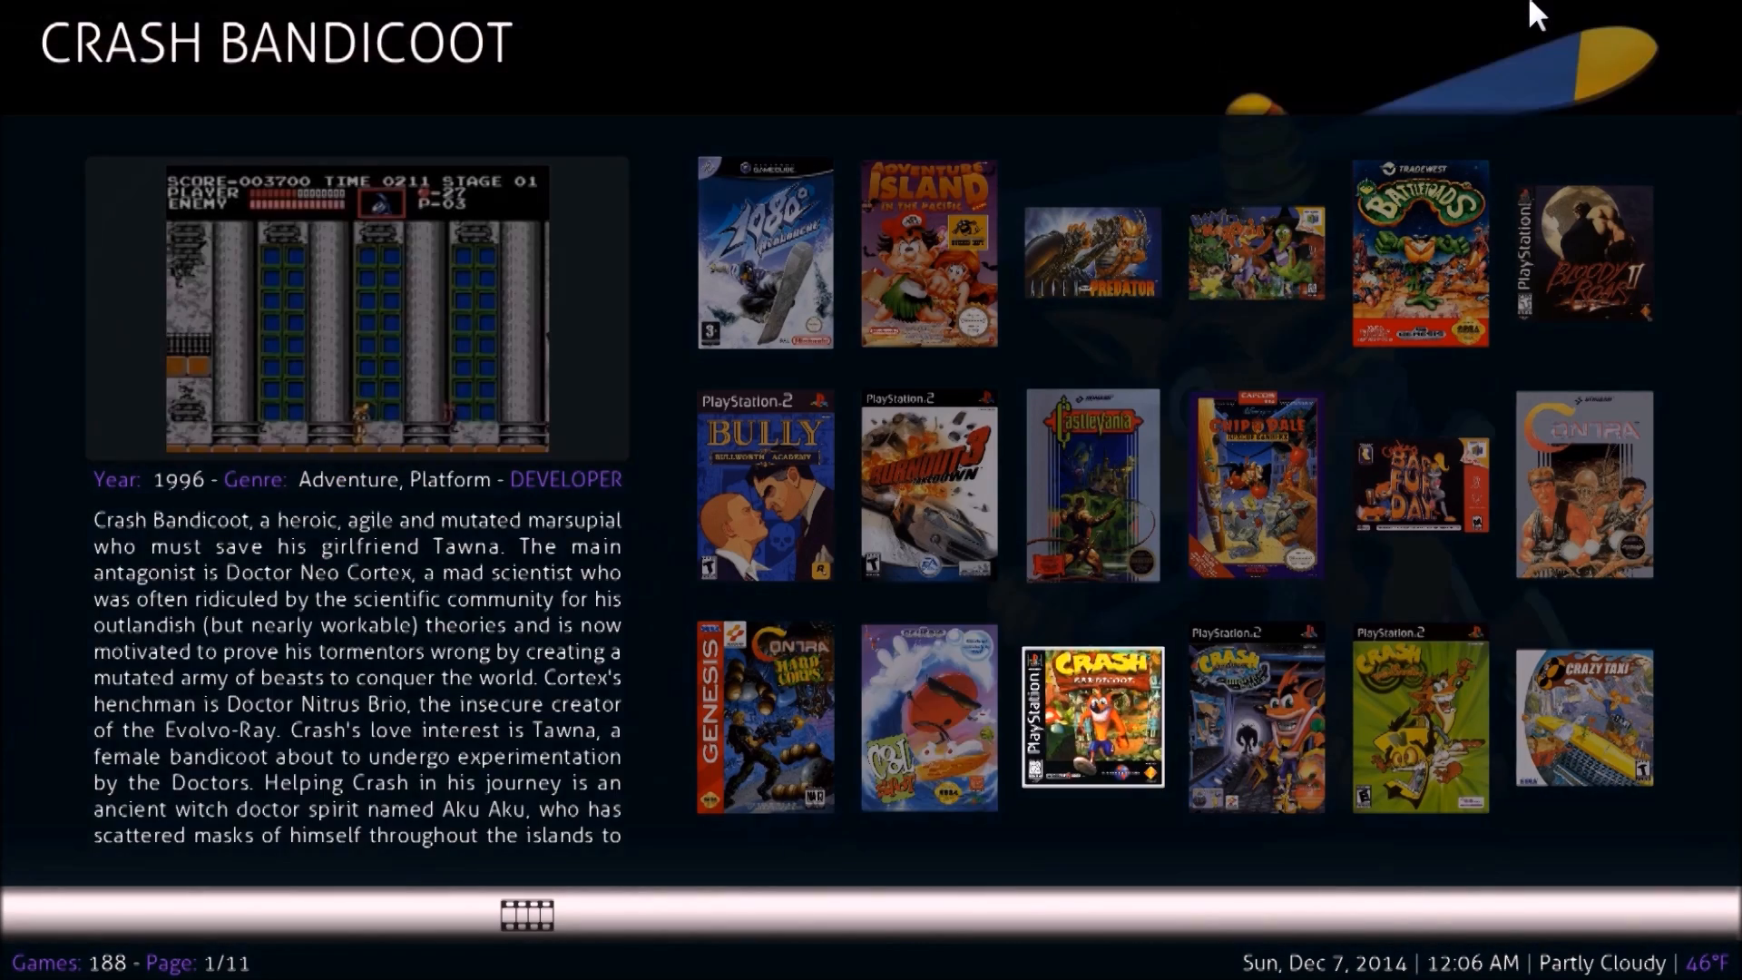